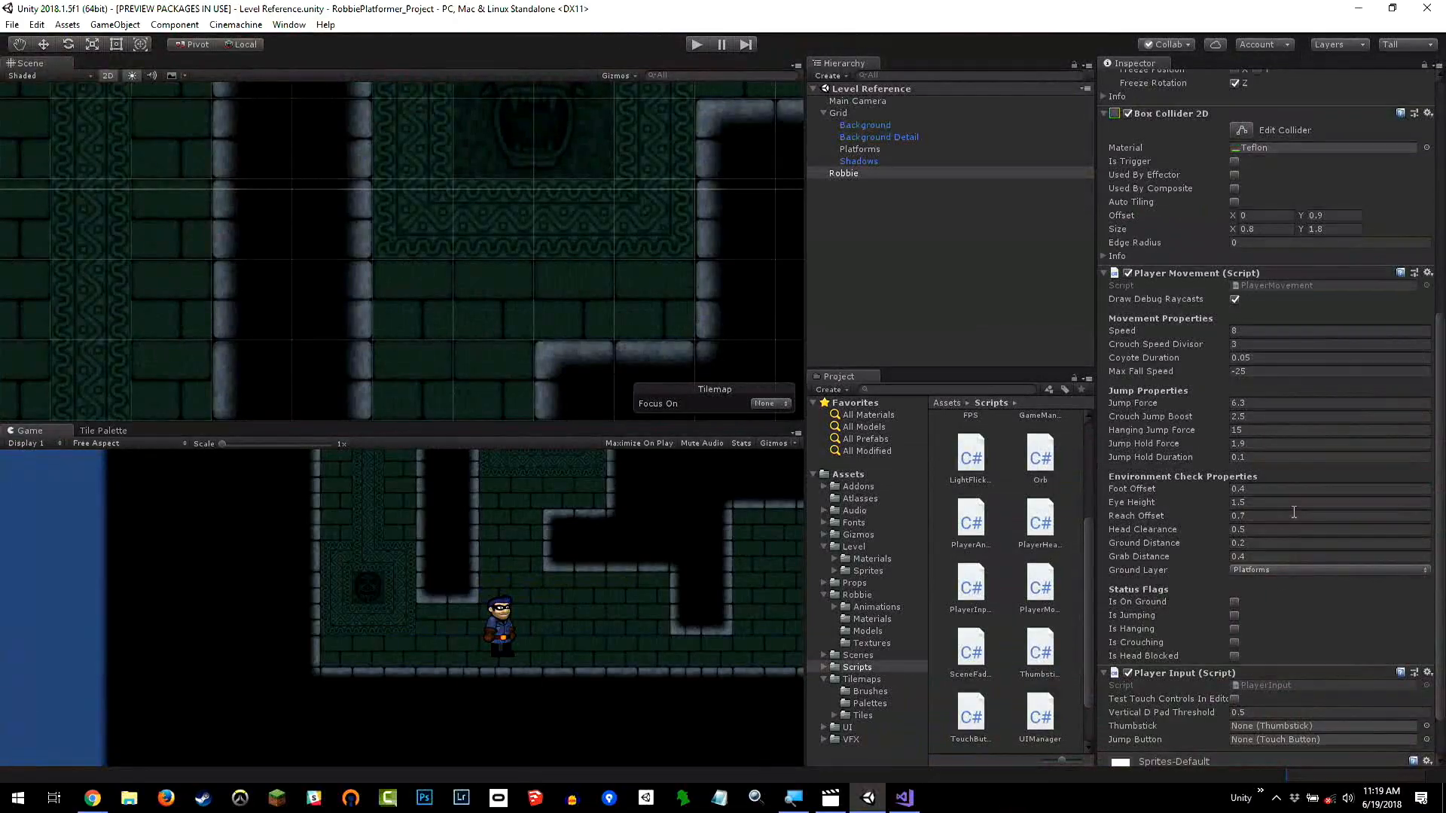
Enter Play mode so Robbie becomes playable in the Level Reference scene.
click(696, 44)
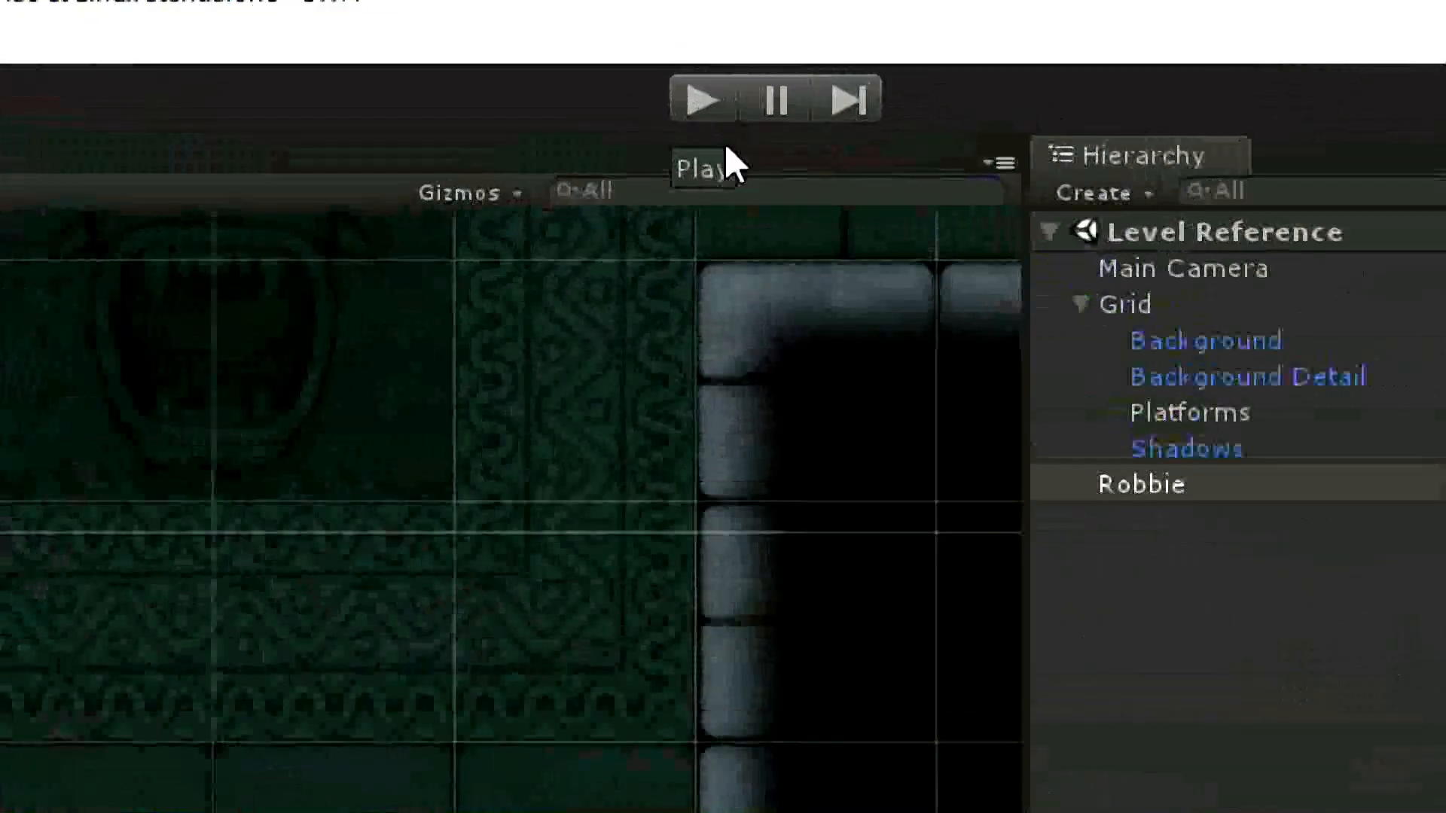
click(699, 100)
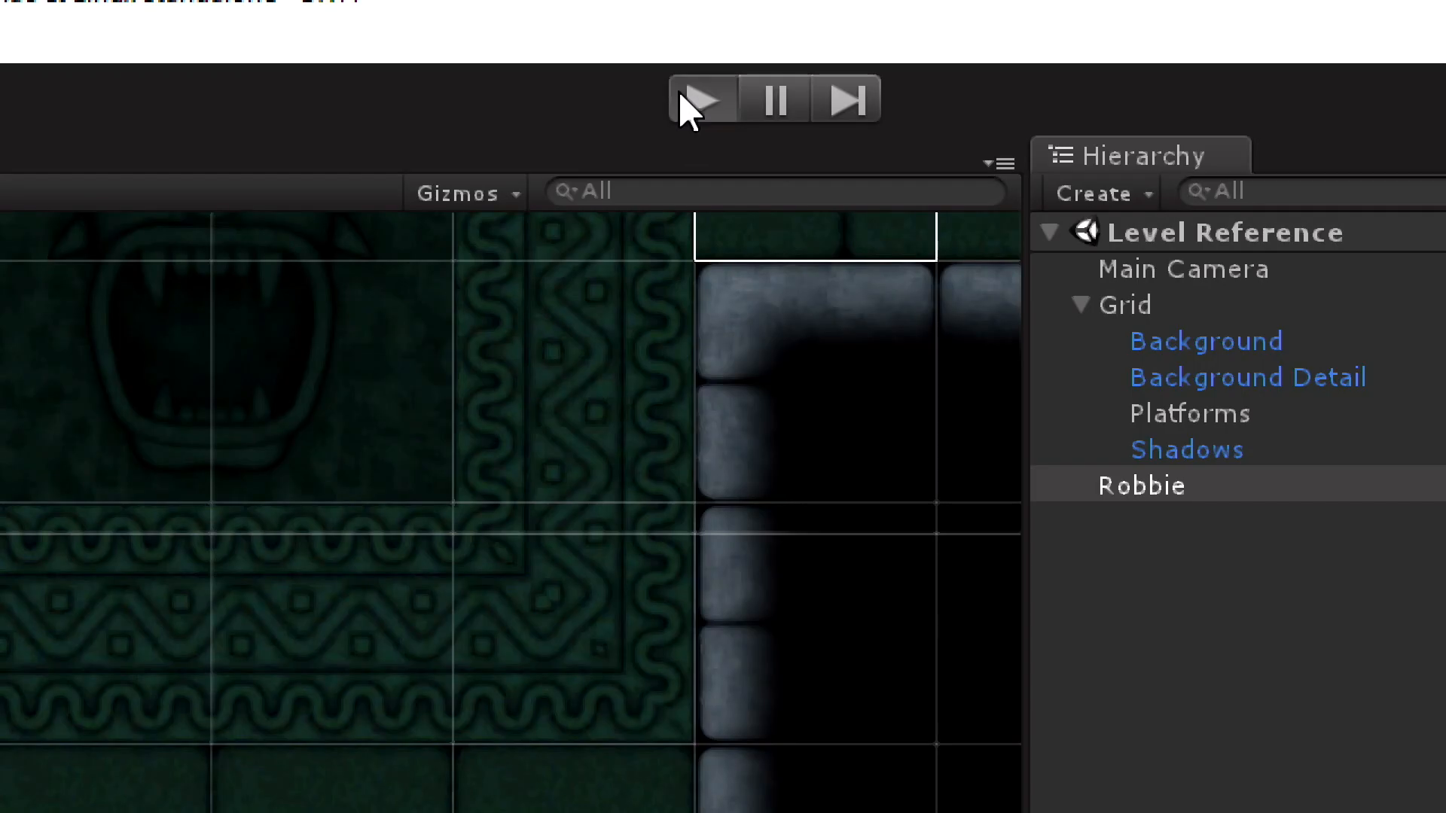
mouse_move(438, 143)
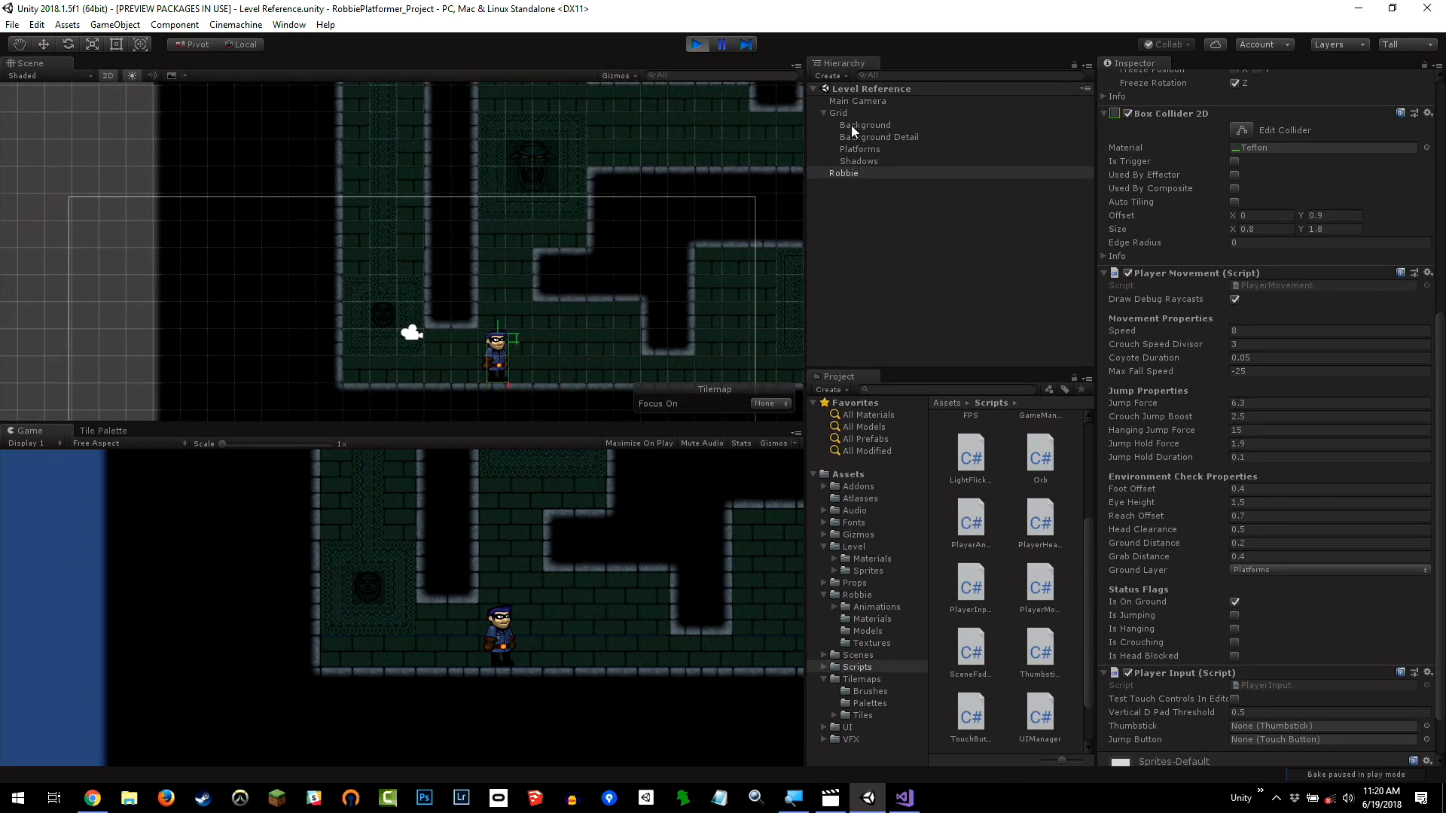
Delete Robbie from the Hierarchy while playing, then stop the game so he returns.
click(857, 101)
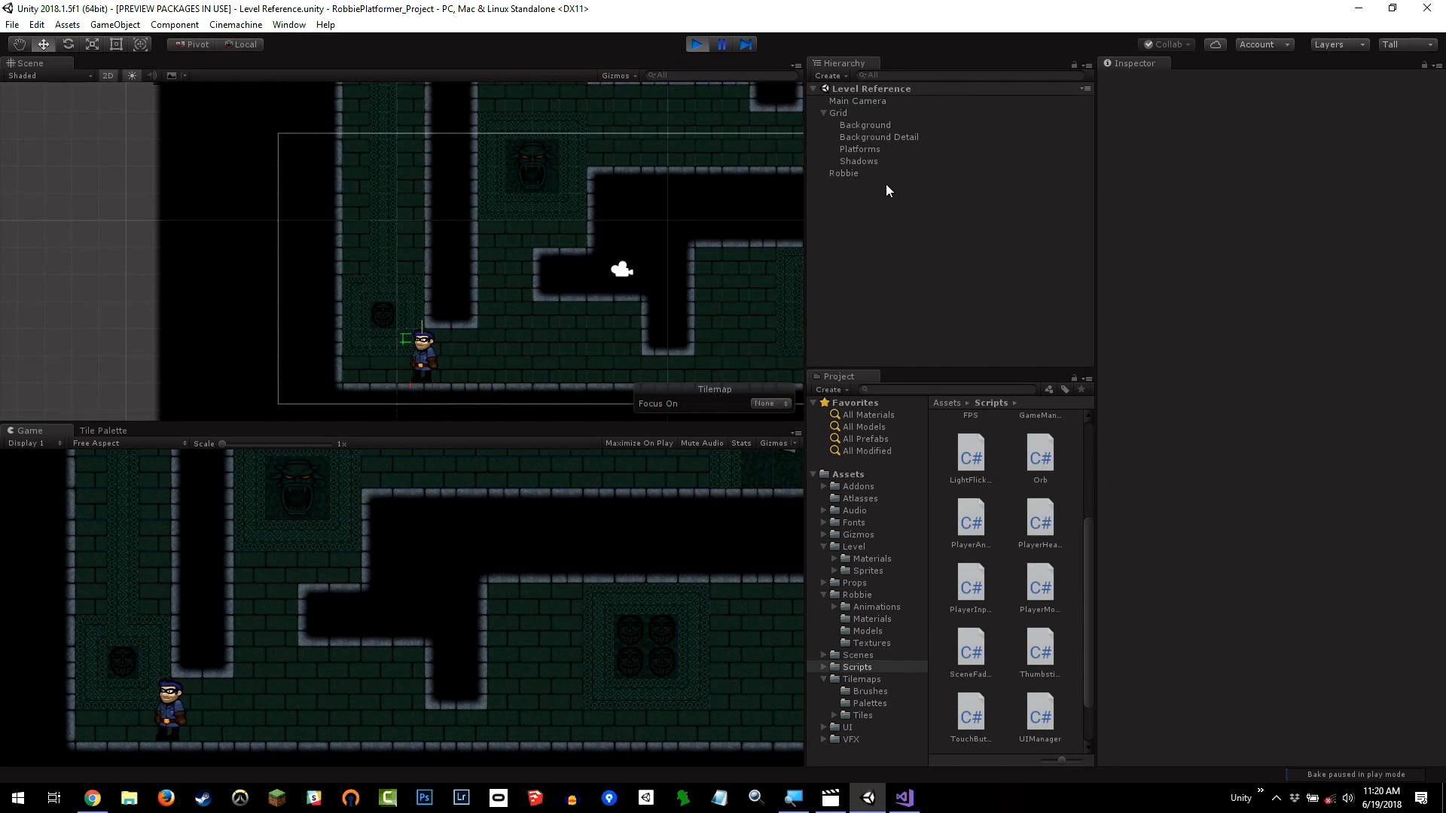
click(844, 174)
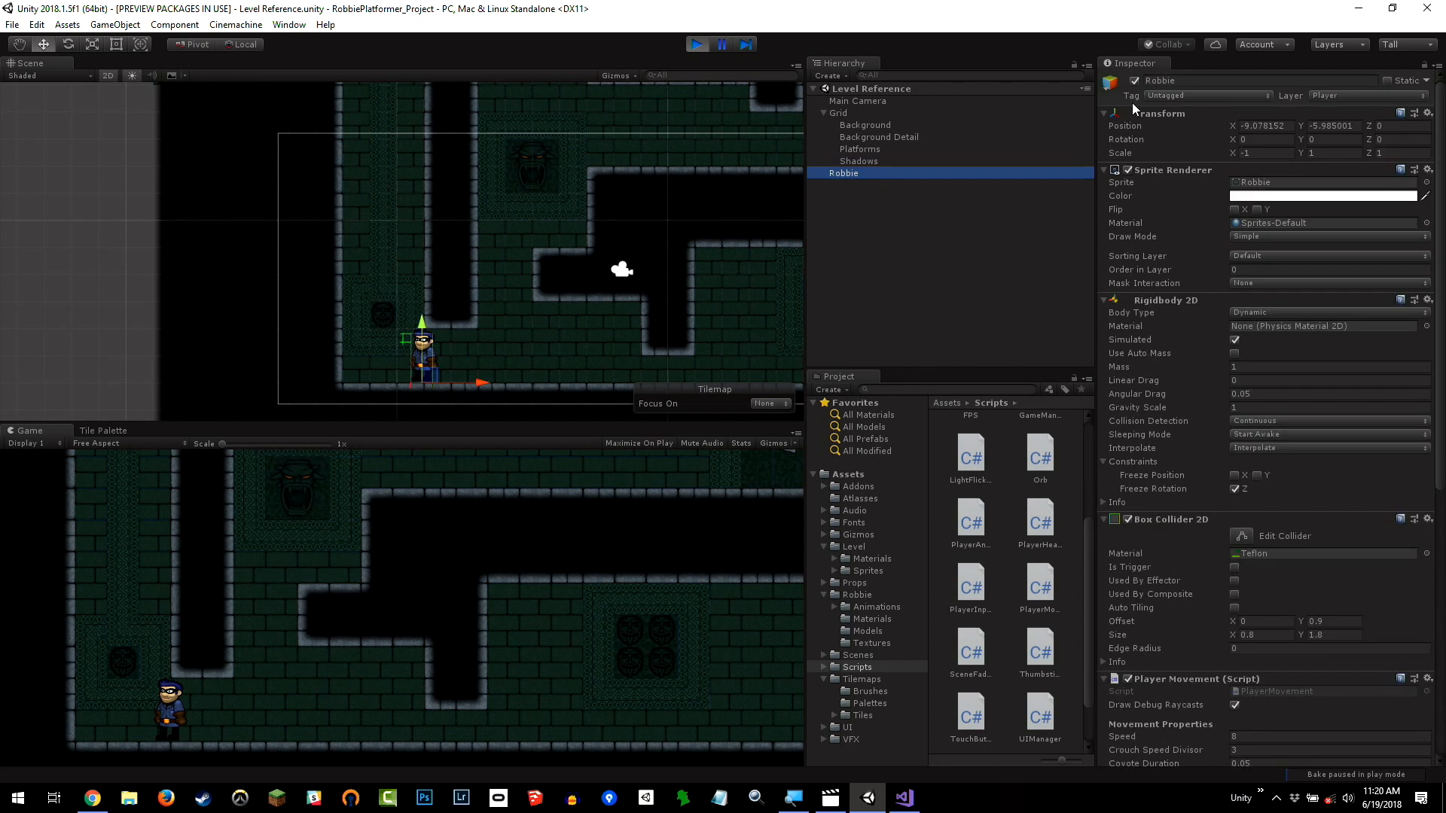
right_click(842, 173)
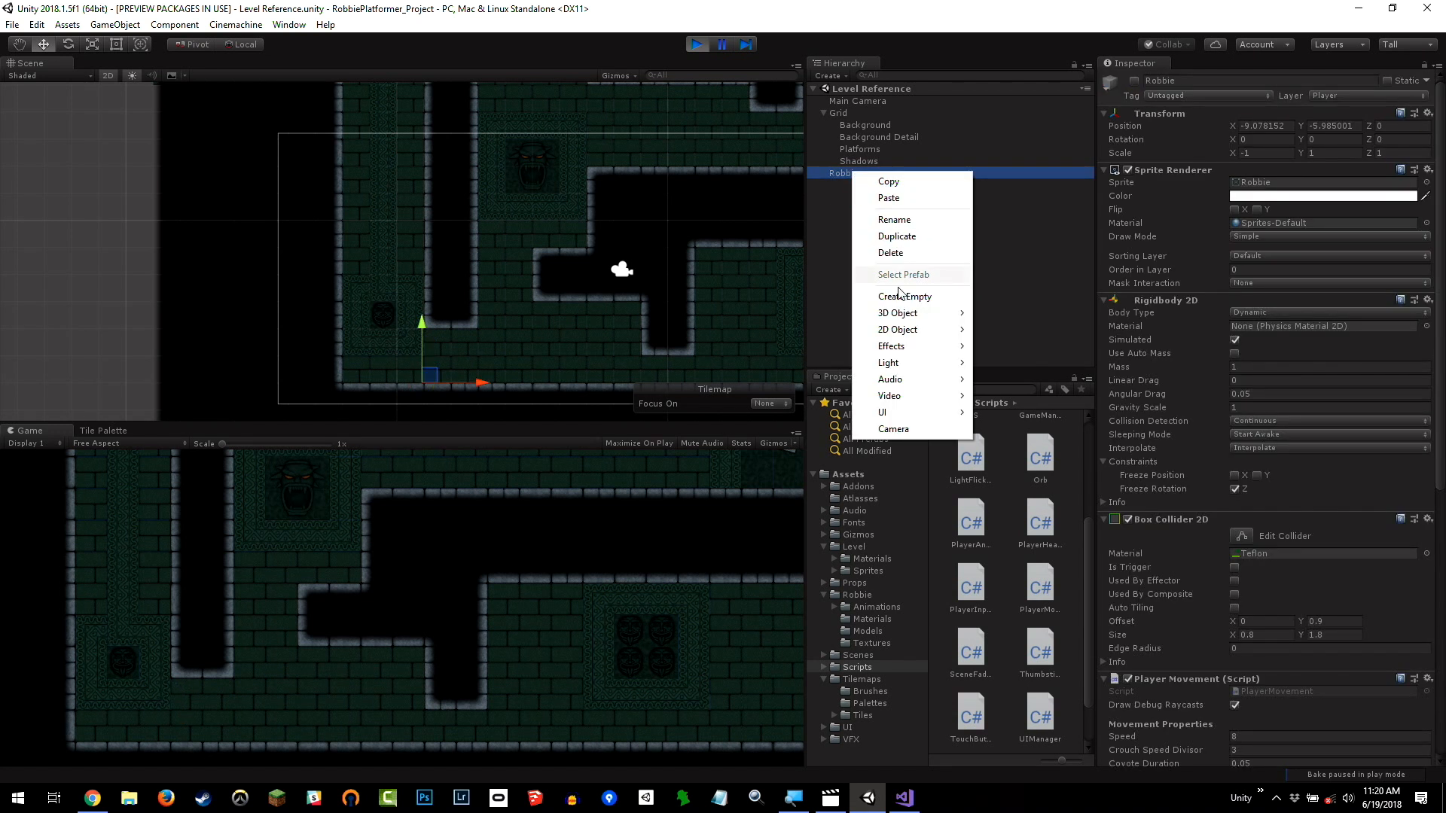
click(839, 113)
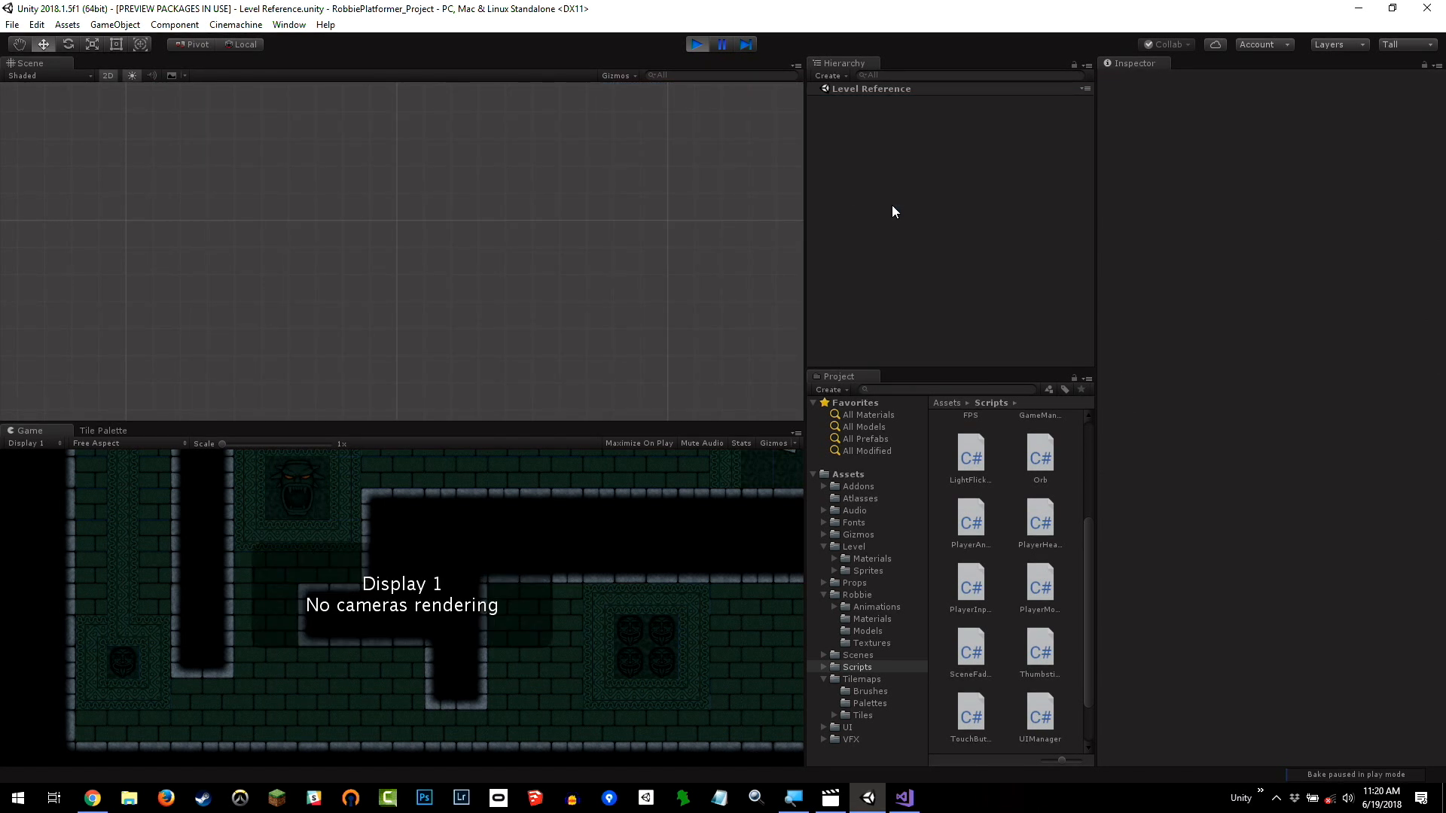
mouse_move(666, 51)
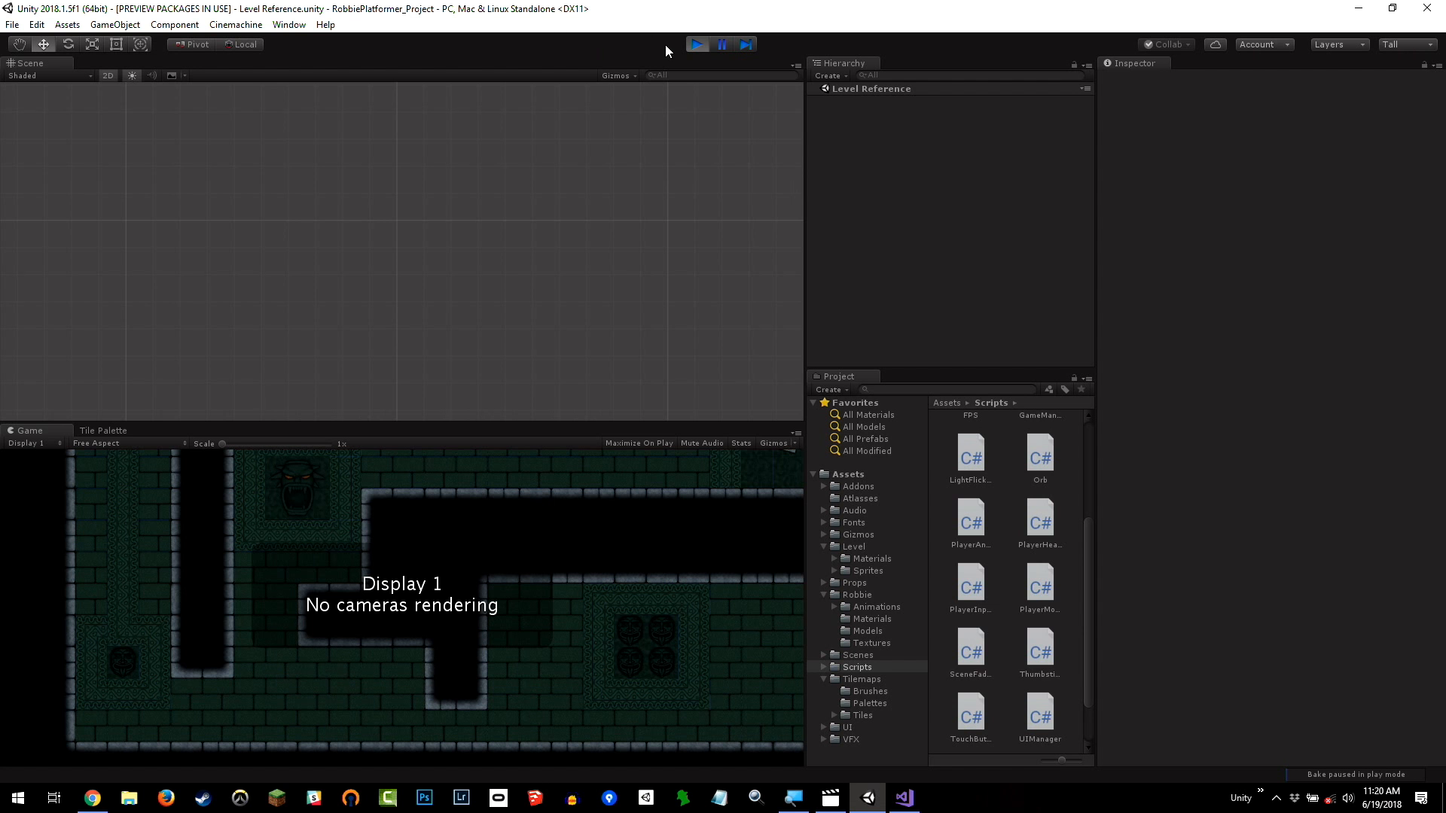
click(698, 44)
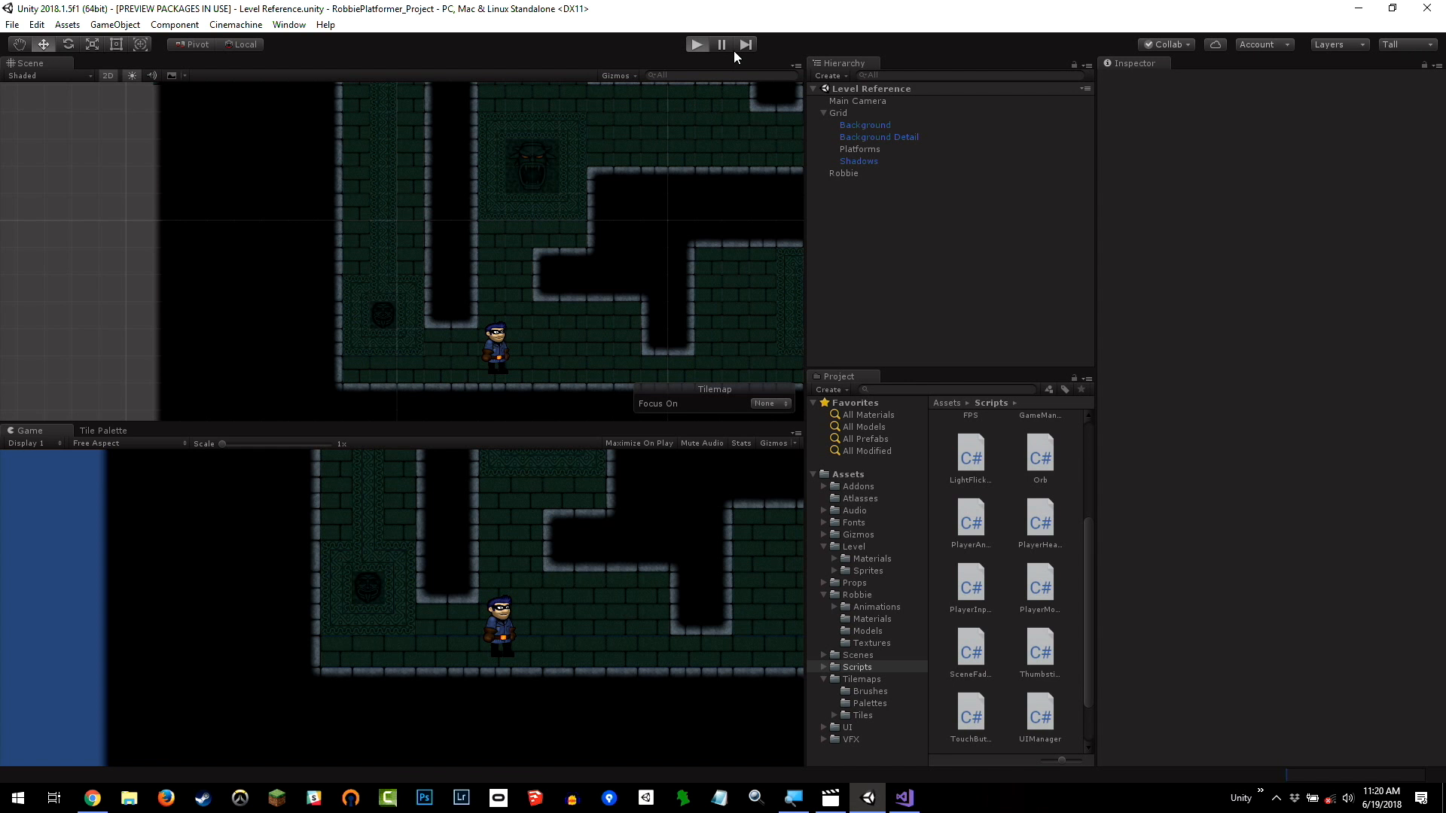
Run the game again and show the Background Detail tilemap's settings in the Inspector.
click(696, 44)
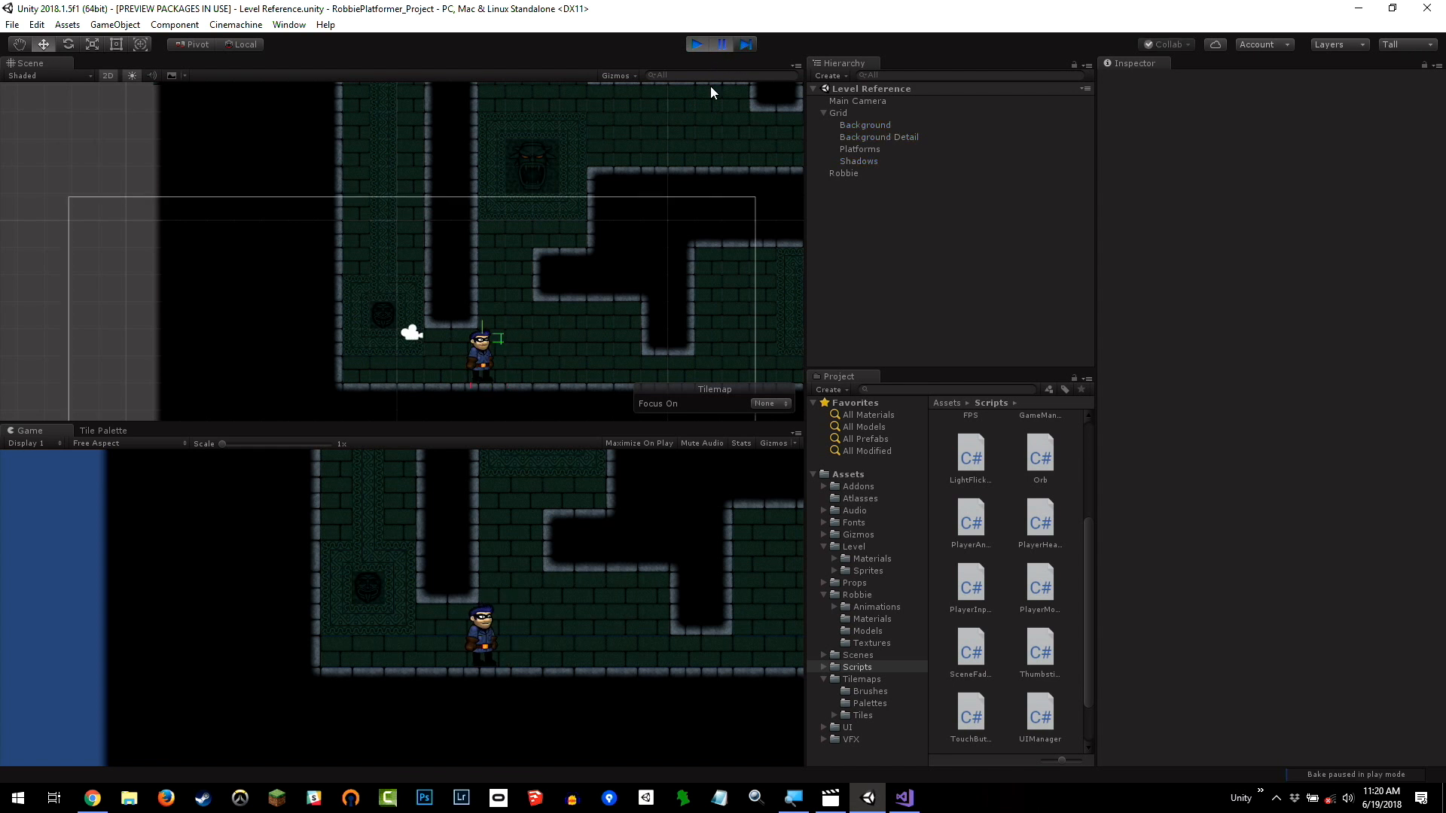
click(878, 137)
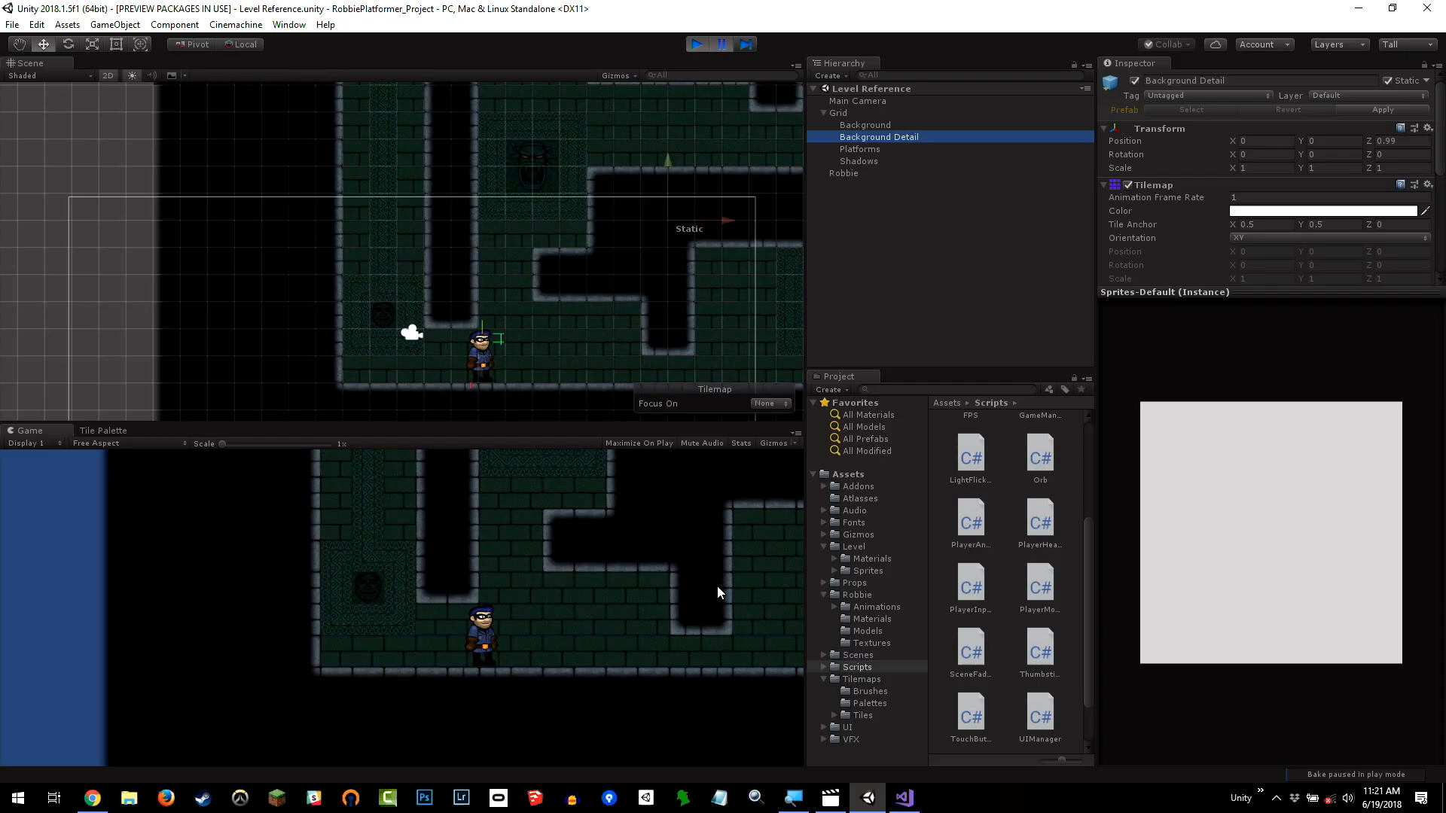
click(698, 44)
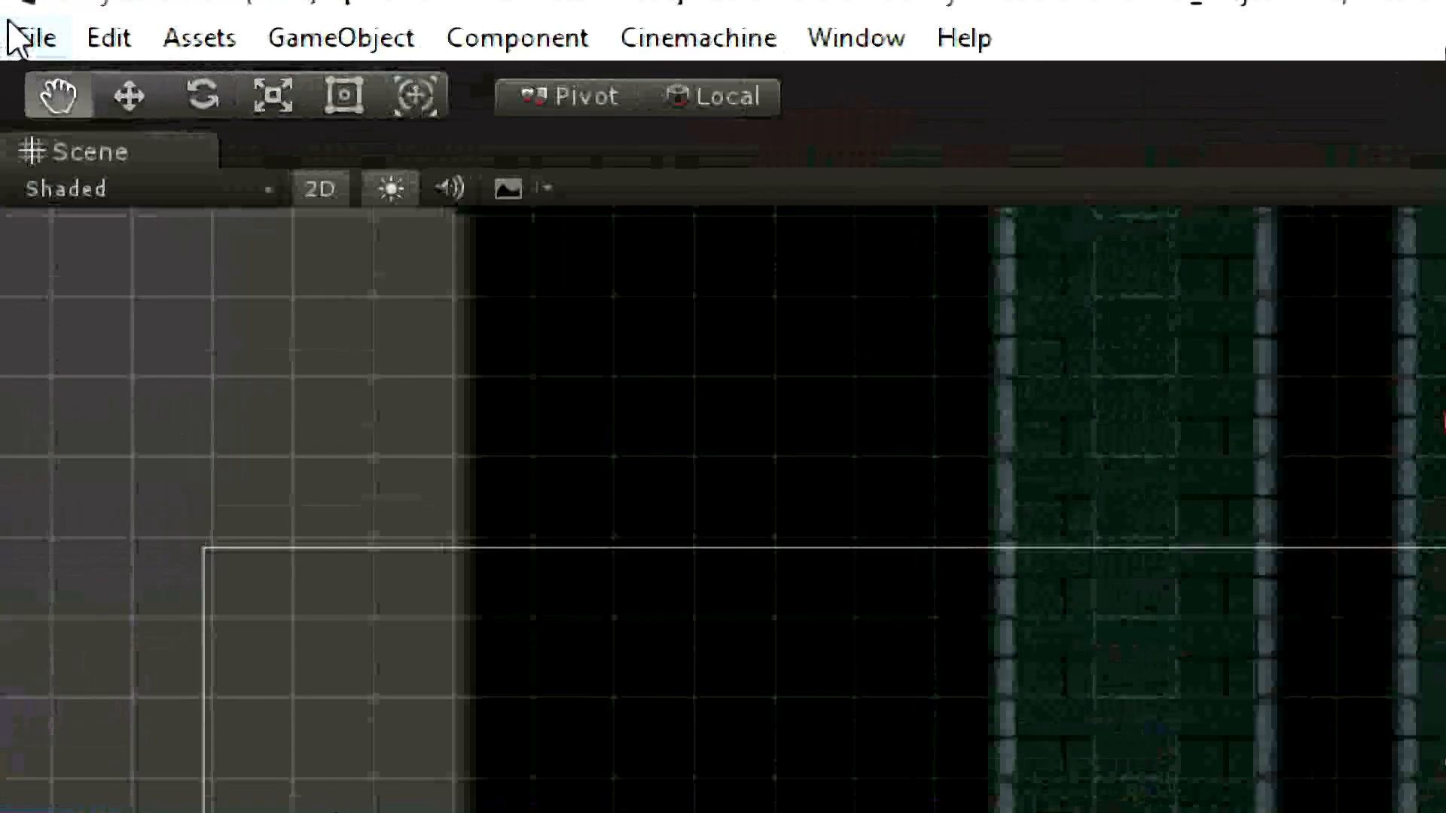
Show the Colors page of Edit > Preferences with the Playmode tint setting.
click(108, 20)
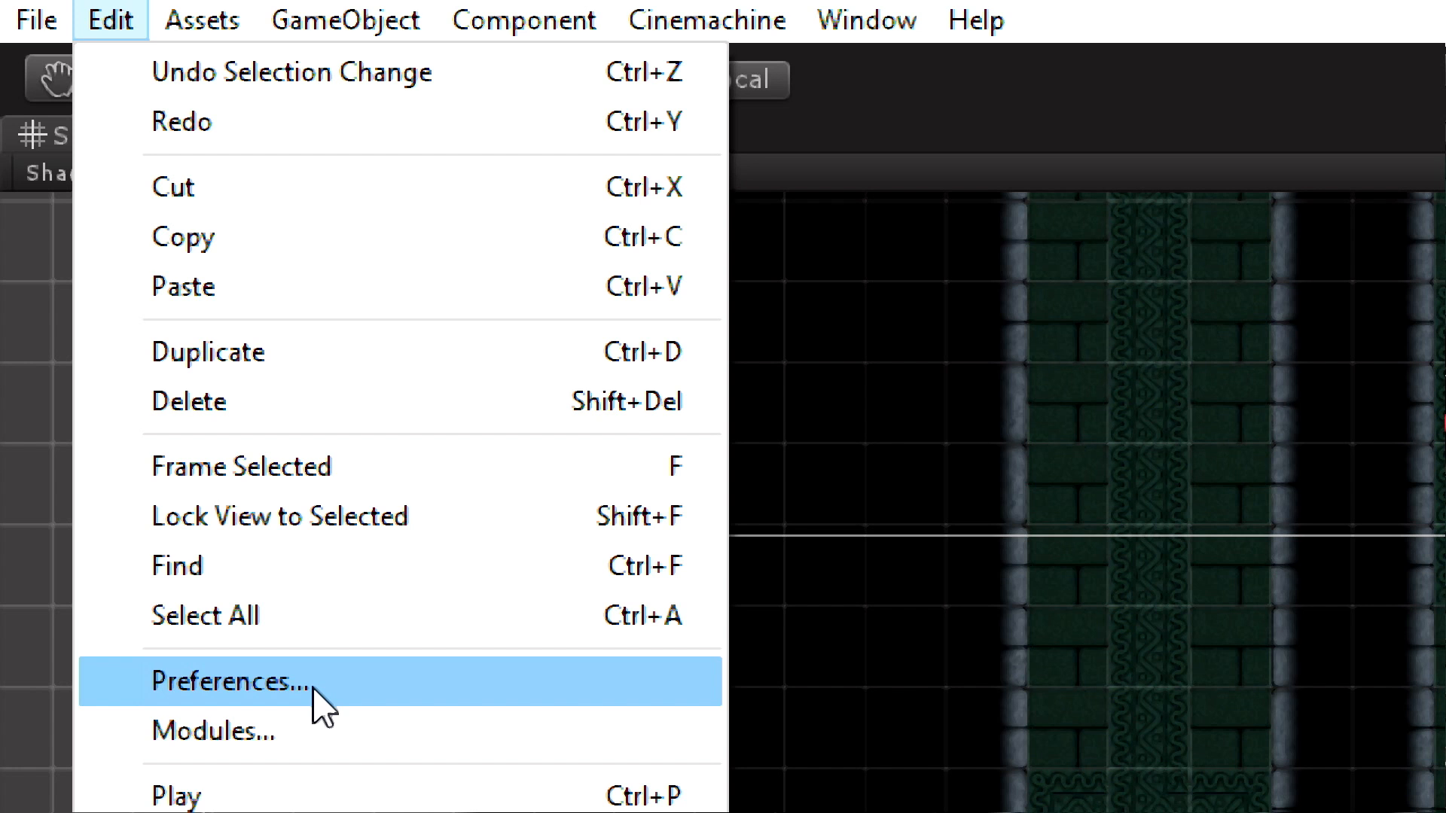
click(235, 681)
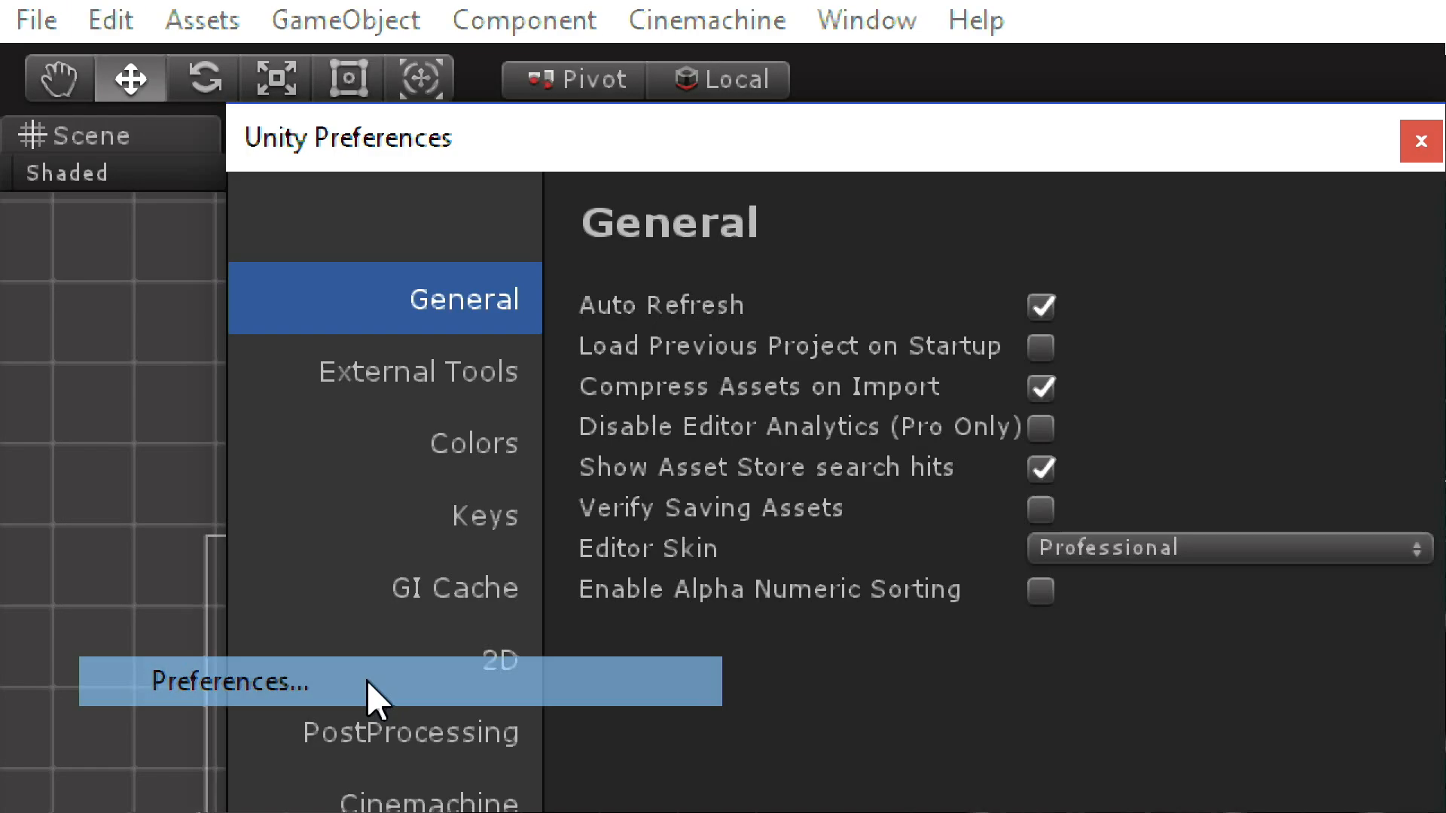
click(243, 681)
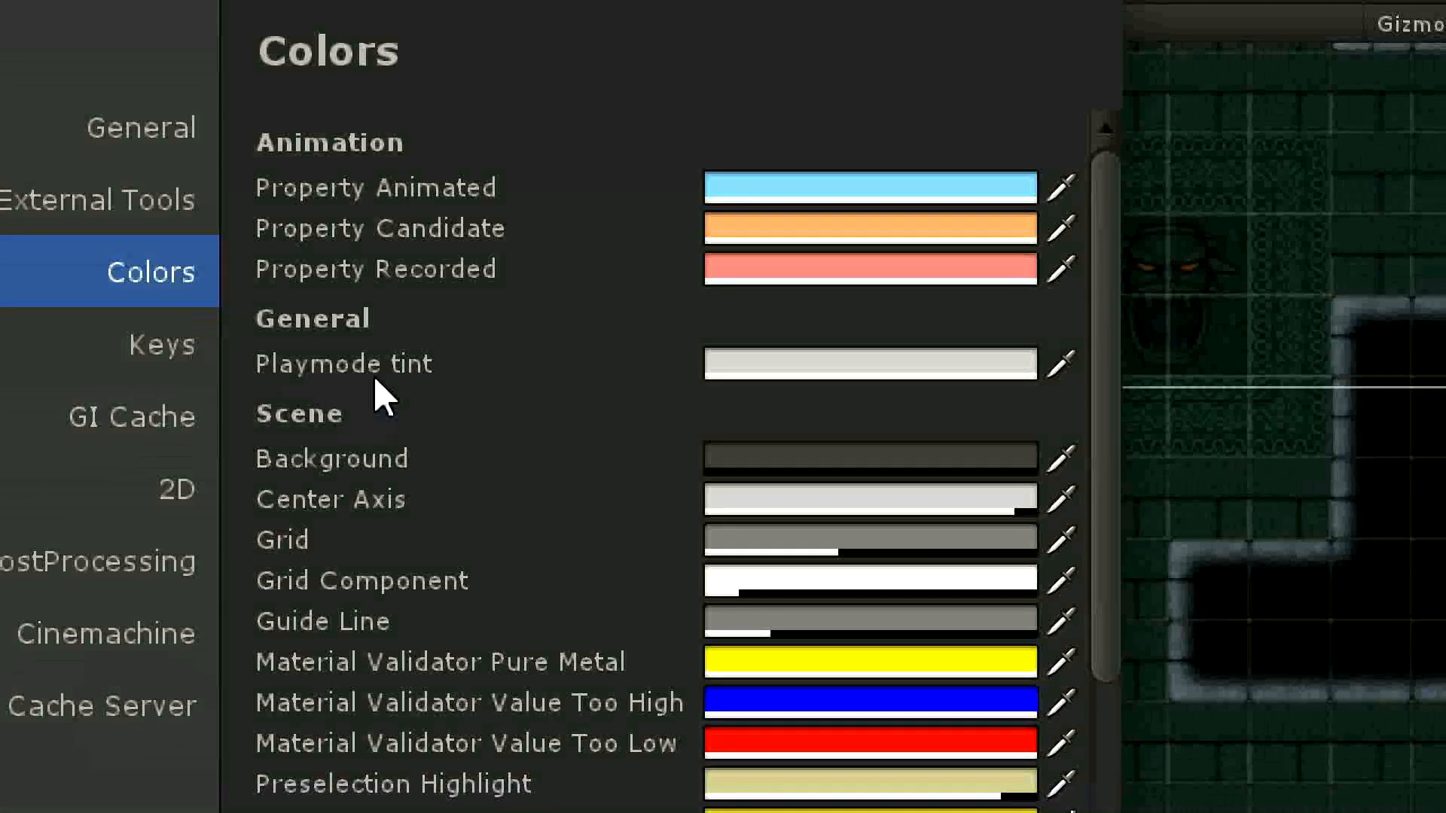
mouse_move(964, 382)
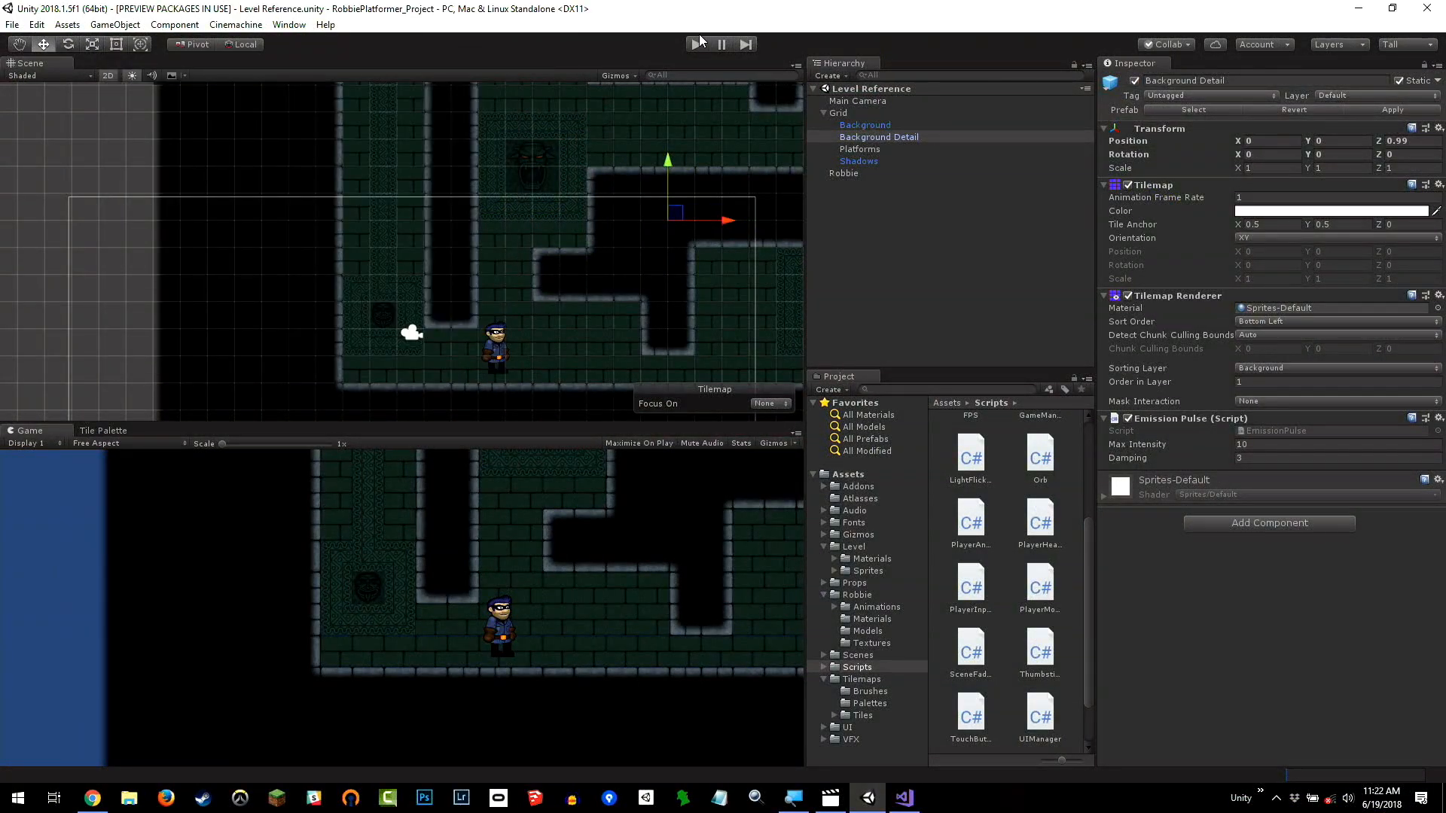
click(696, 44)
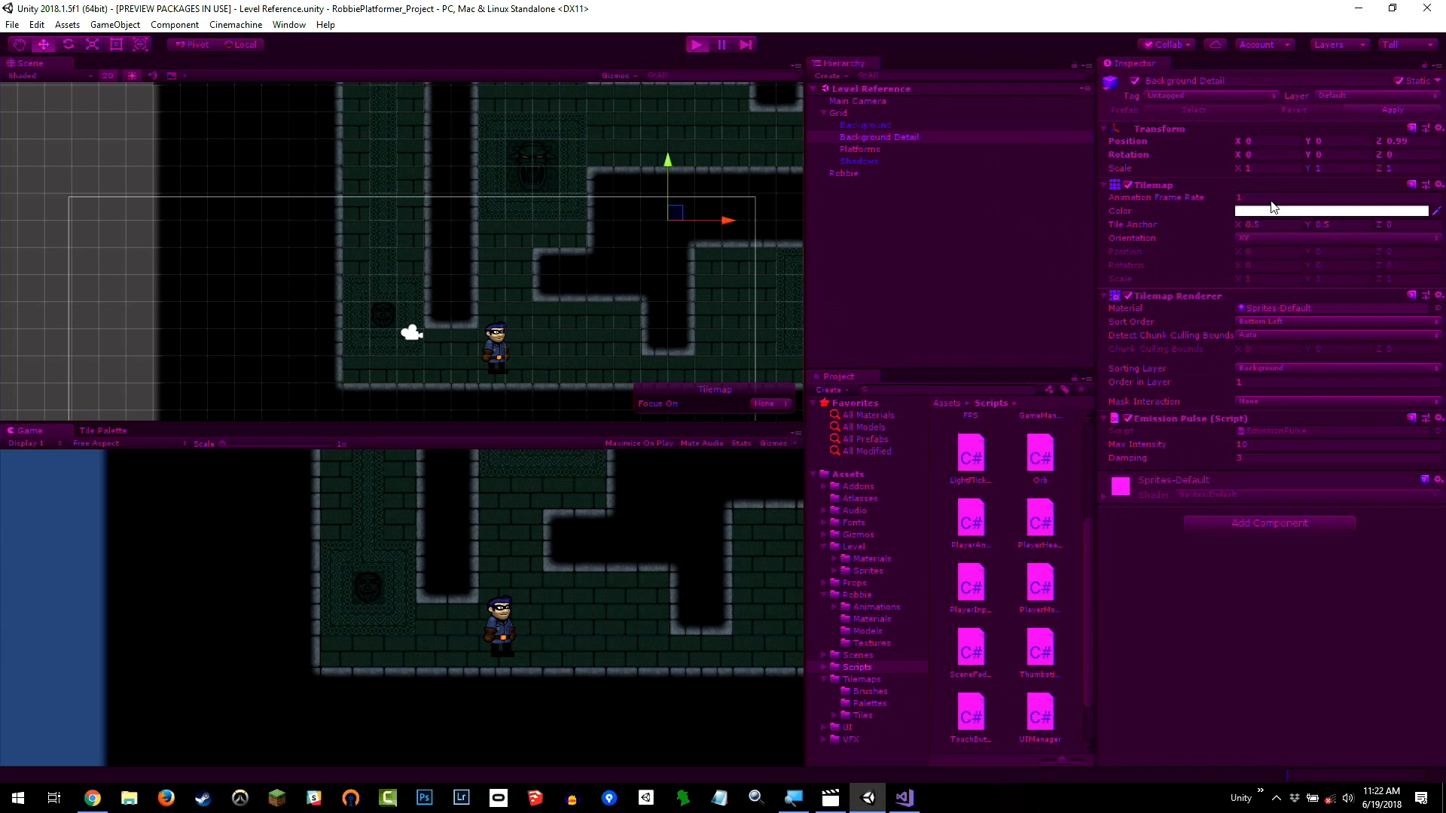
click(695, 44)
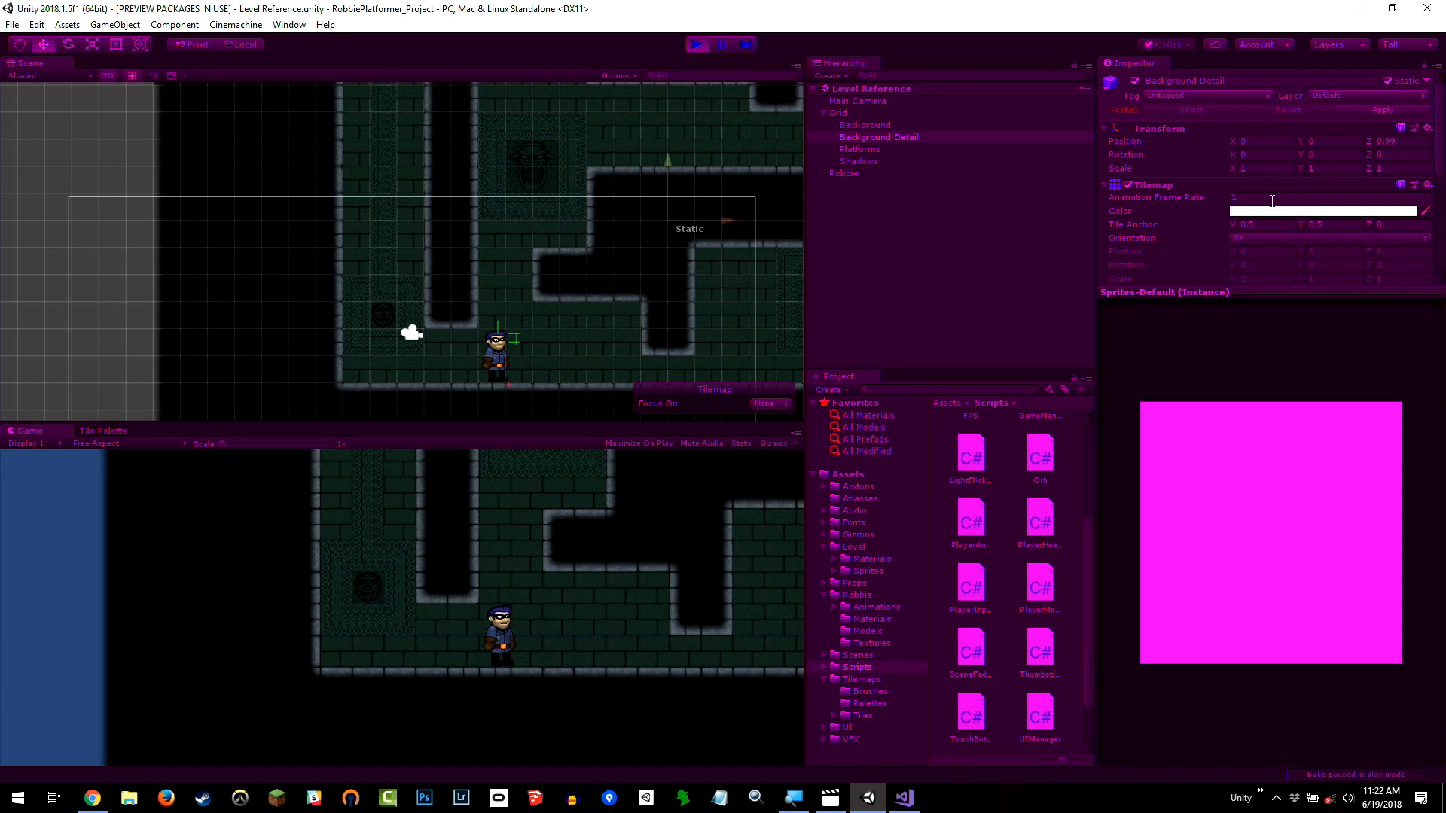
mouse_move(1300, 413)
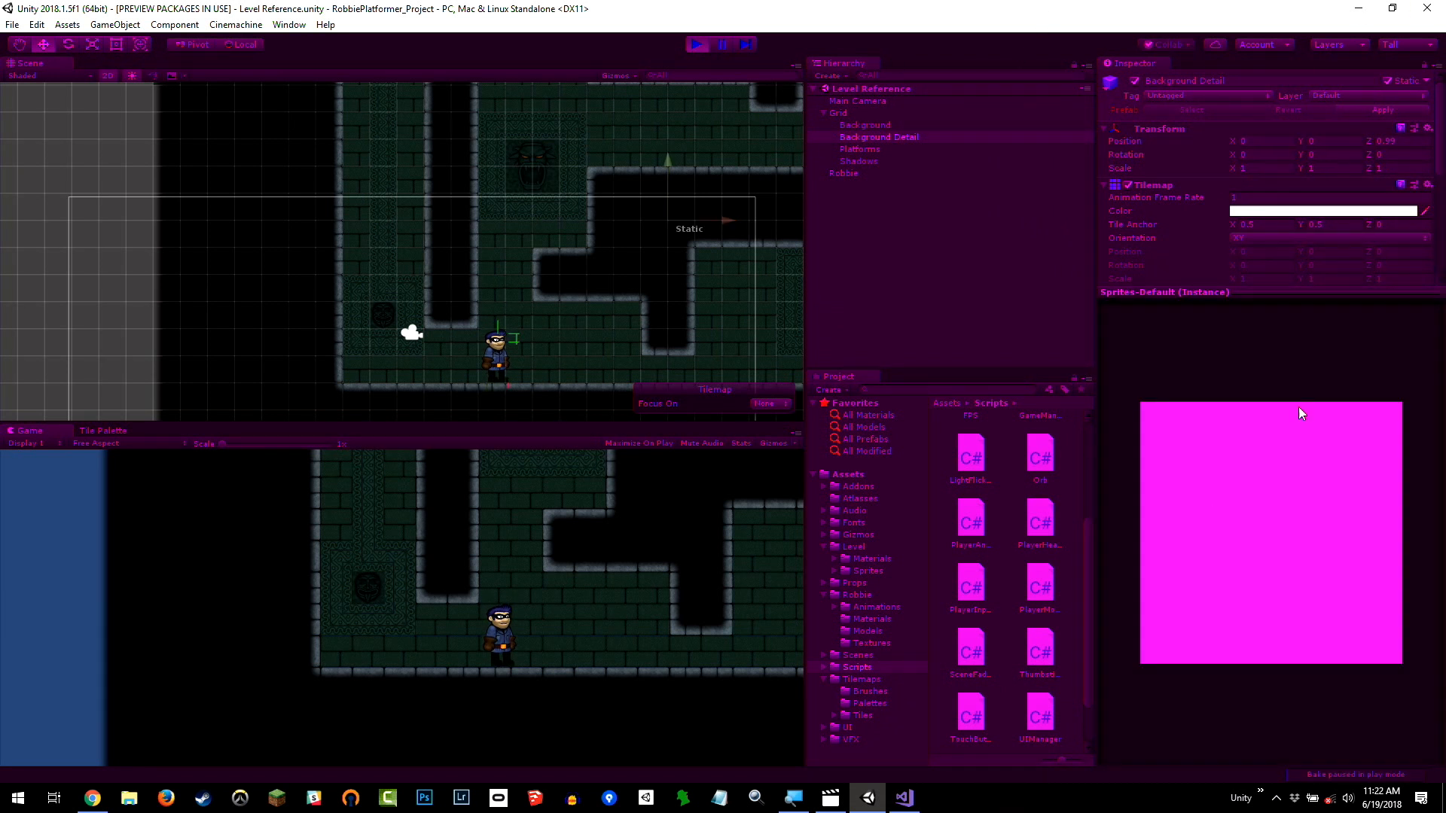
mouse_move(1189, 256)
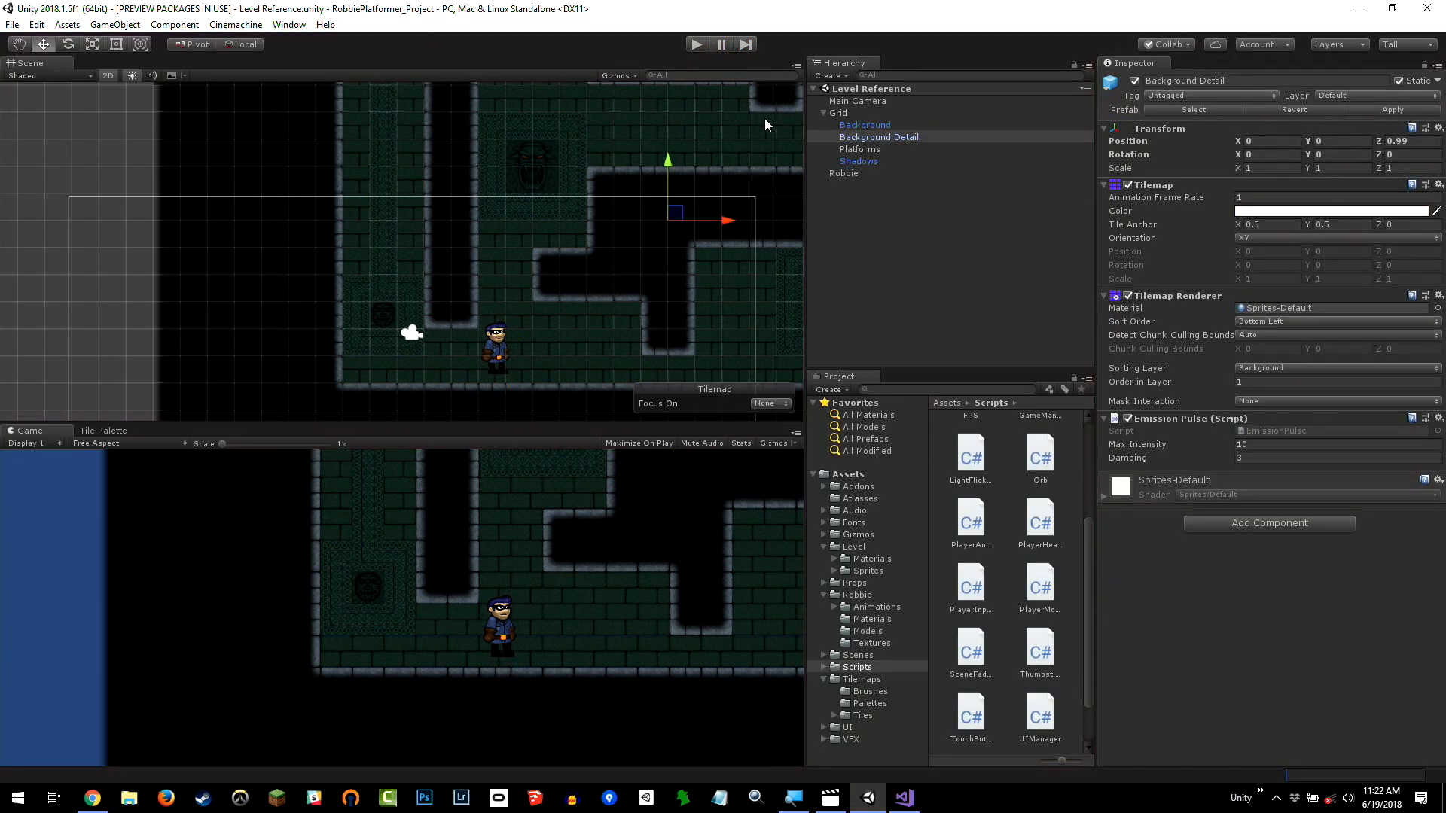
Change the Playmode tint colour in Preferences > Colors and run the game to check it.
click(36, 24)
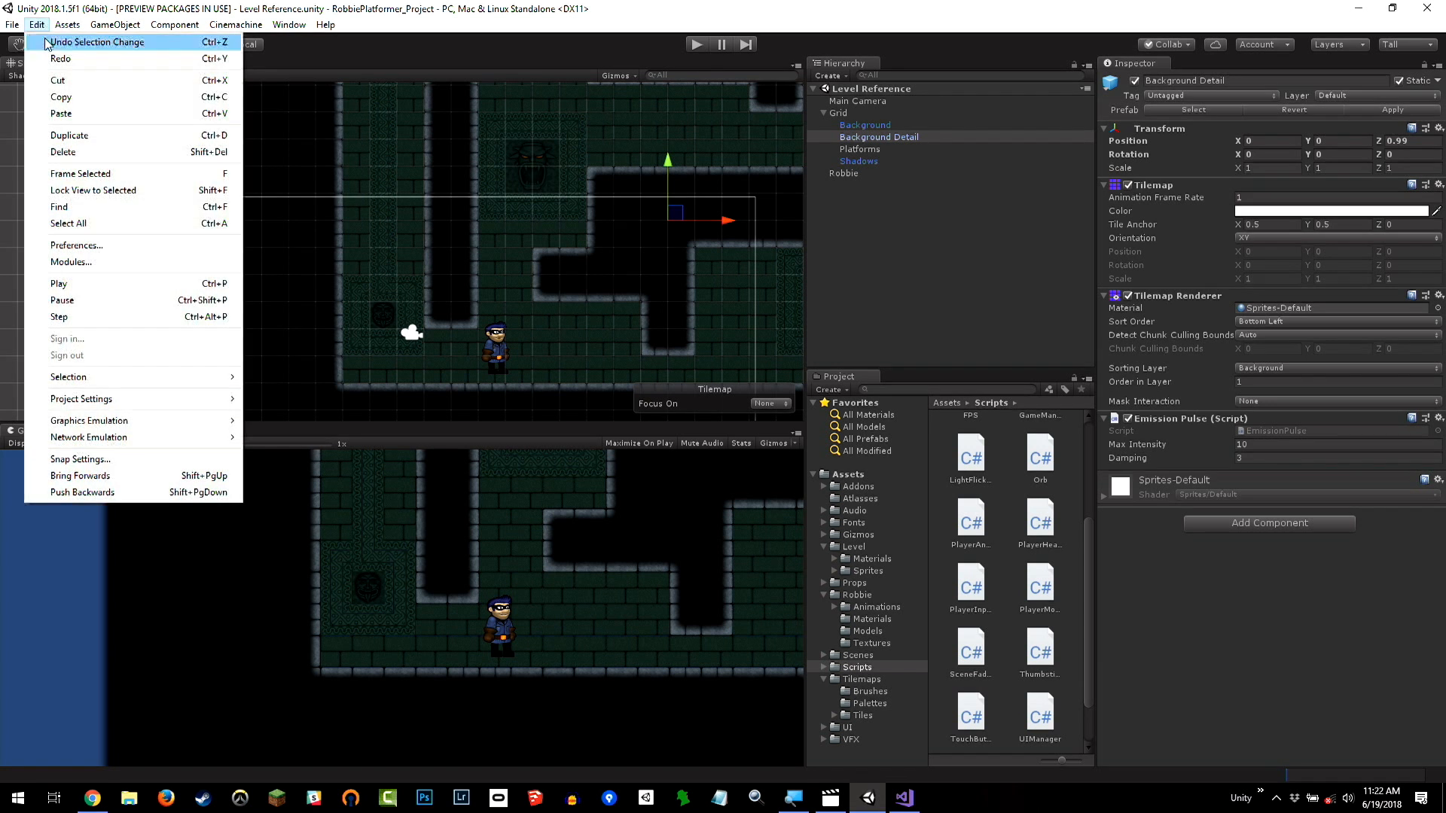
click(67, 25)
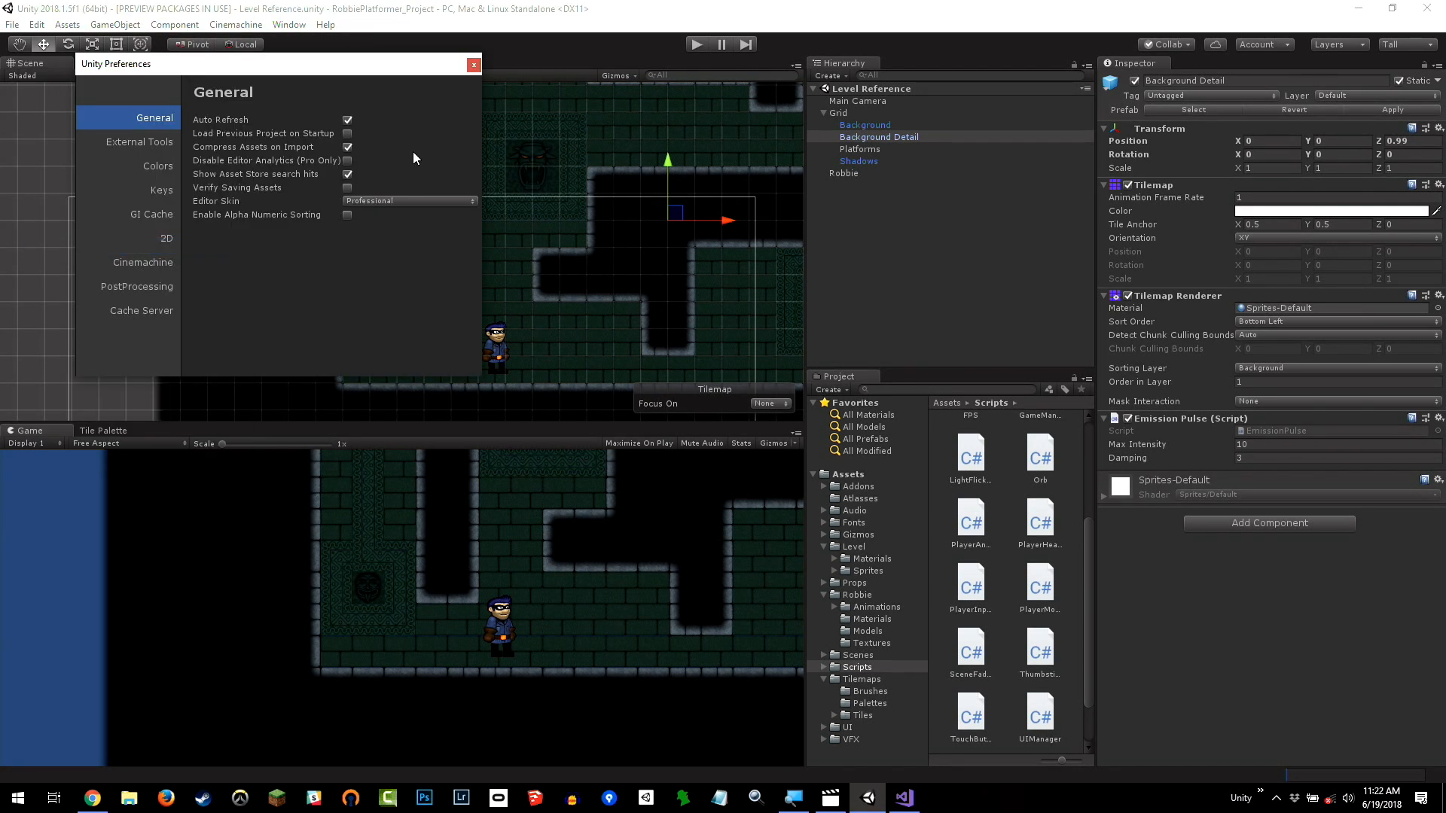
click(158, 165)
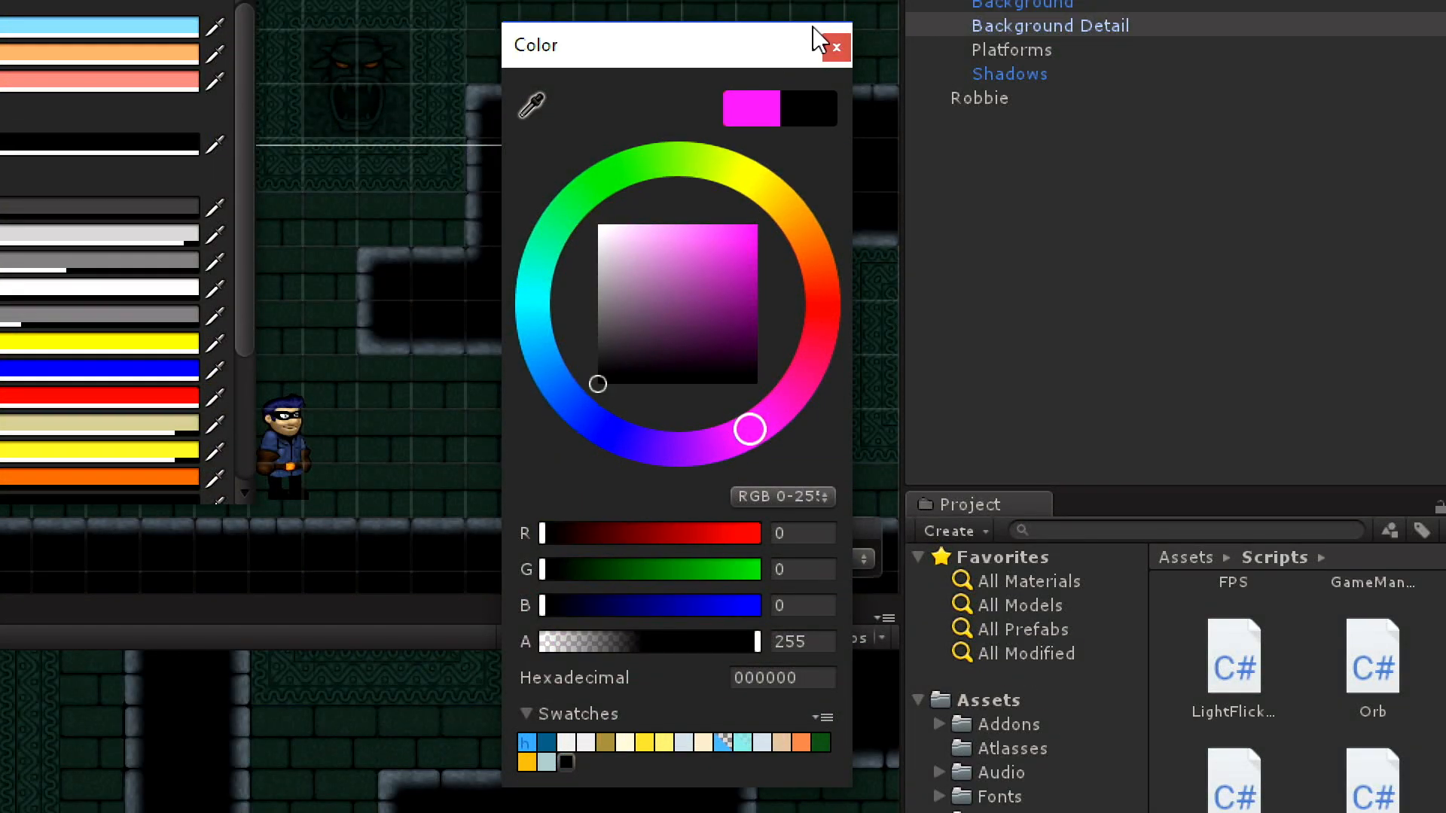
click(834, 47)
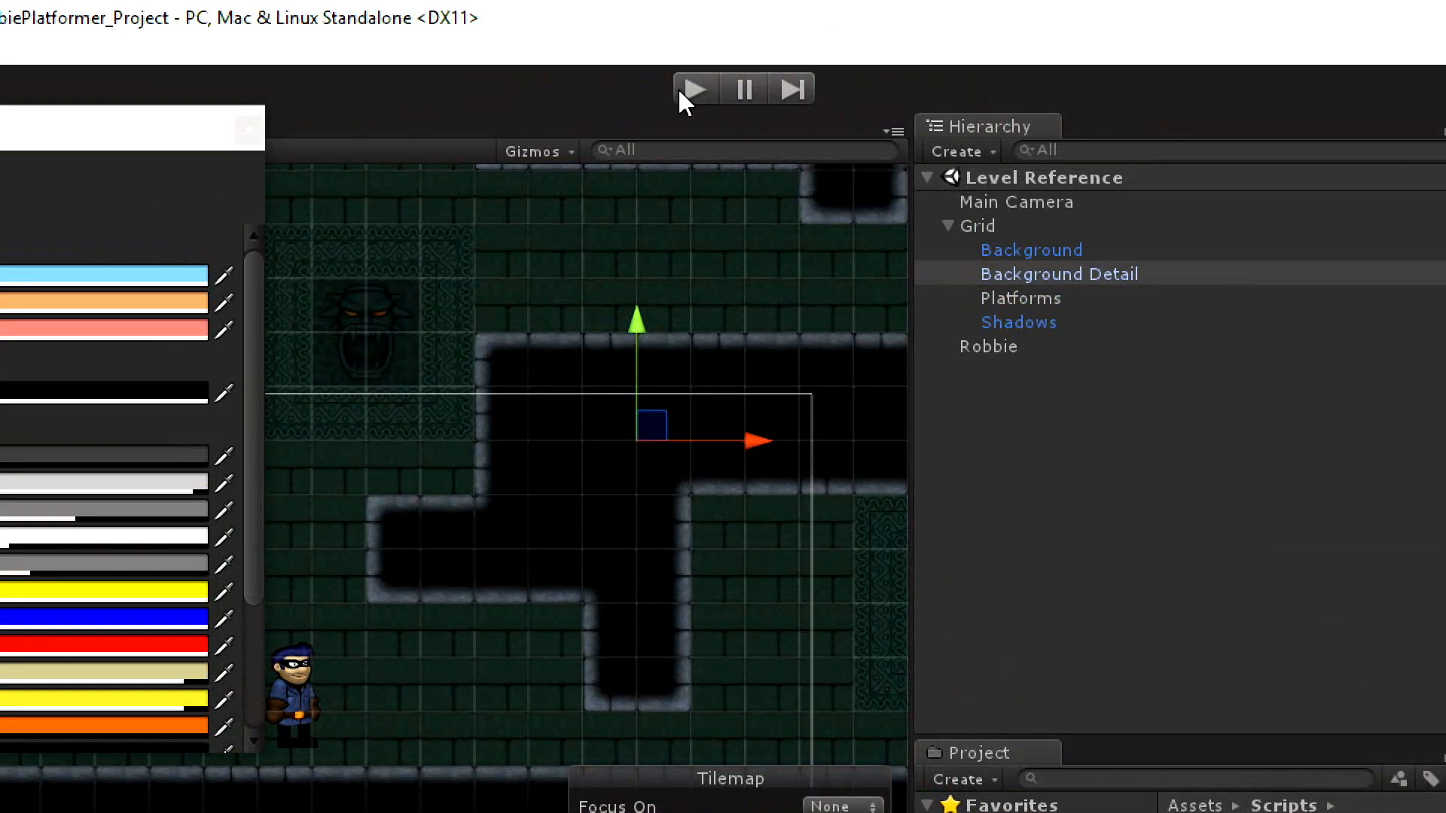
click(693, 88)
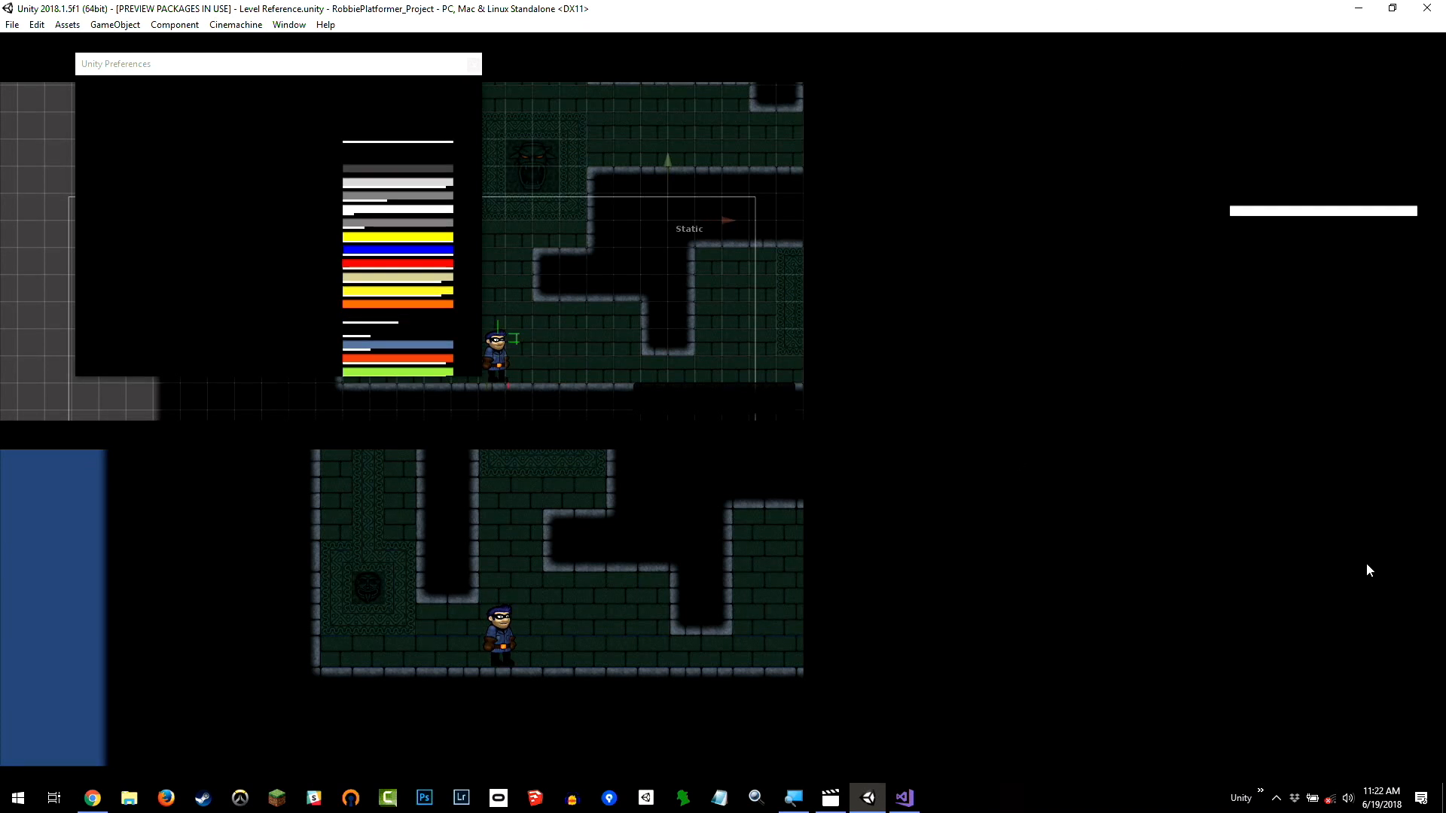
mouse_move(1250, 468)
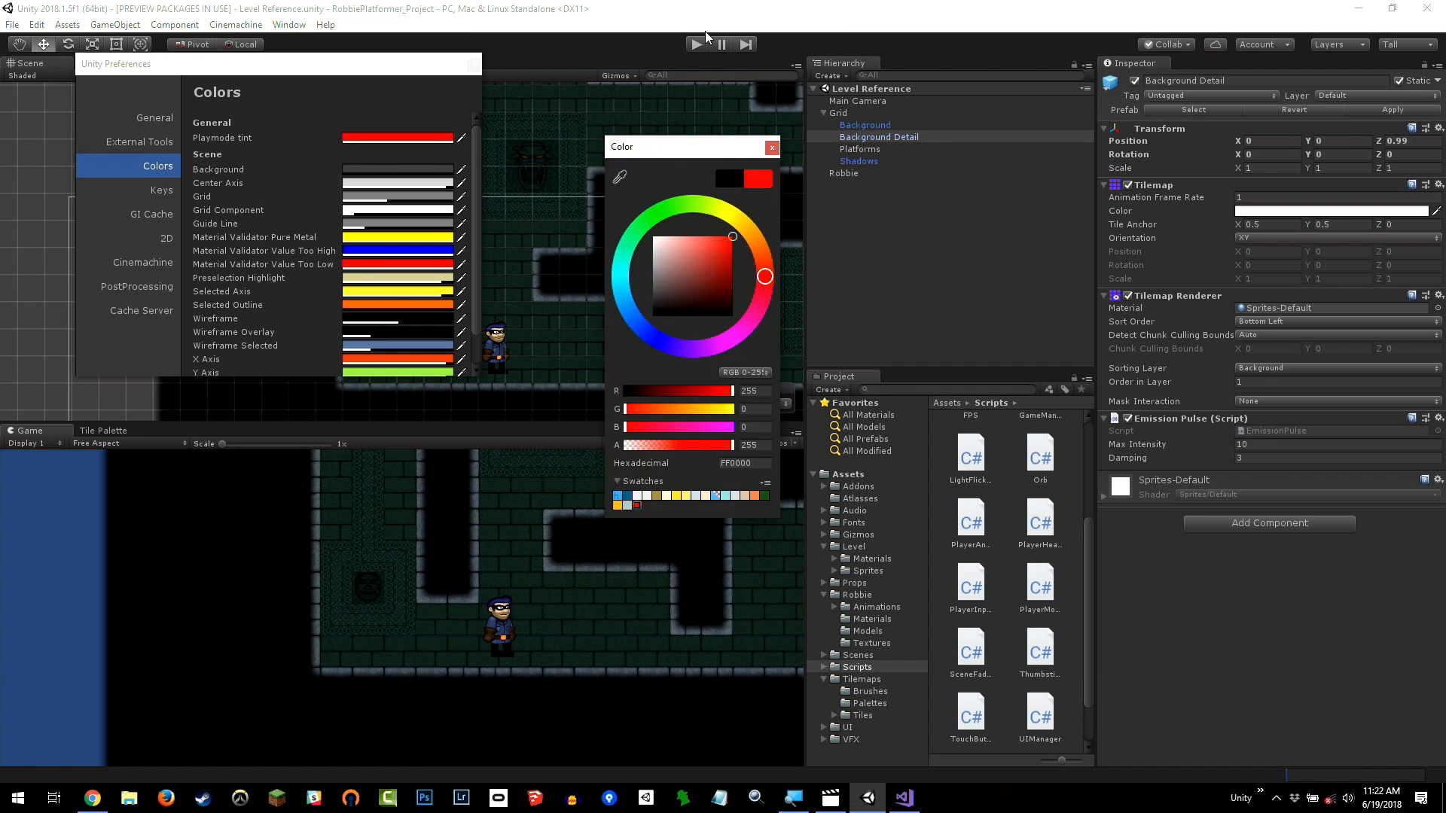
Close the colour picker and the Preferences window, returning to the level in edit mode.
click(698, 43)
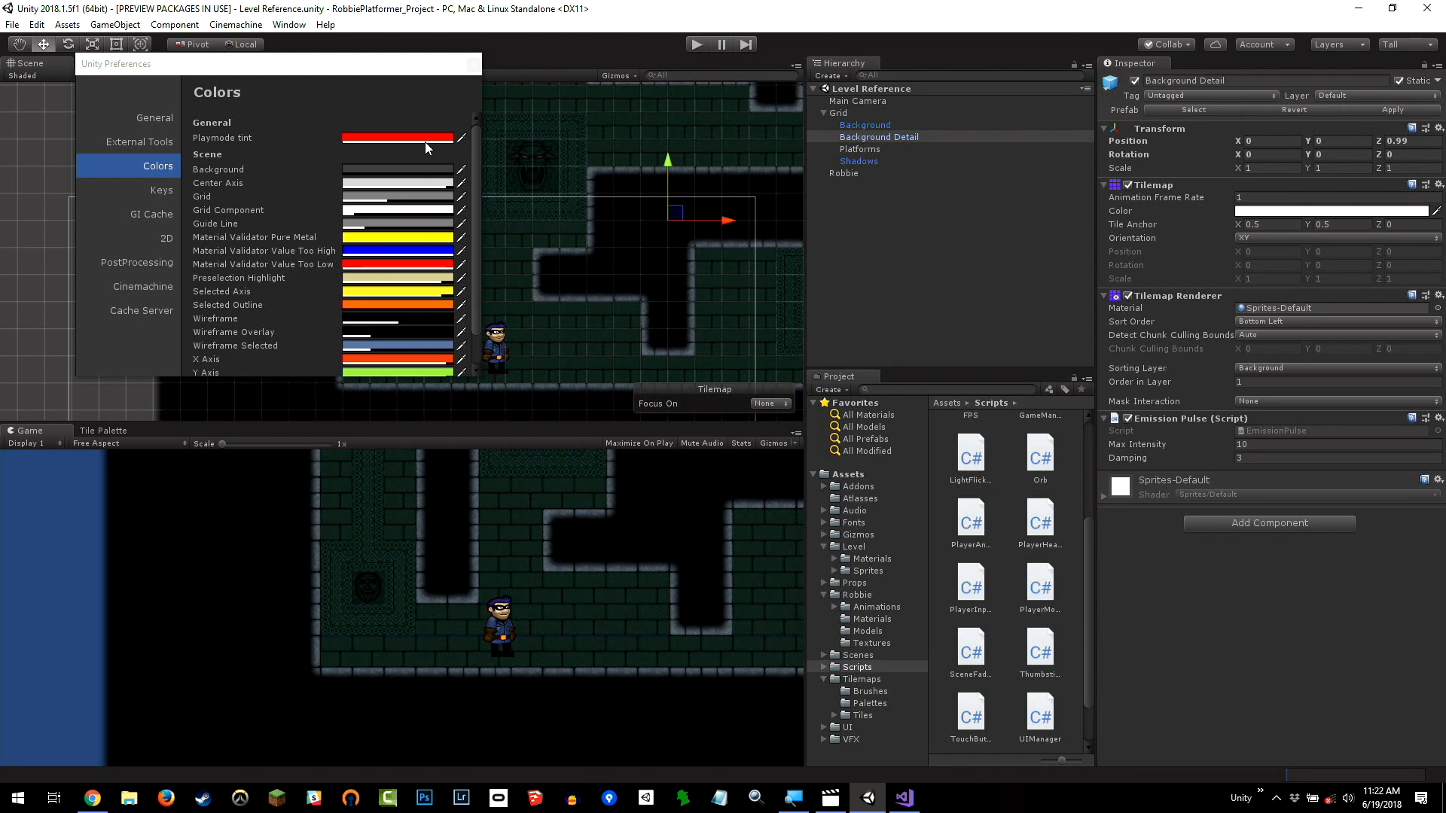
scroll(down, 3)
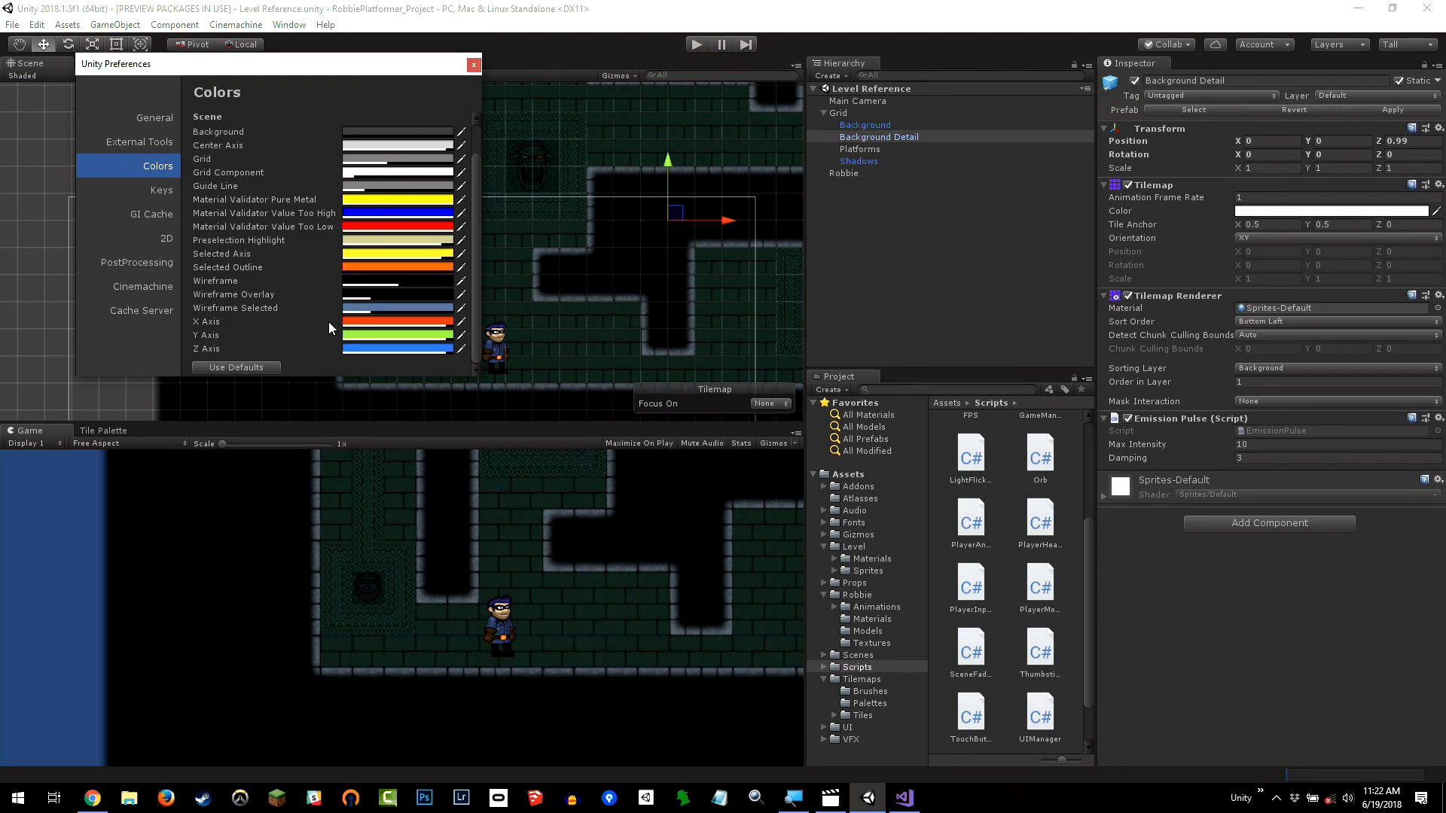
scroll(up, 3)
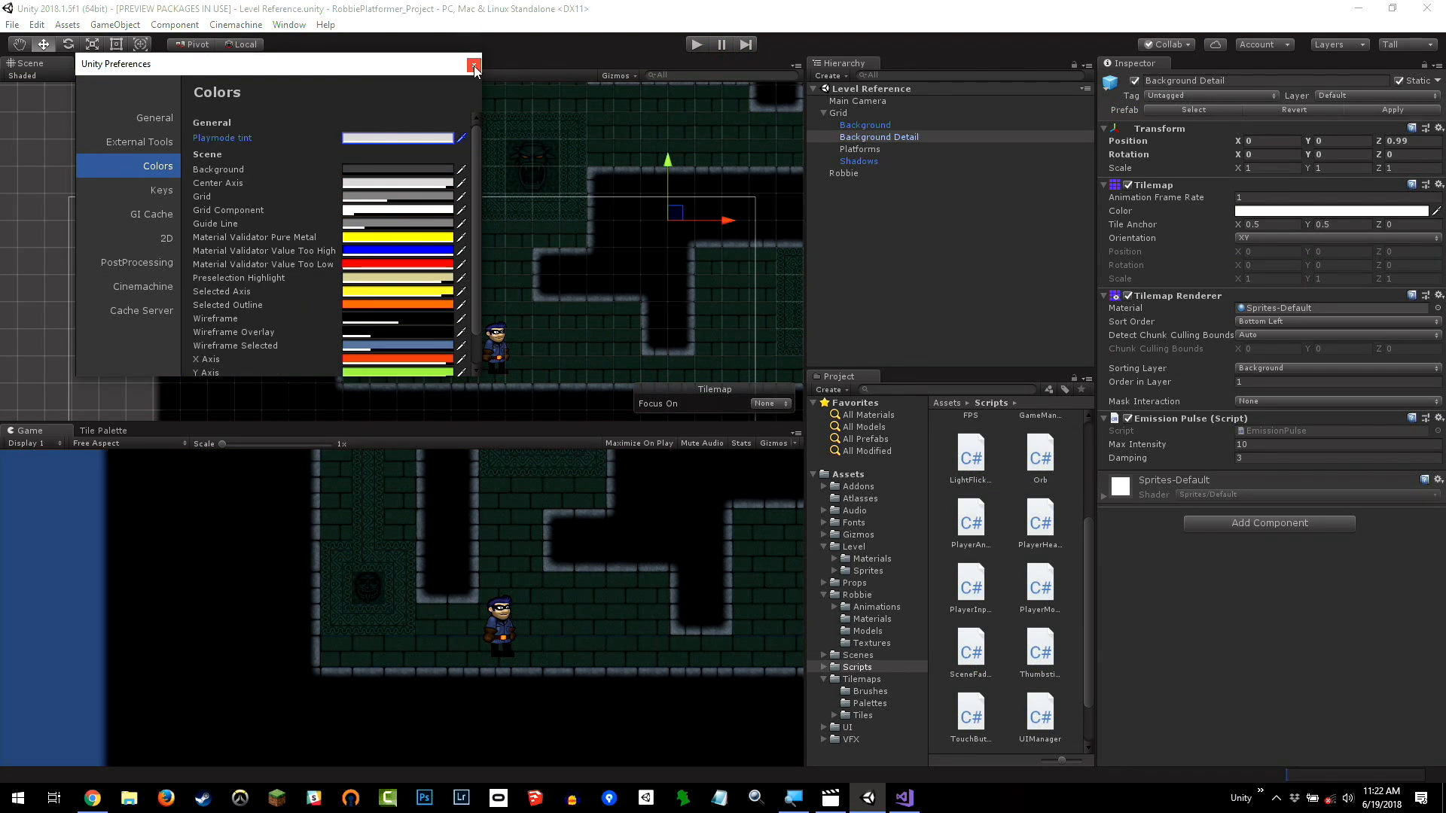
click(474, 63)
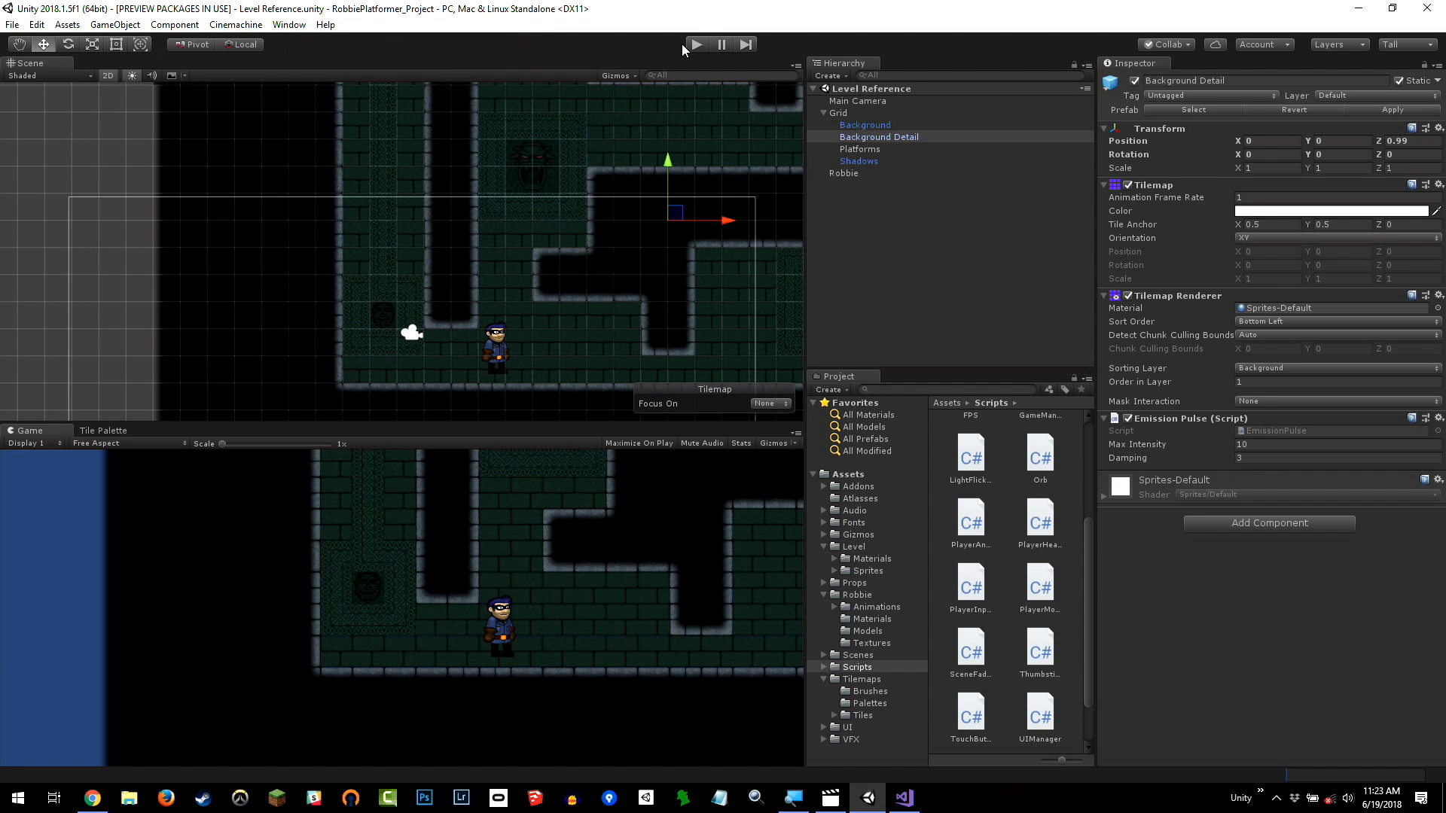
mouse_move(658, 47)
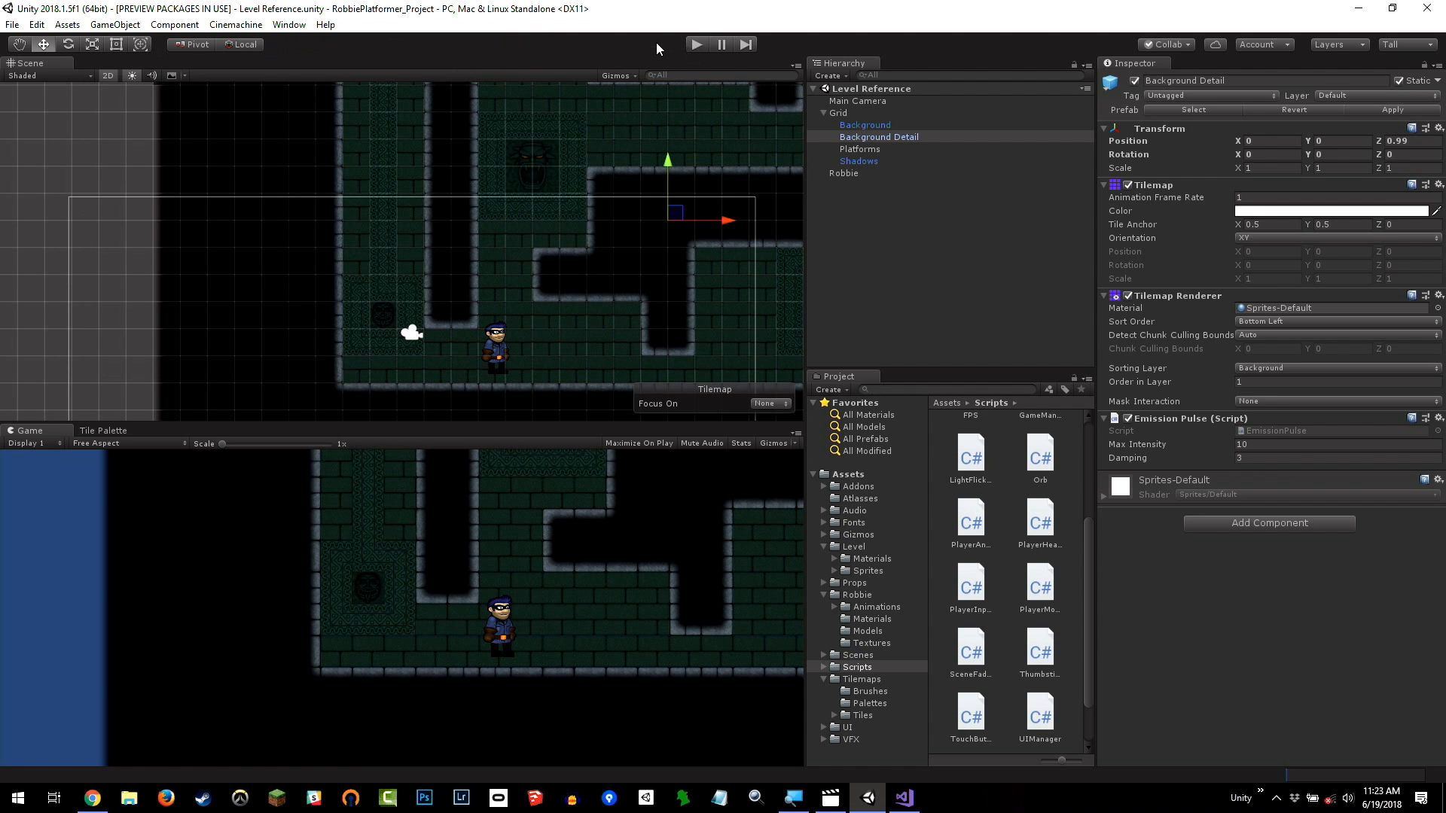
click(695, 44)
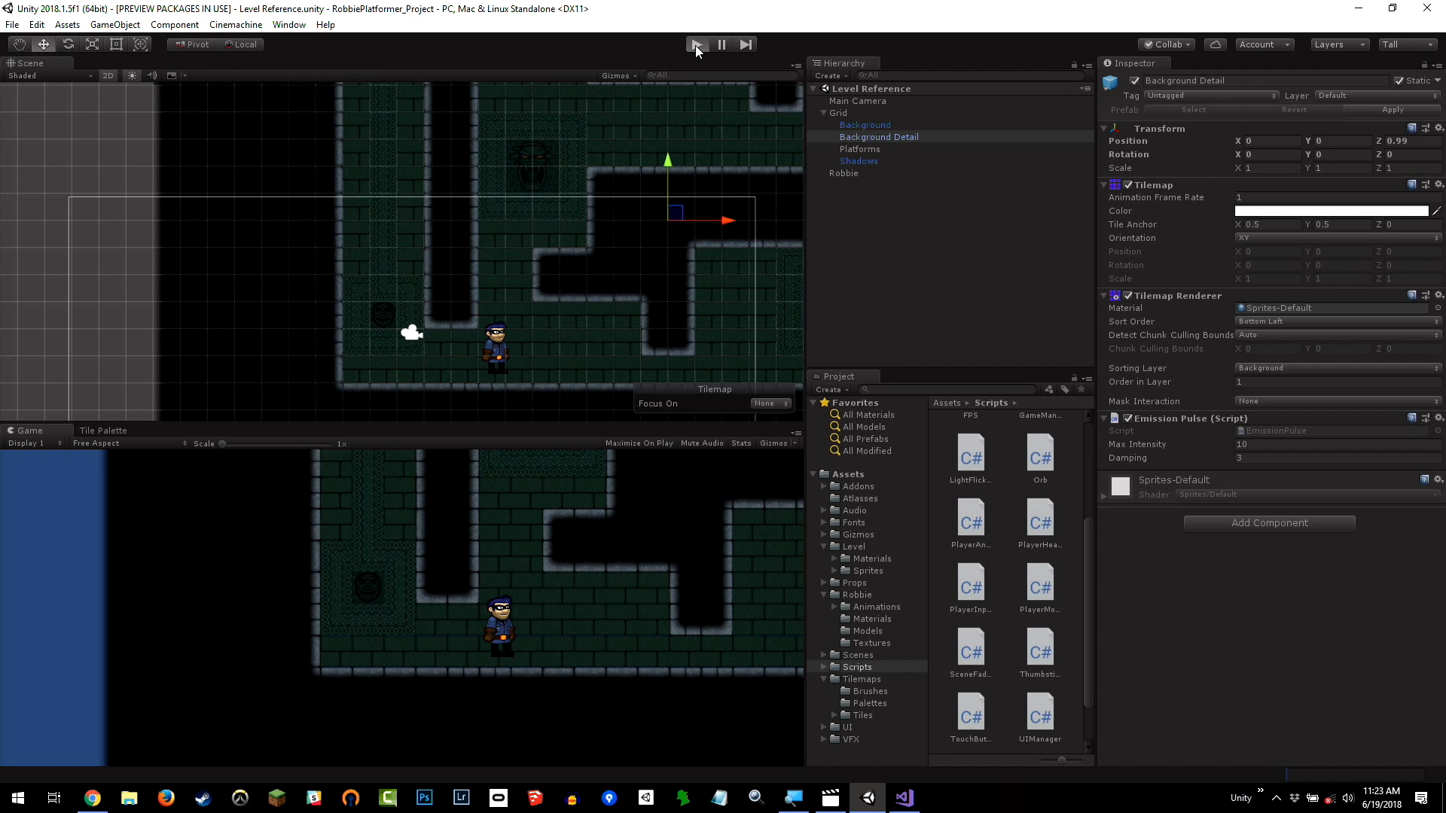
click(696, 43)
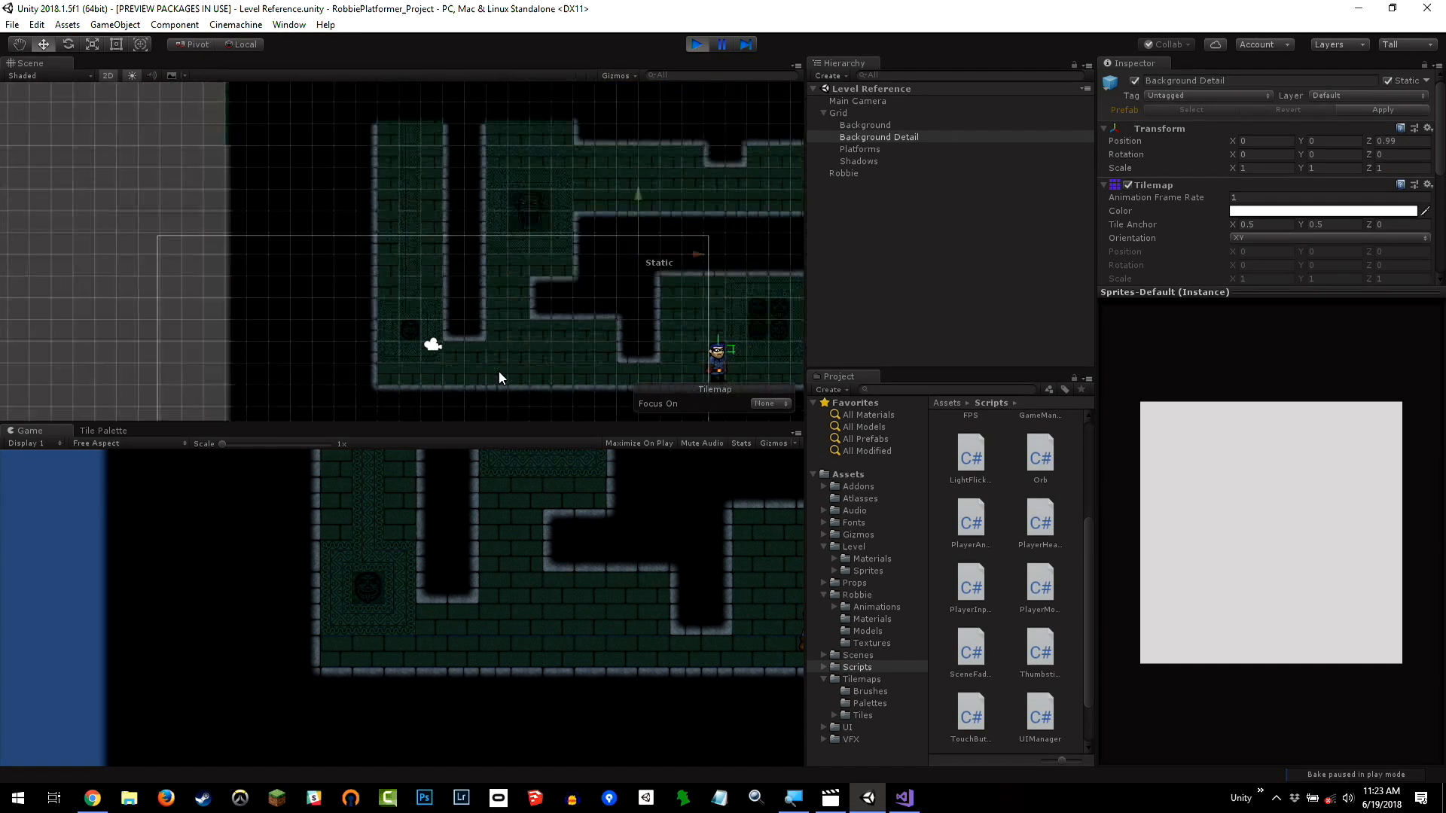
scroll(up, 3)
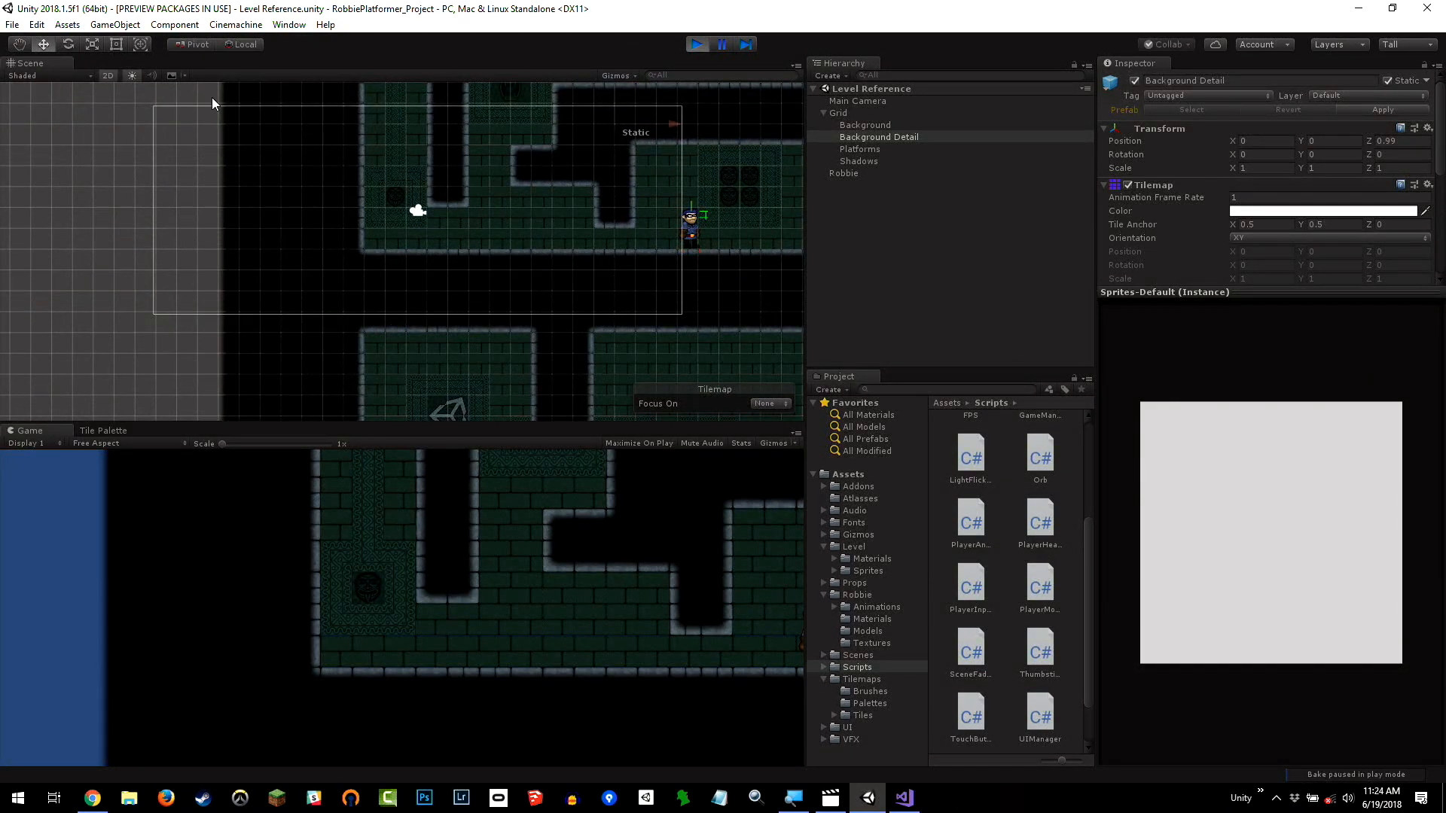
mouse_move(687, 99)
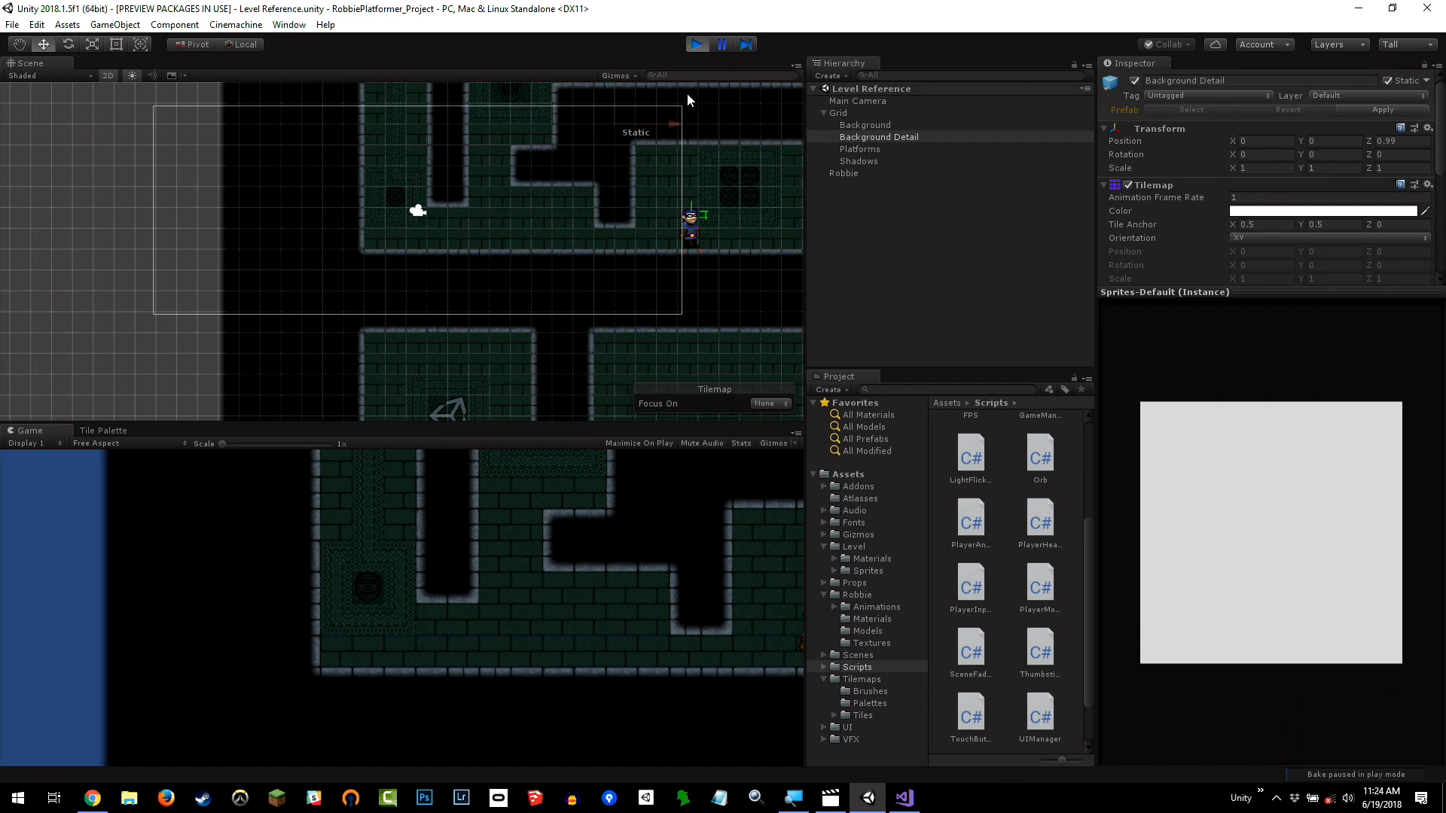
mouse_move(330, 197)
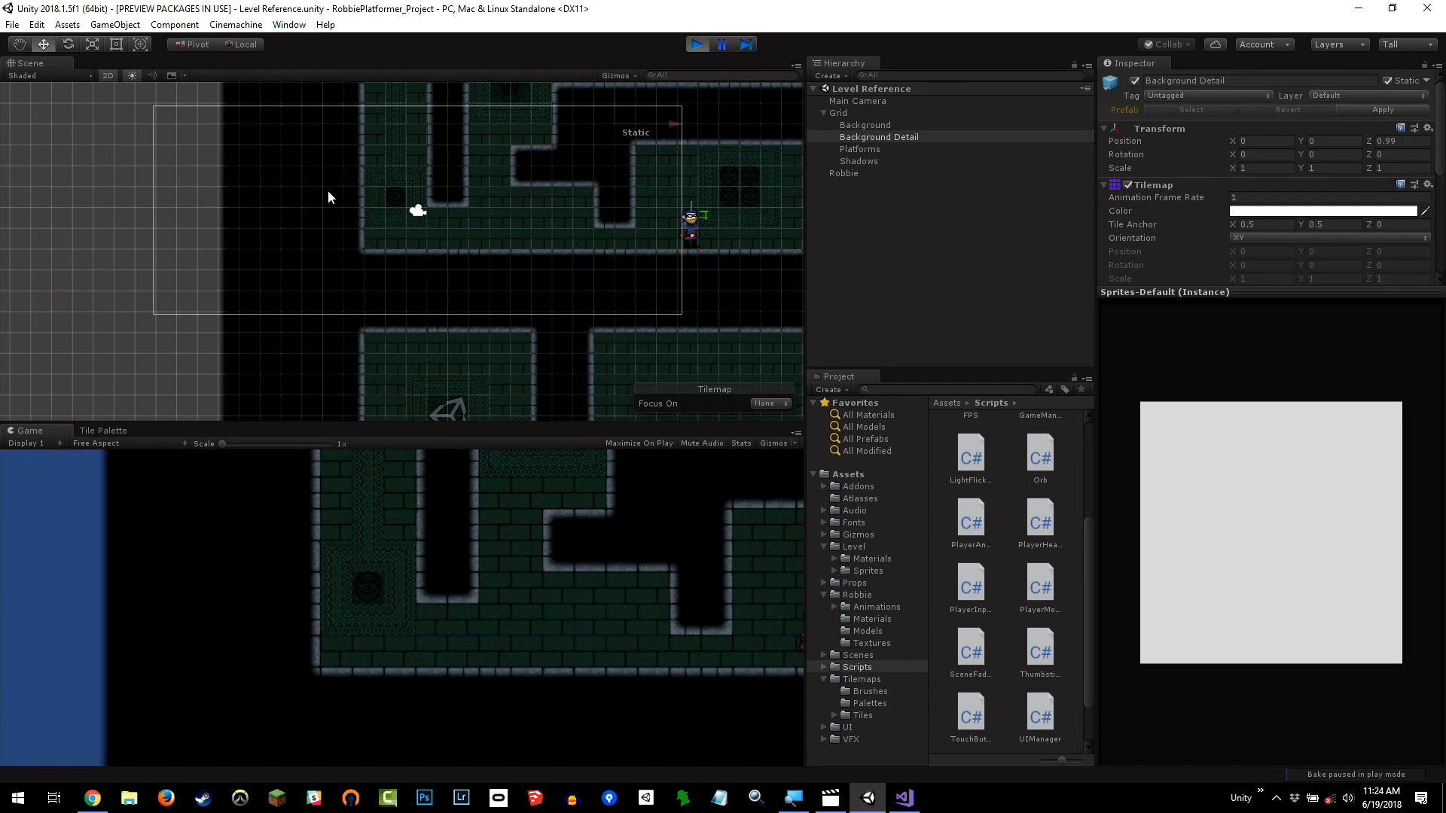
mouse_move(375, 210)
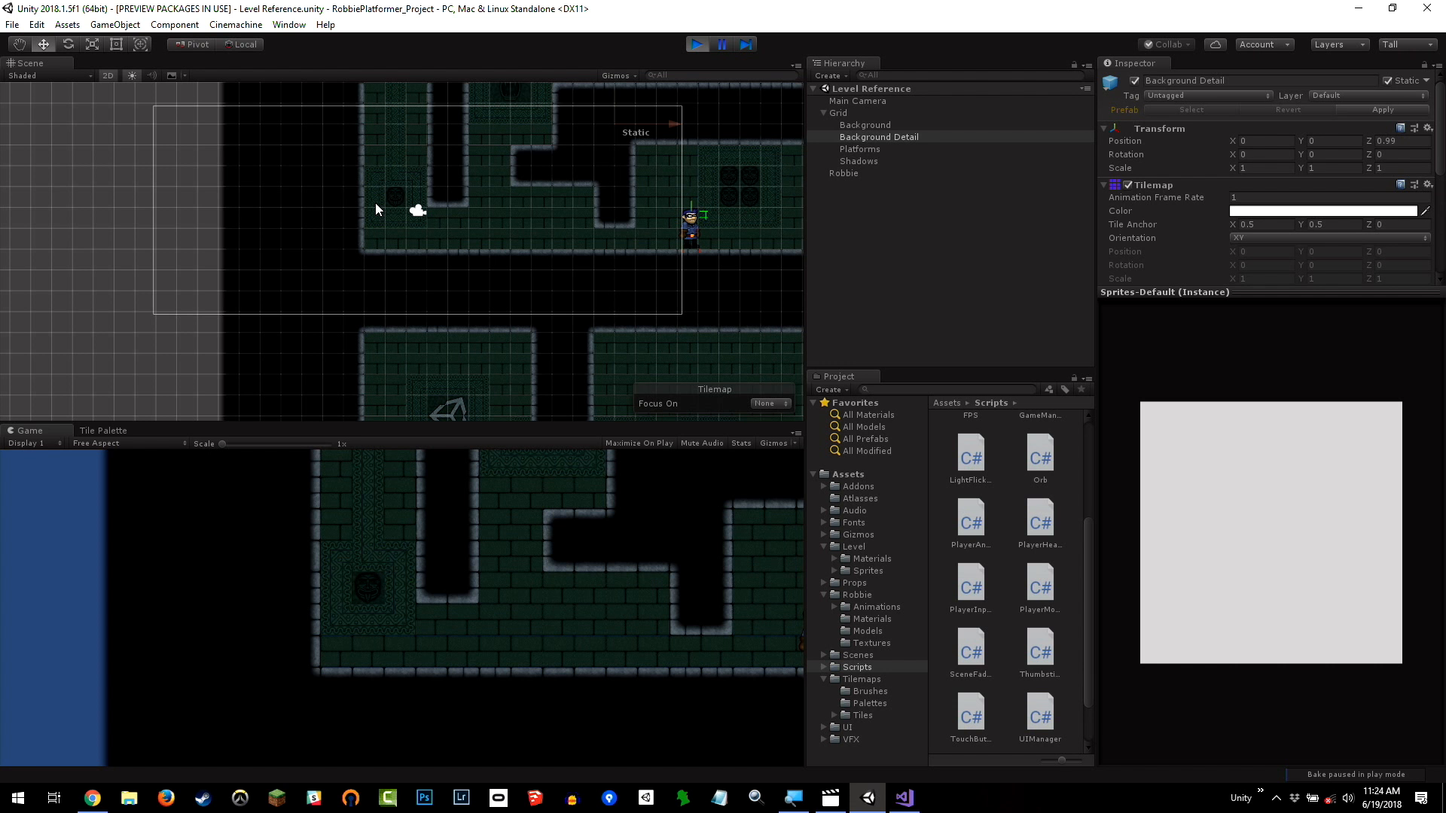
mouse_move(831, 321)
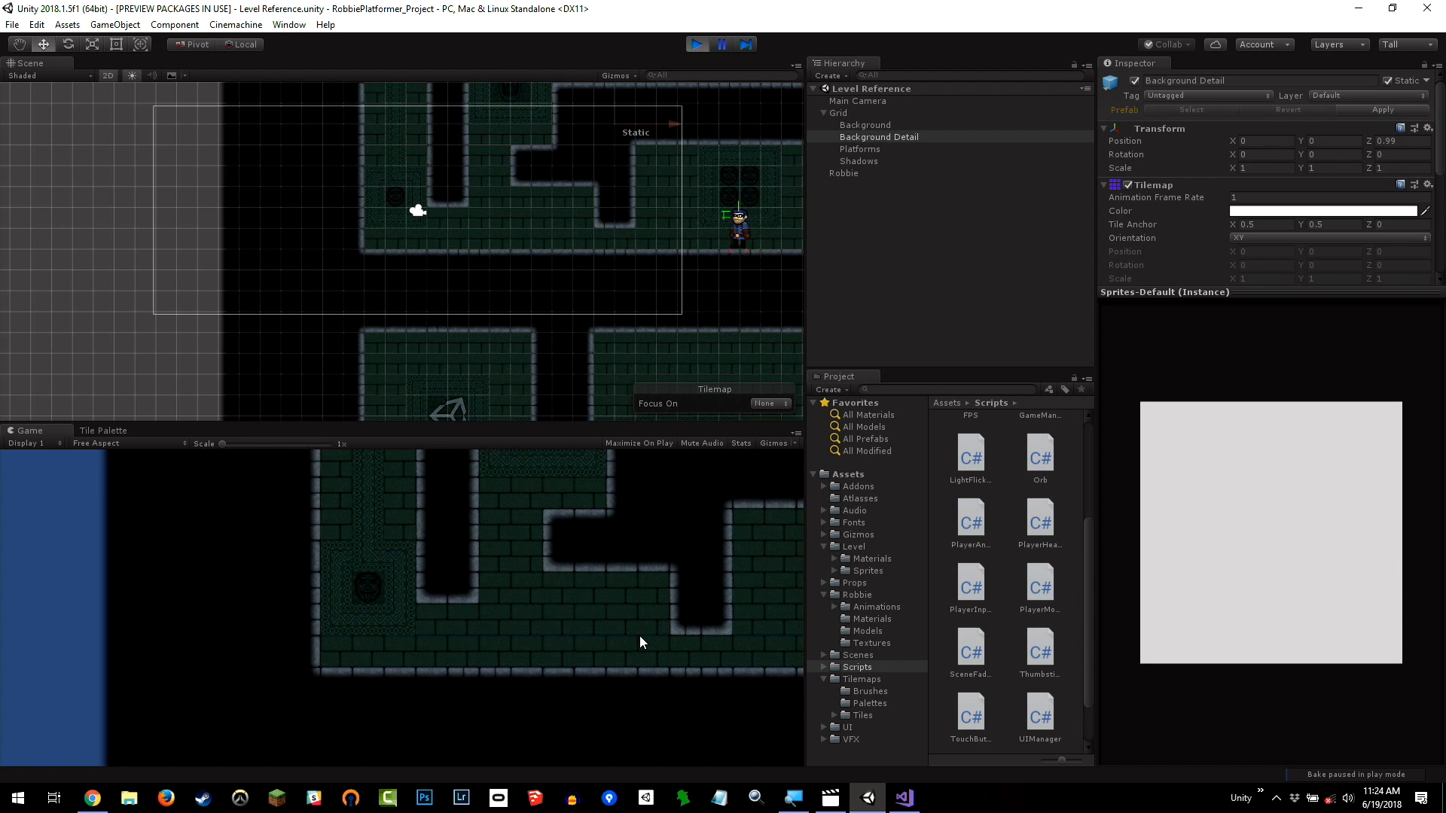
mouse_move(883, 208)
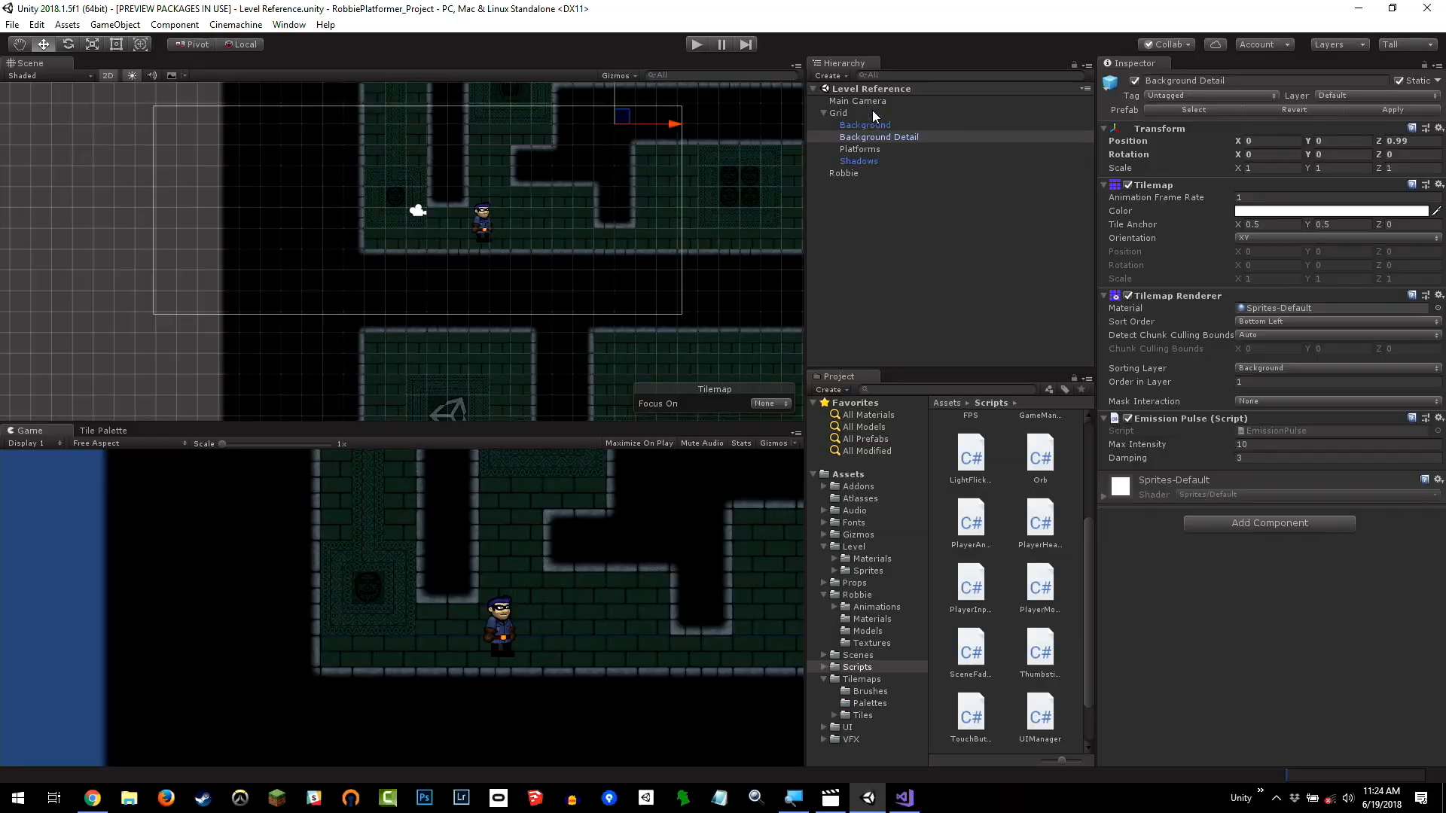
Parent Main Camera under Robbie in the Hierarchy and play to test the follow.
click(868, 172)
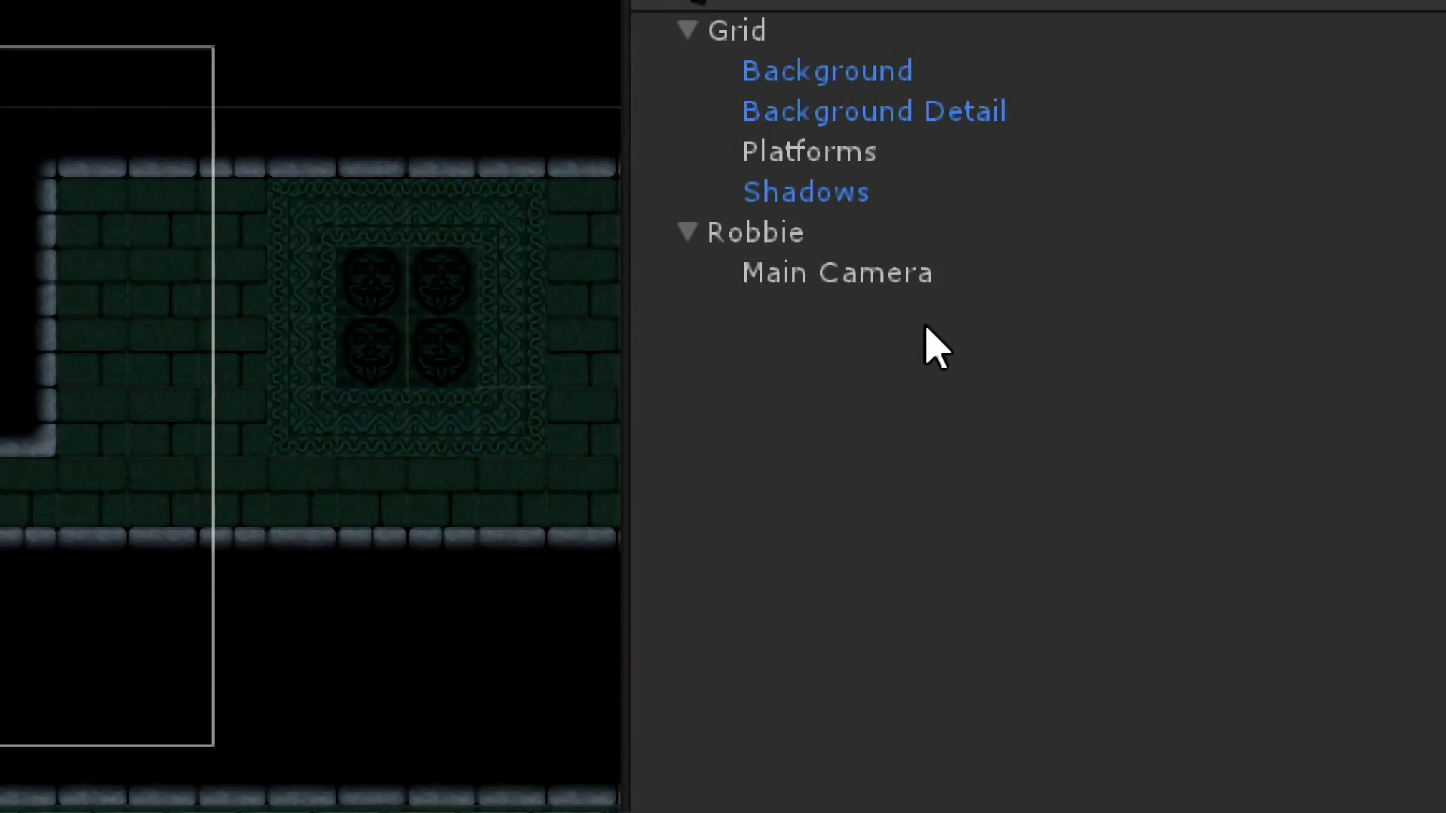
click(694, 44)
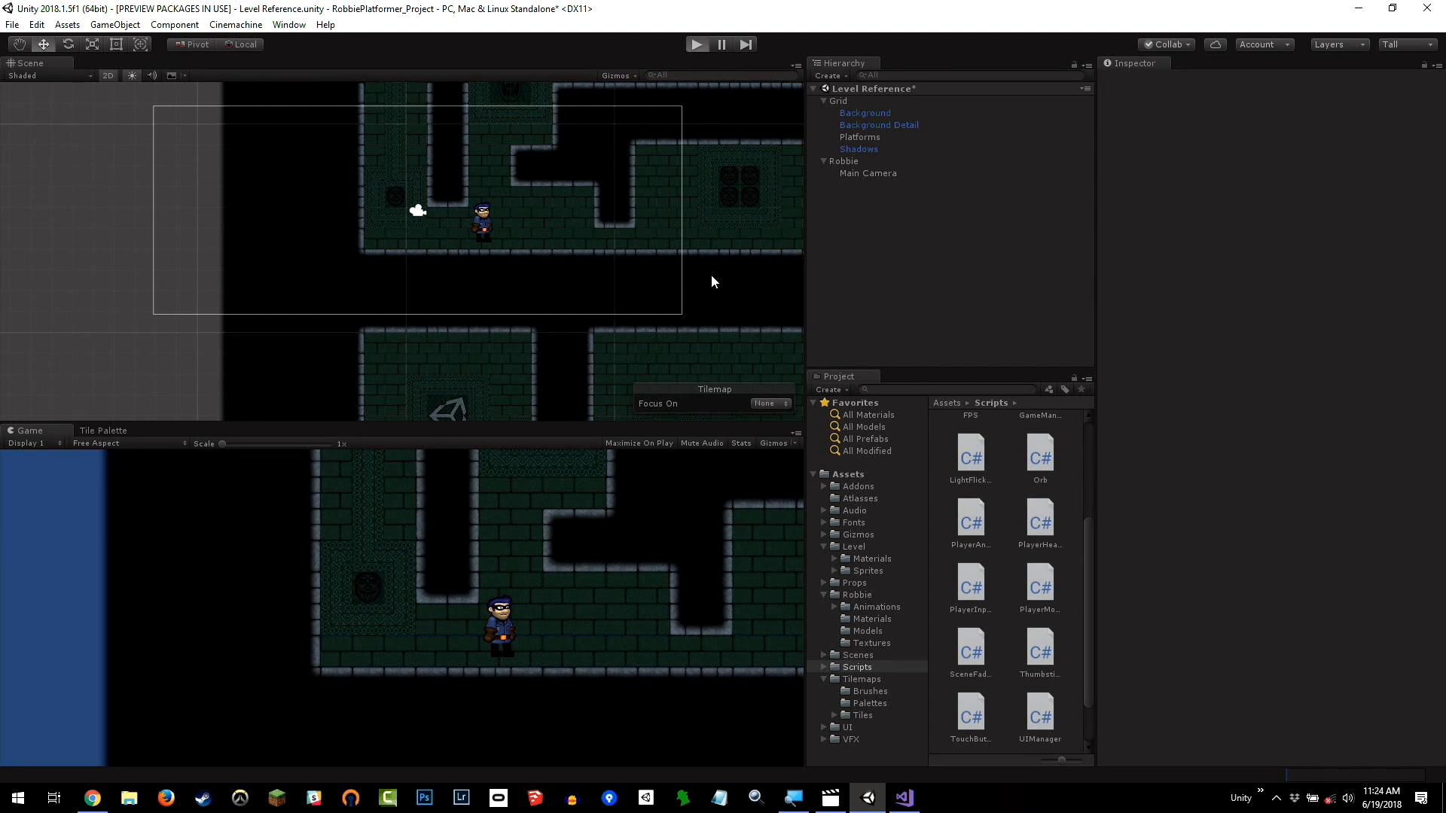
click(698, 43)
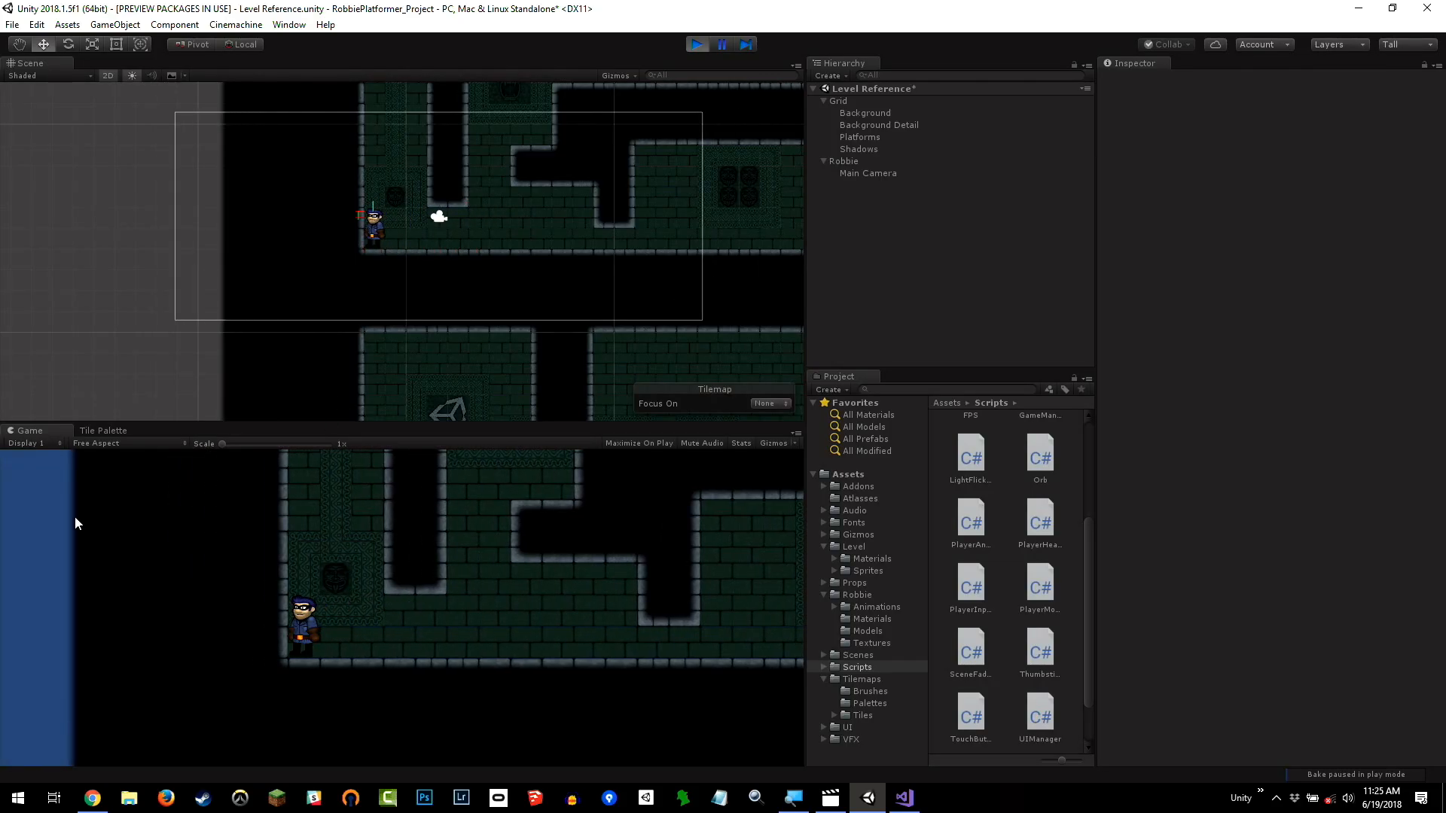
mouse_move(40, 601)
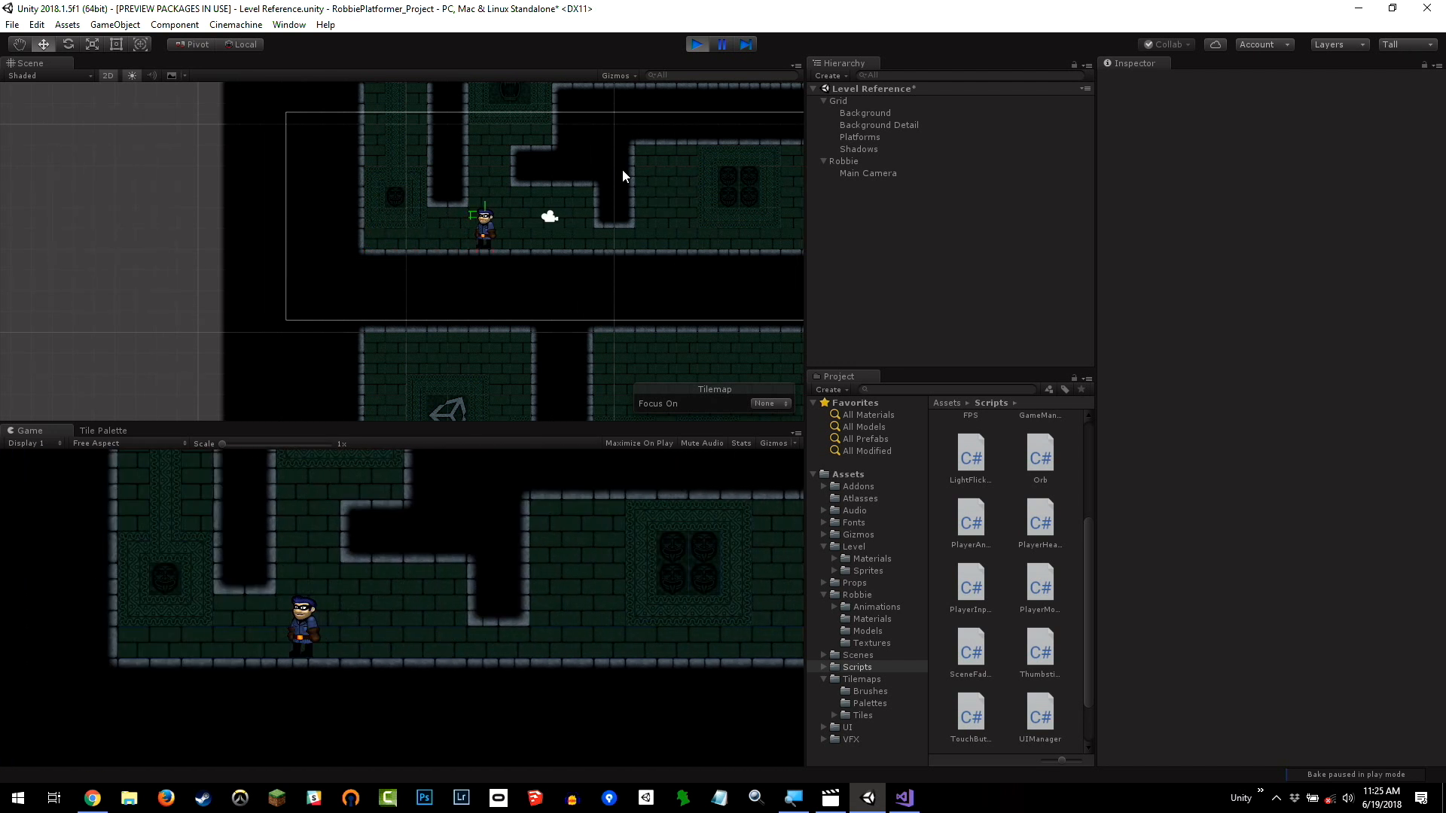
Stop the play test and drag Main Camera back to the scene root.
click(696, 44)
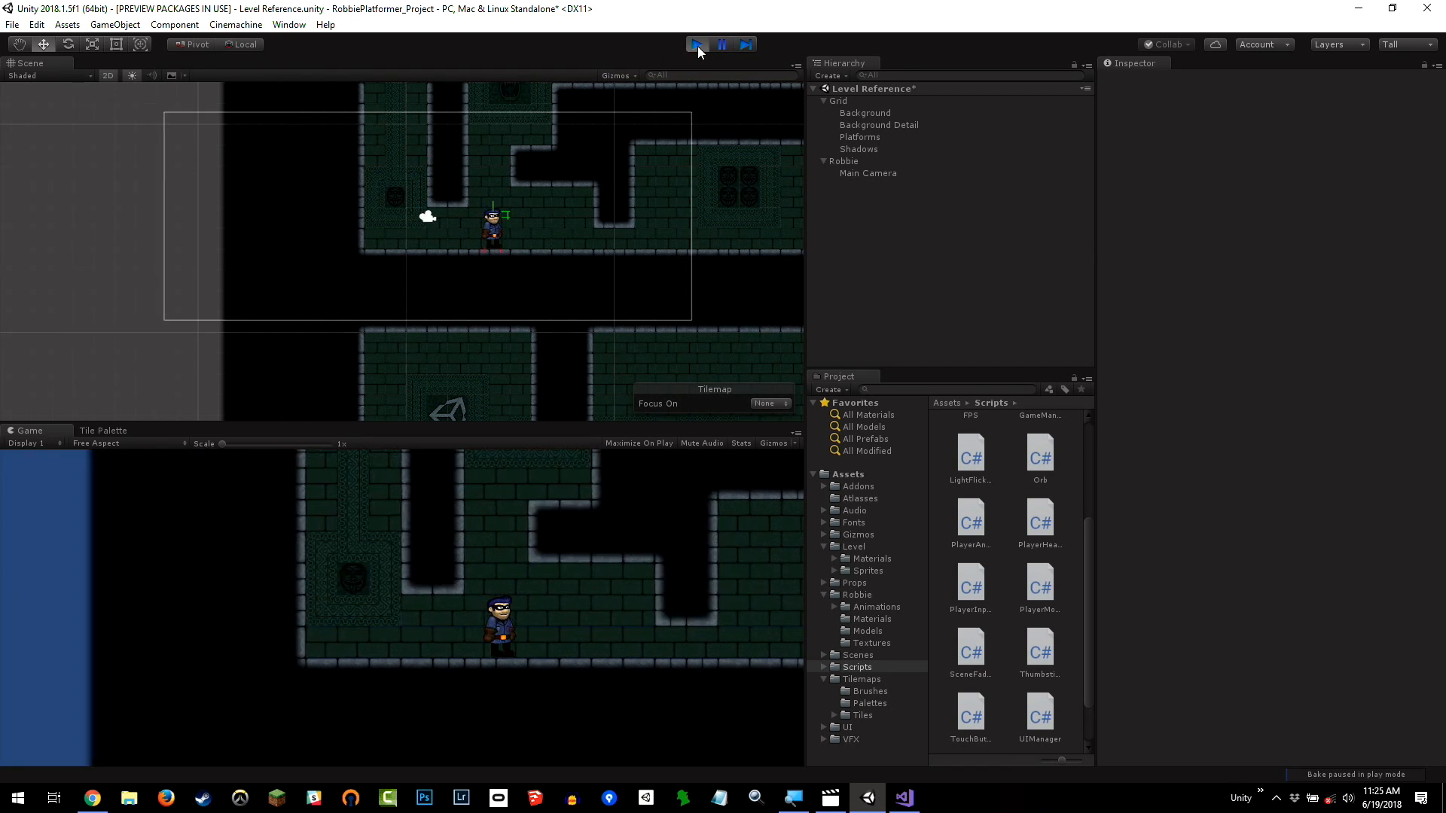
click(857, 172)
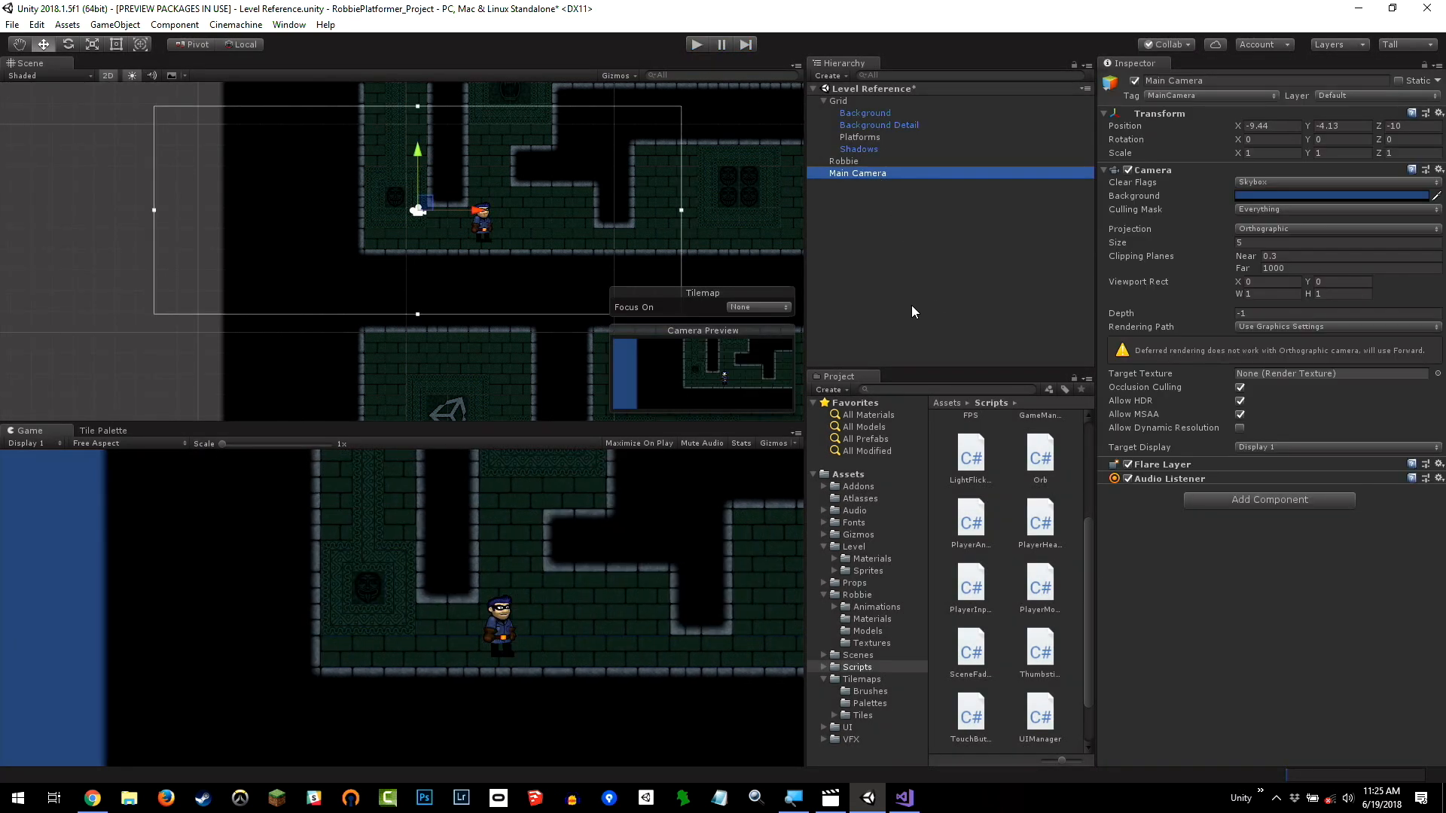
mouse_move(851, 184)
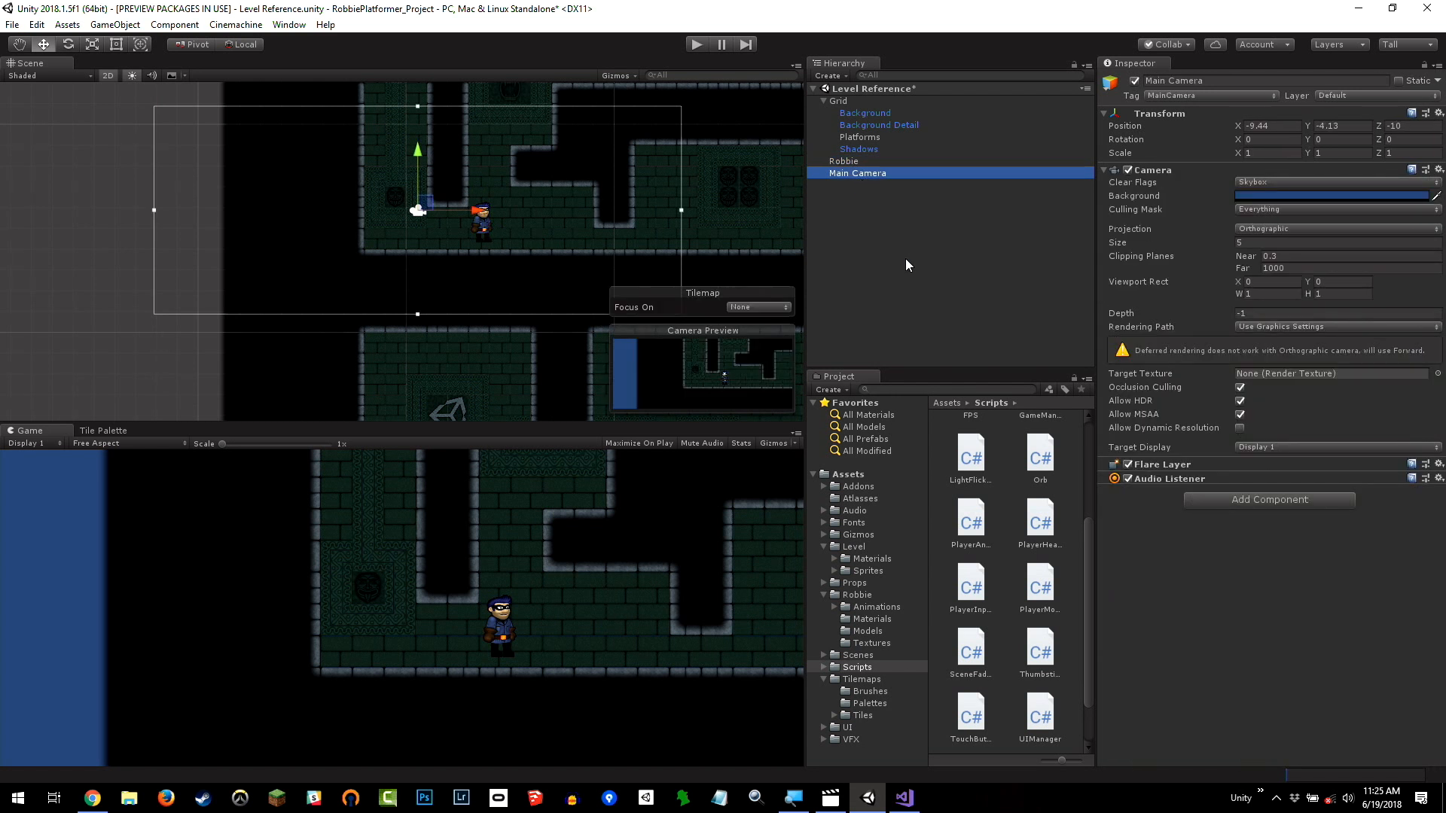
mouse_move(1155, 298)
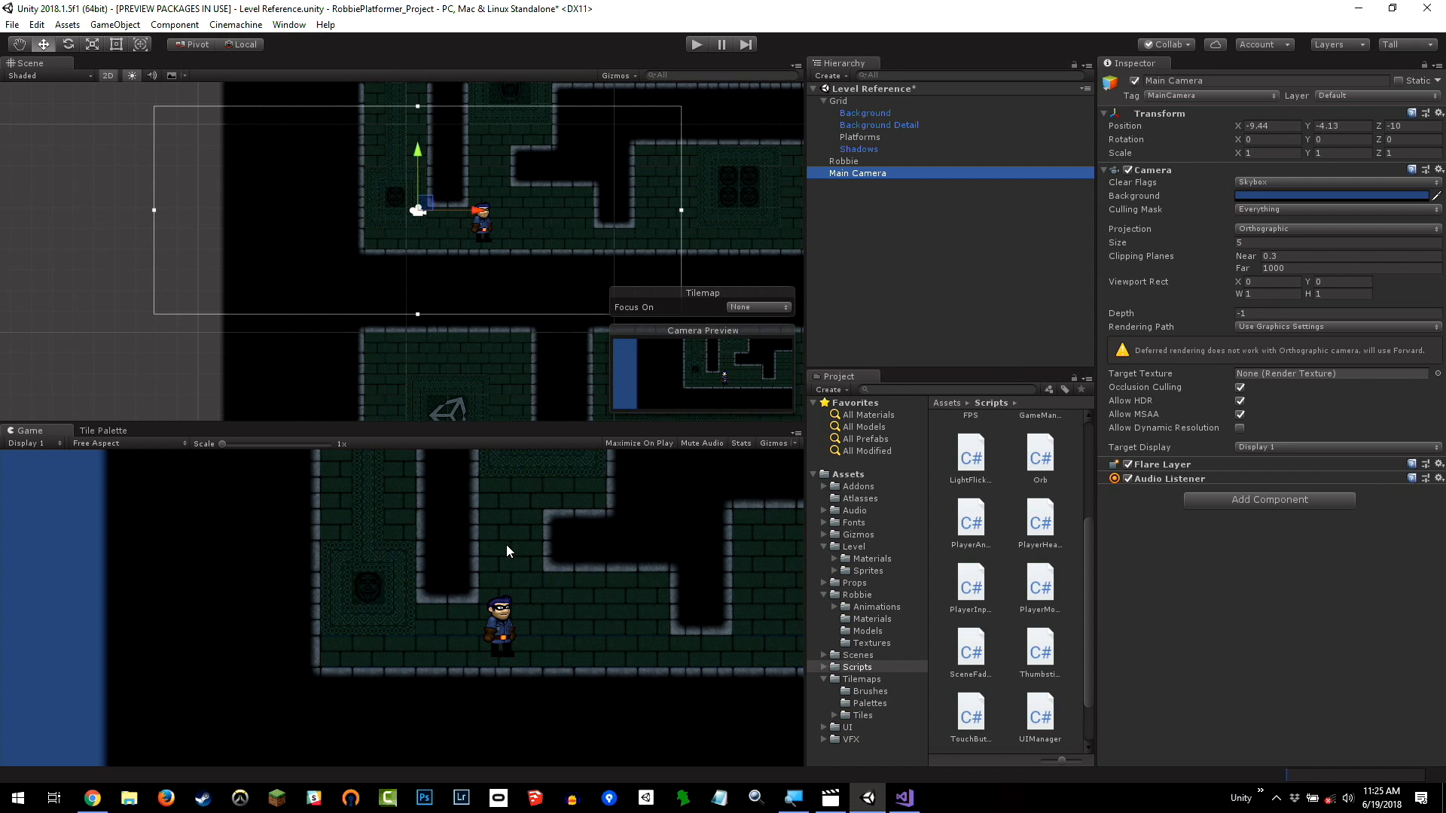
mouse_move(146, 621)
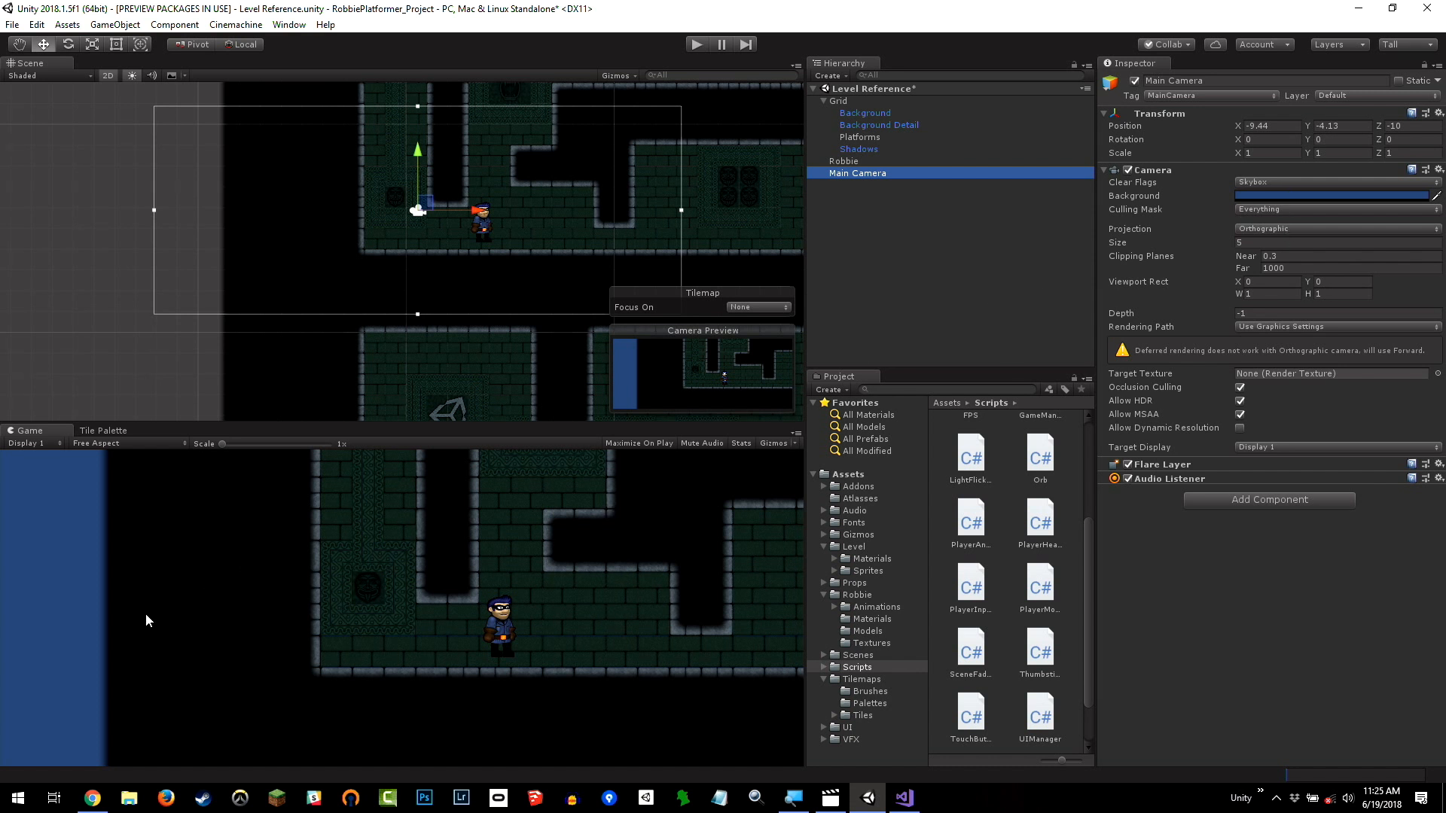
mouse_move(49, 629)
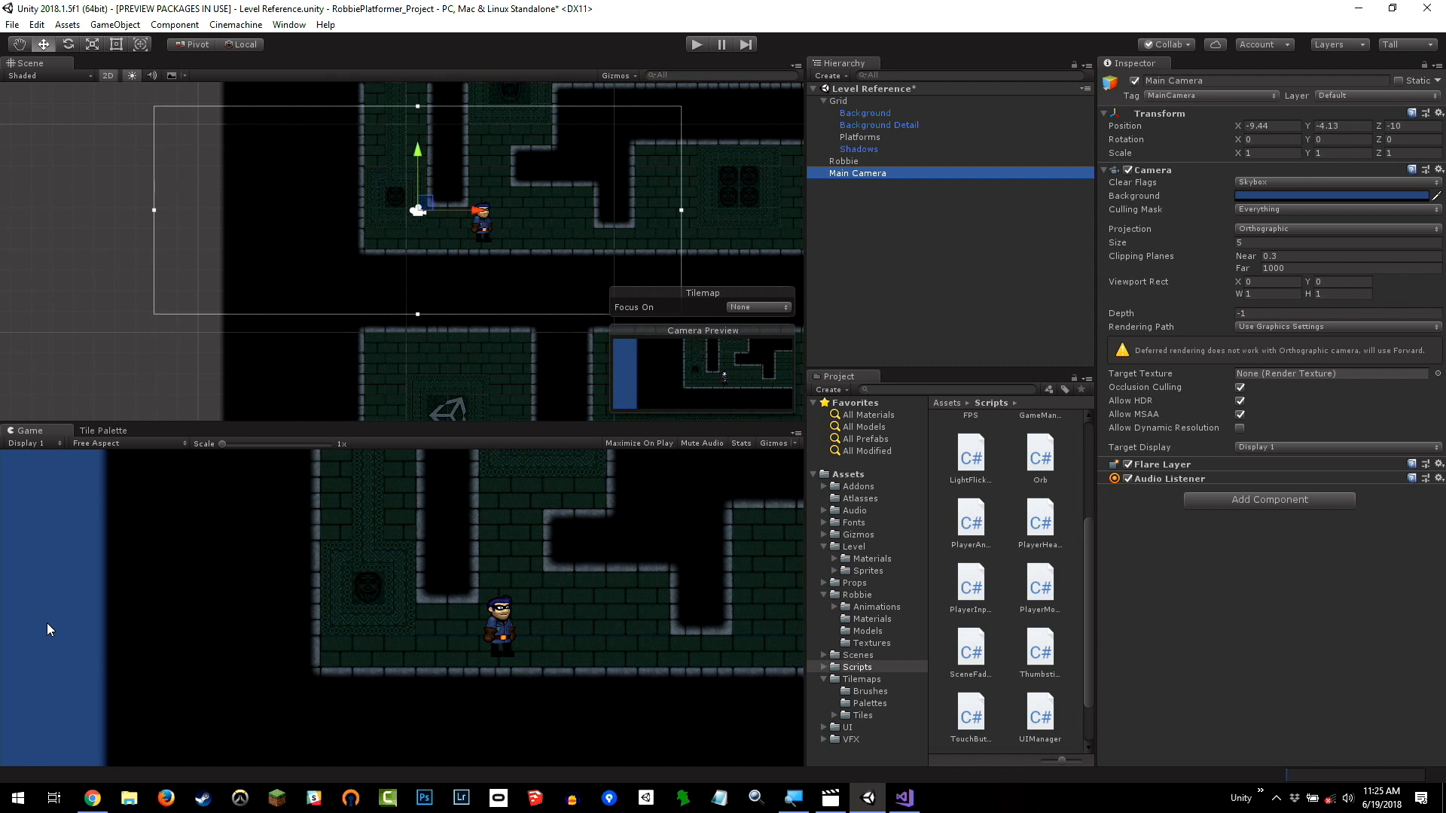
Set the Main Camera's Background colour to black in the Camera component's colour picker.
click(1333, 196)
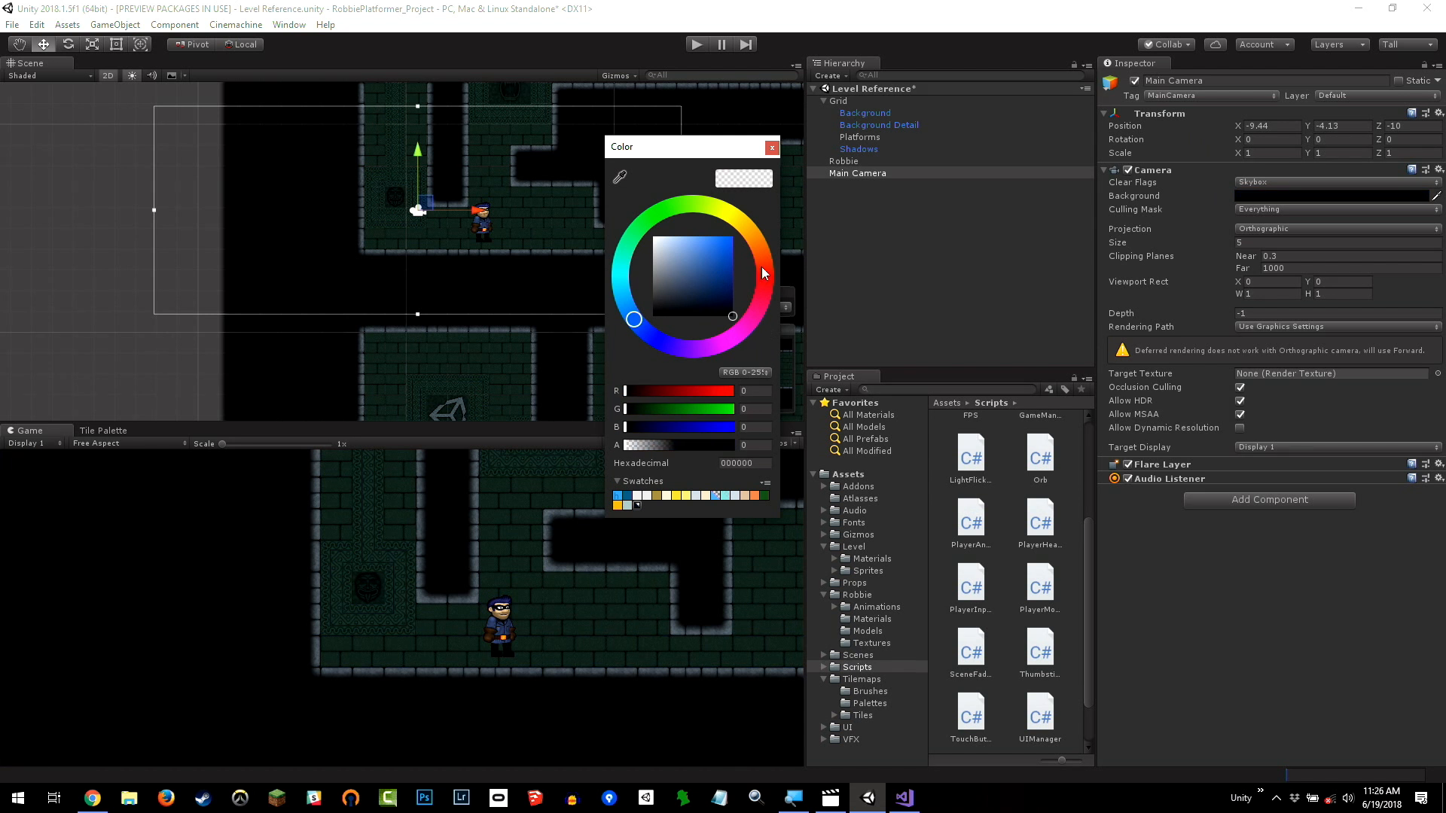
click(756, 309)
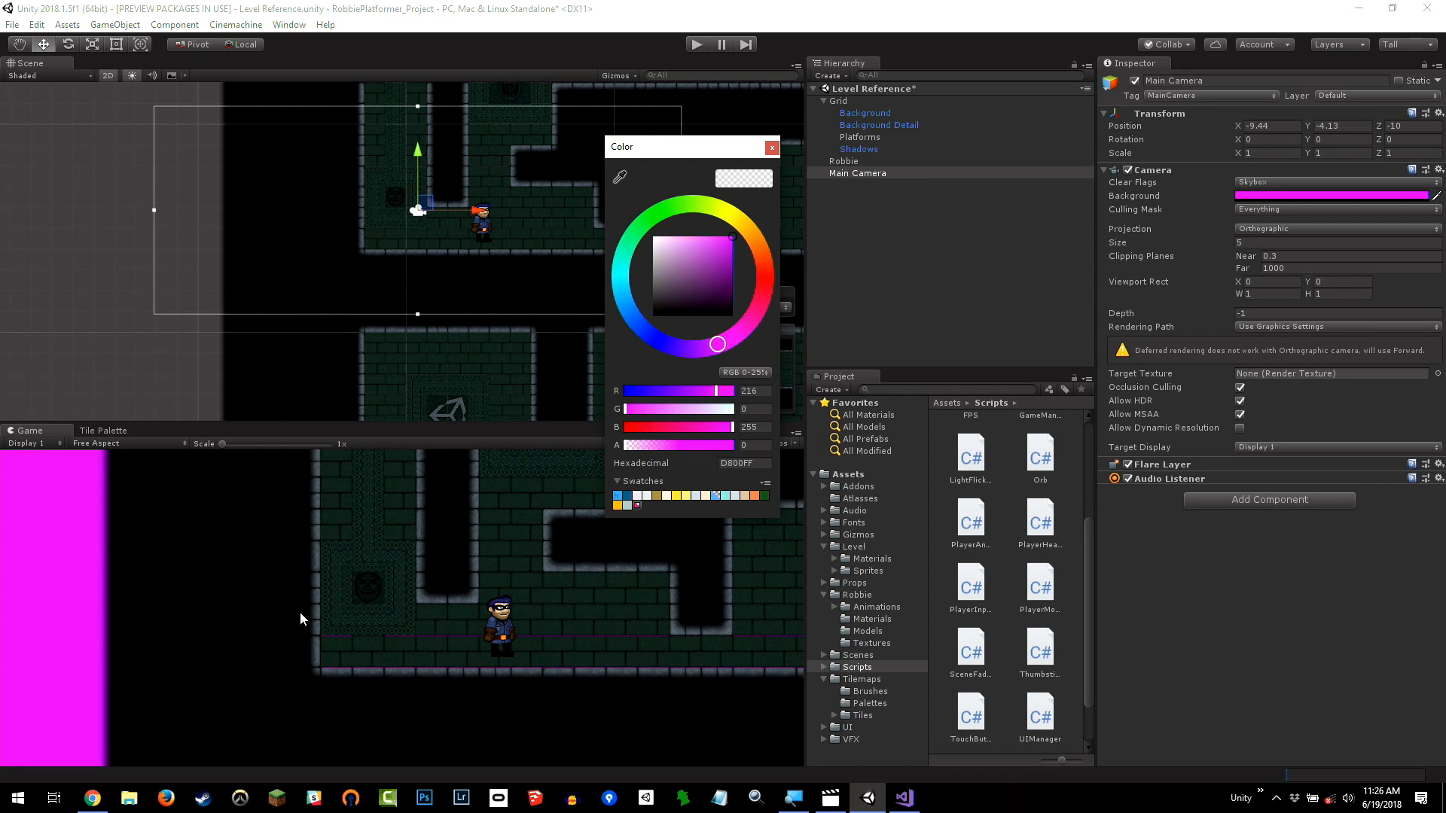
click(680, 274)
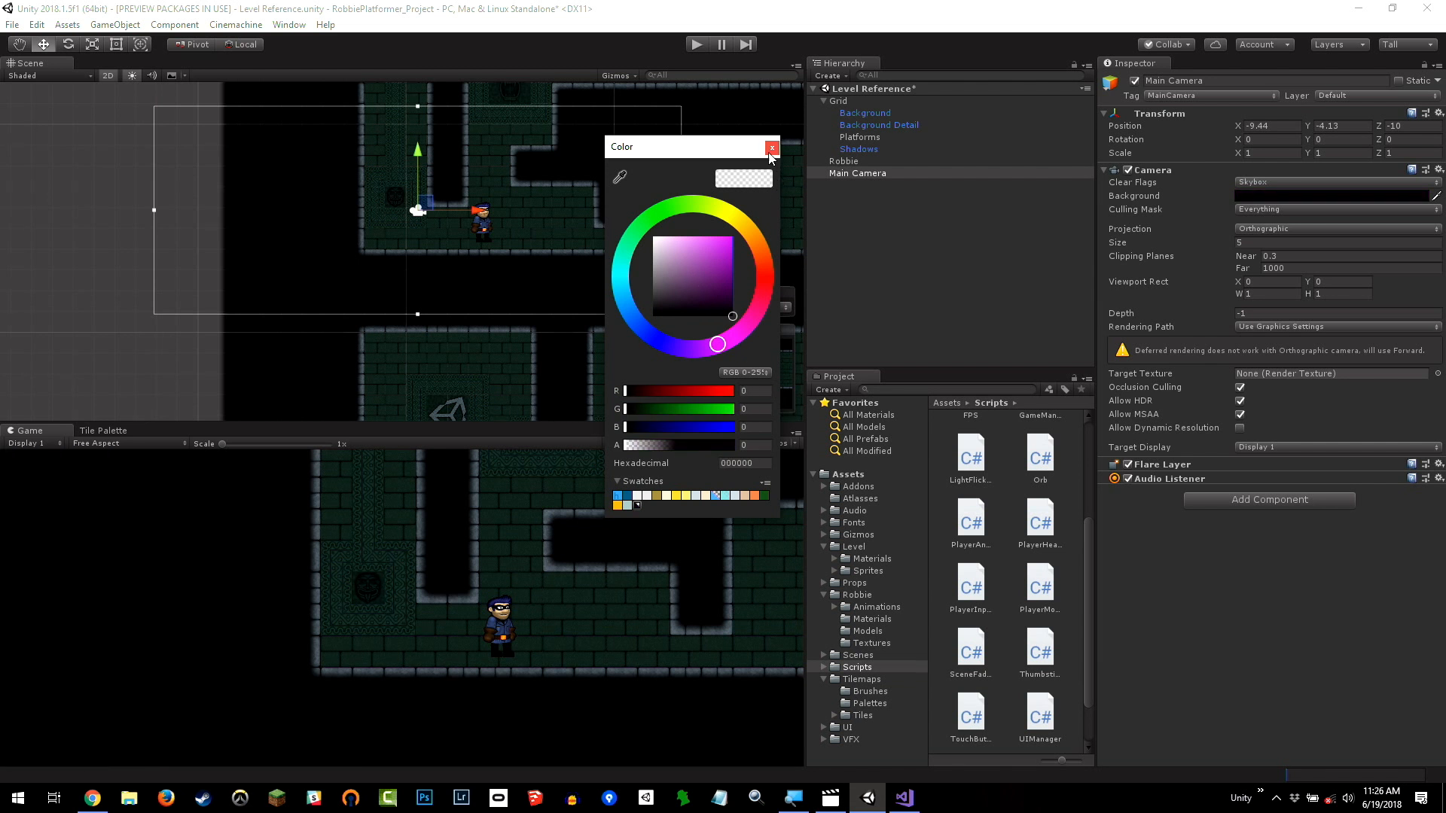
click(771, 148)
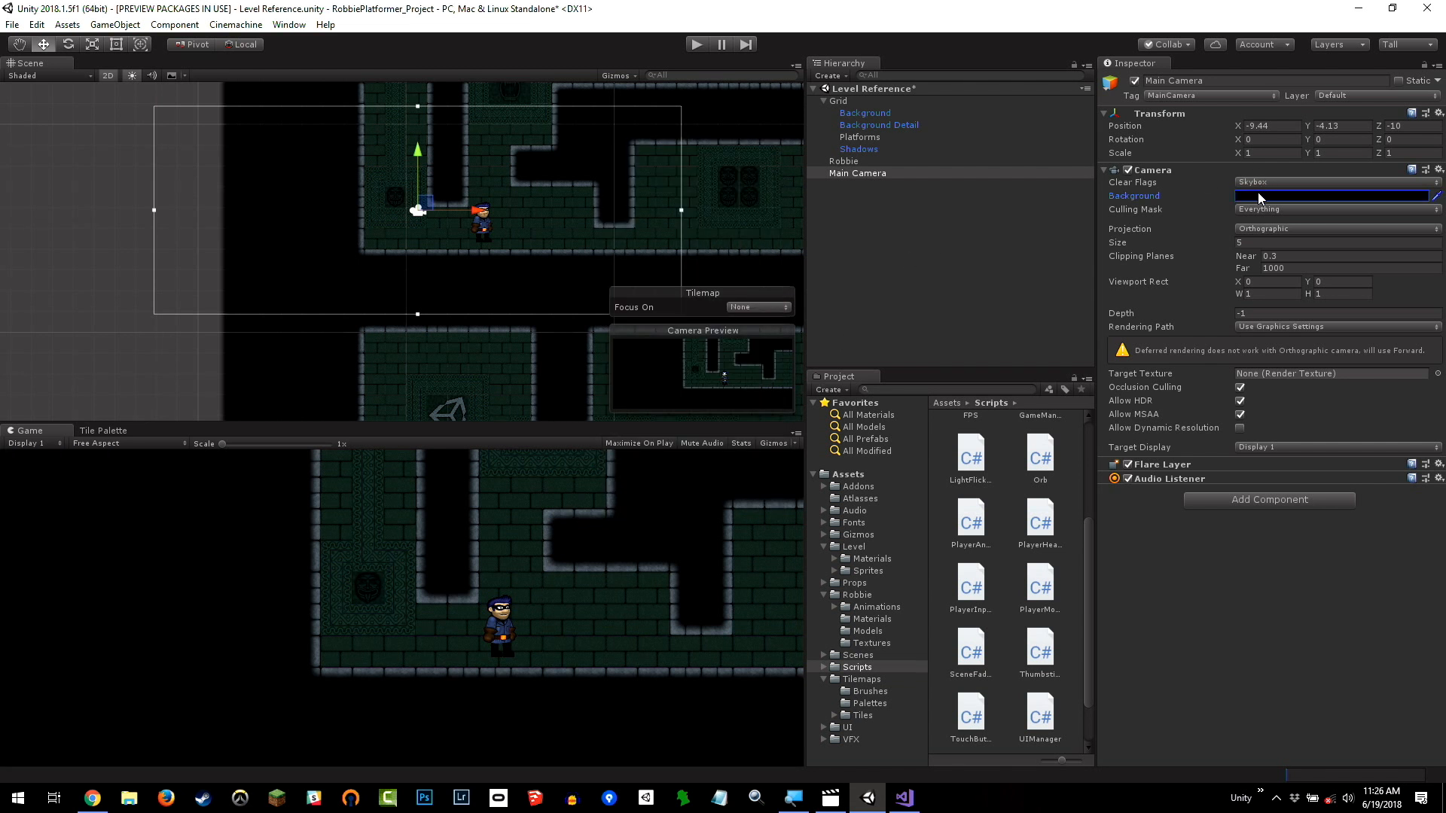
mouse_move(1282, 212)
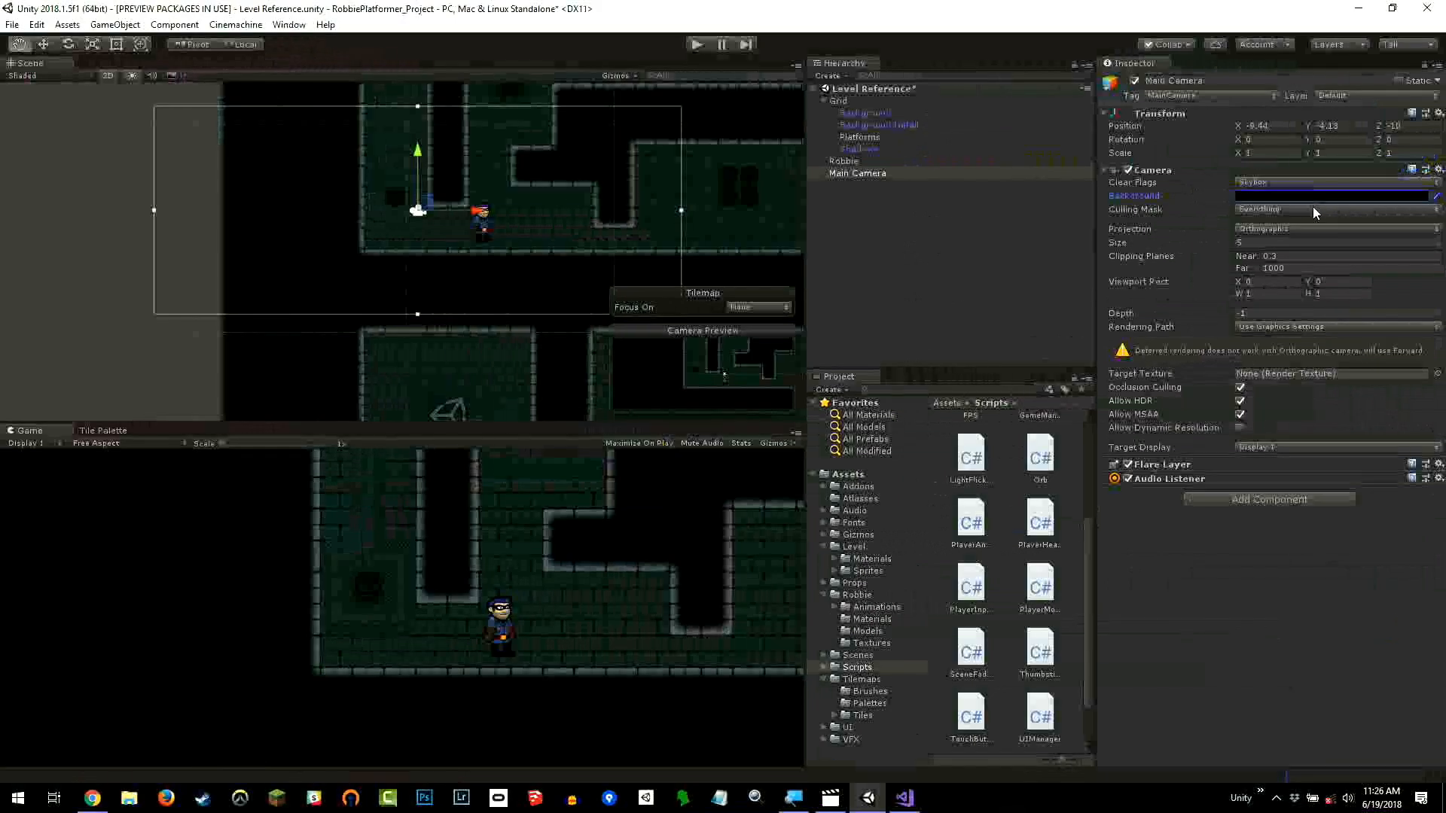
Set the Main Camera's Projection to Perspective.
click(1336, 229)
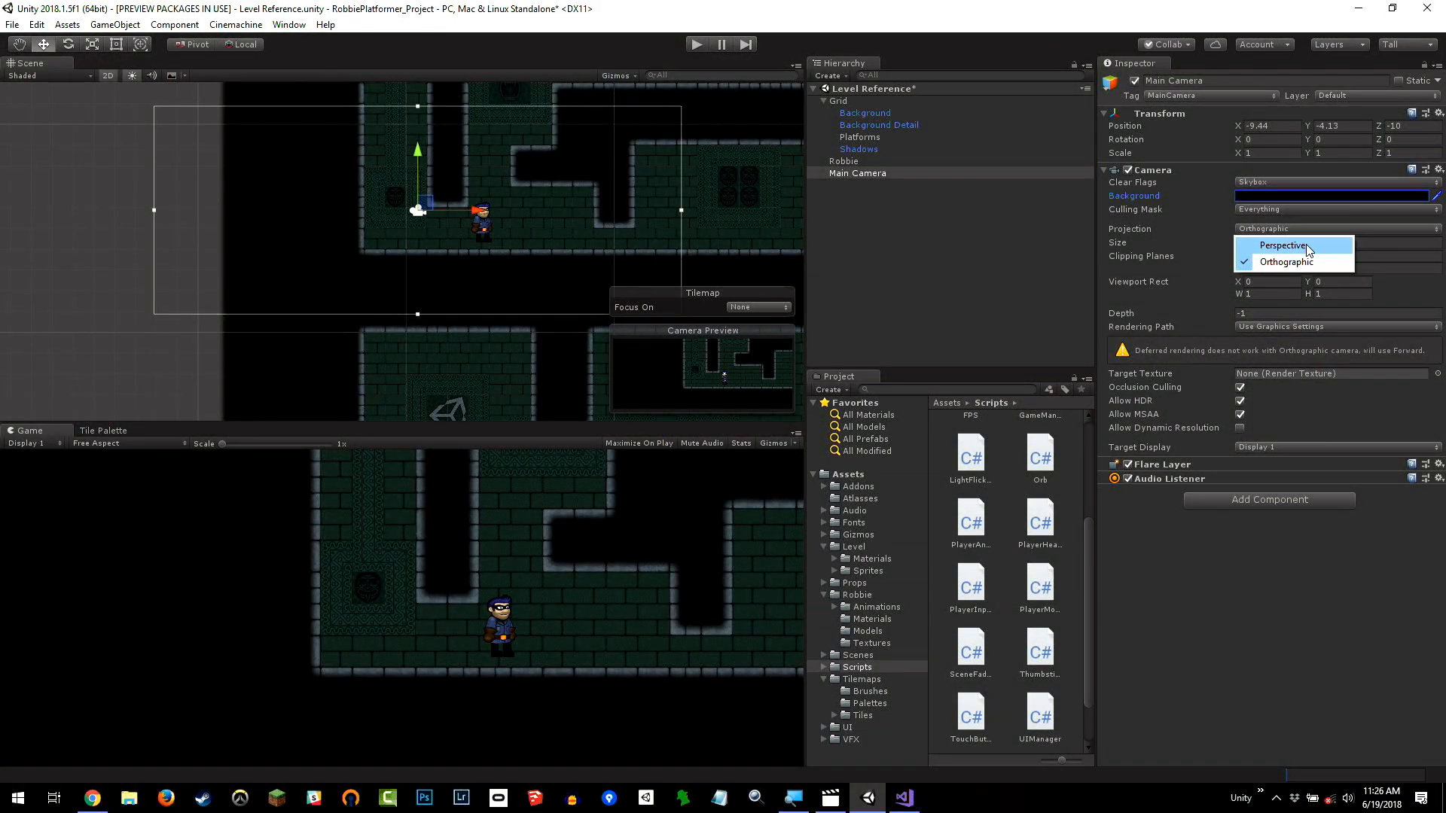
click(1281, 246)
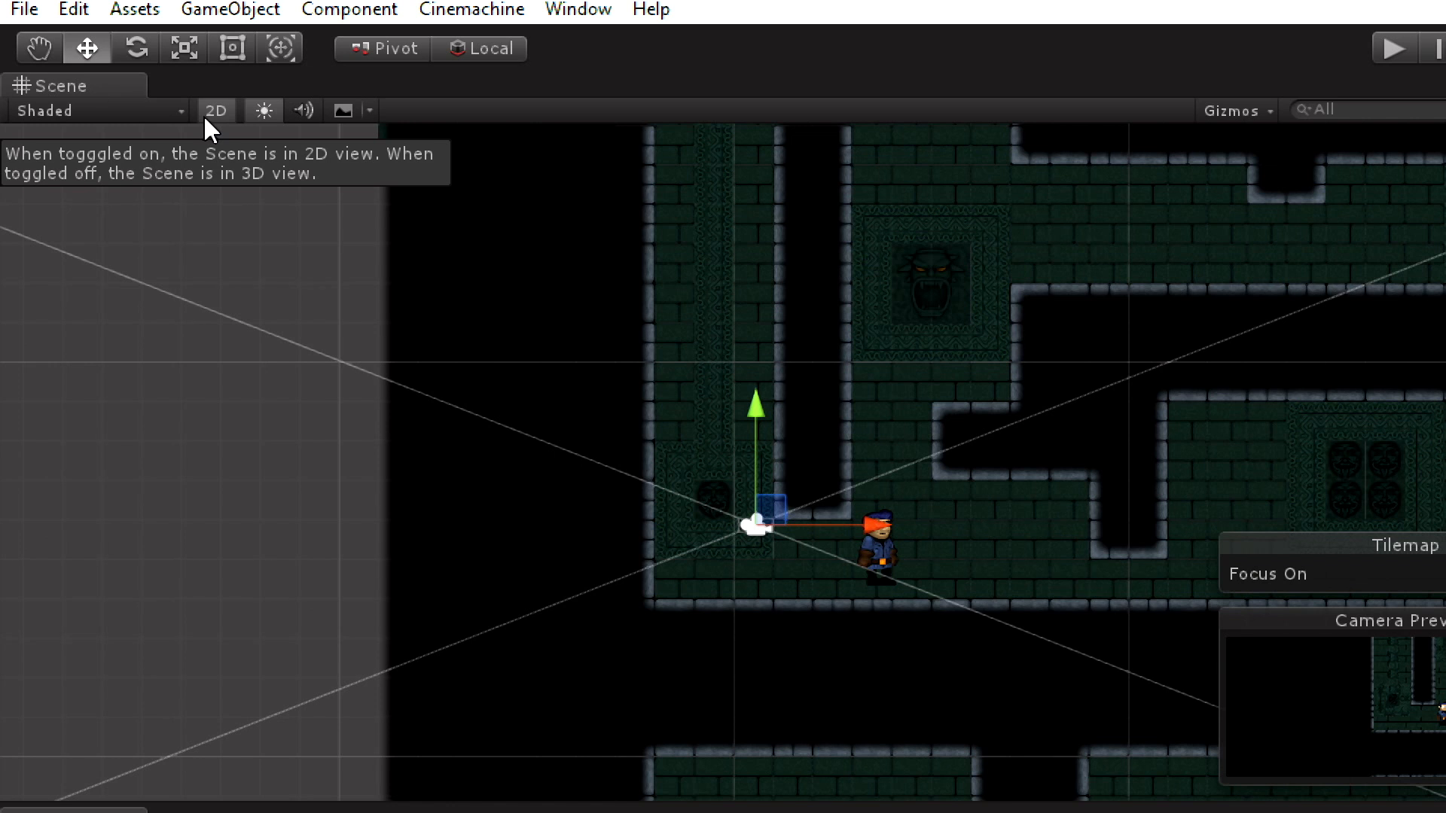
Switch the Scene view out of 2D and orbit to inspect the perspective camera's frustum over the tilemap.
click(215, 110)
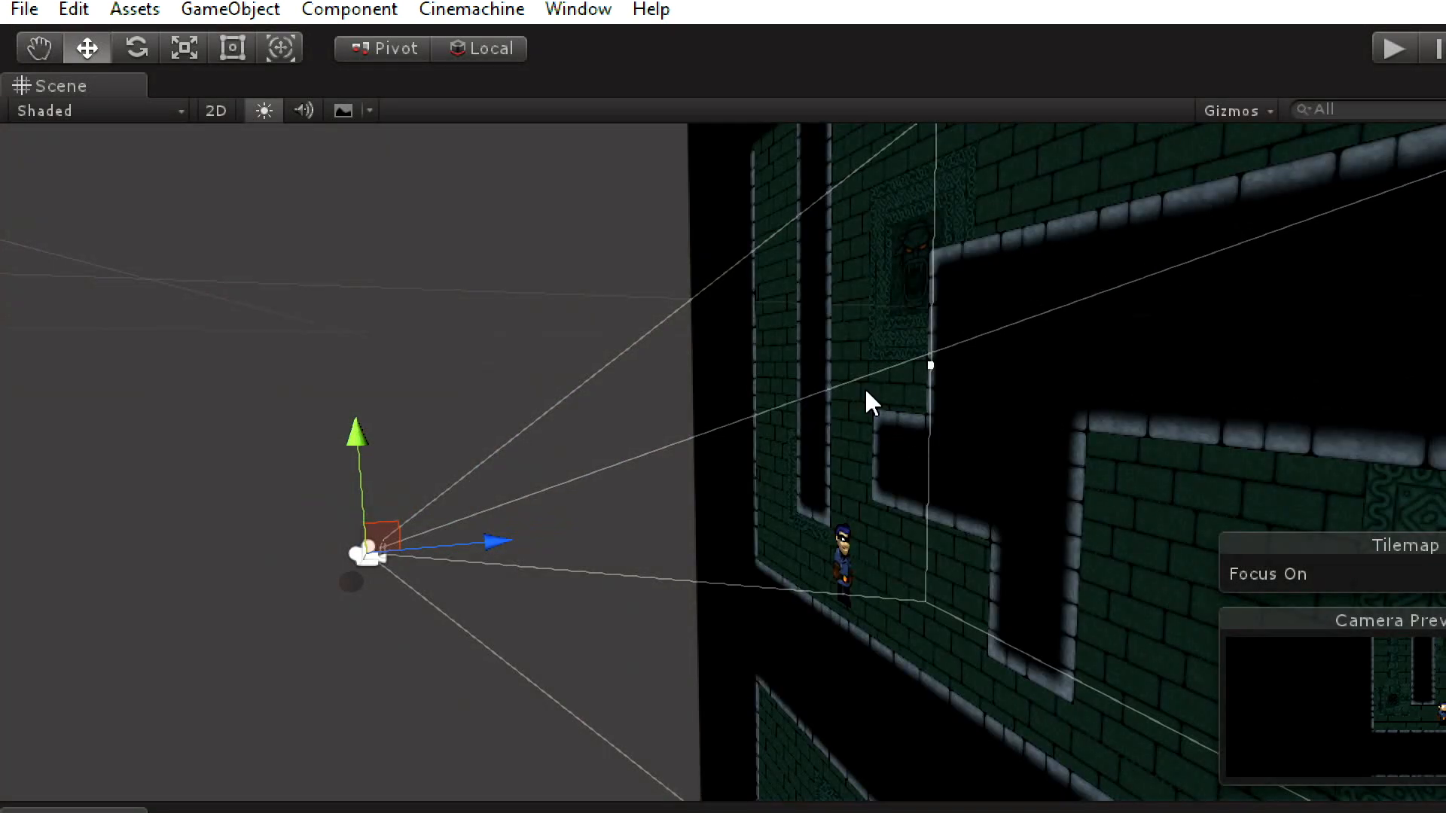
click(38, 48)
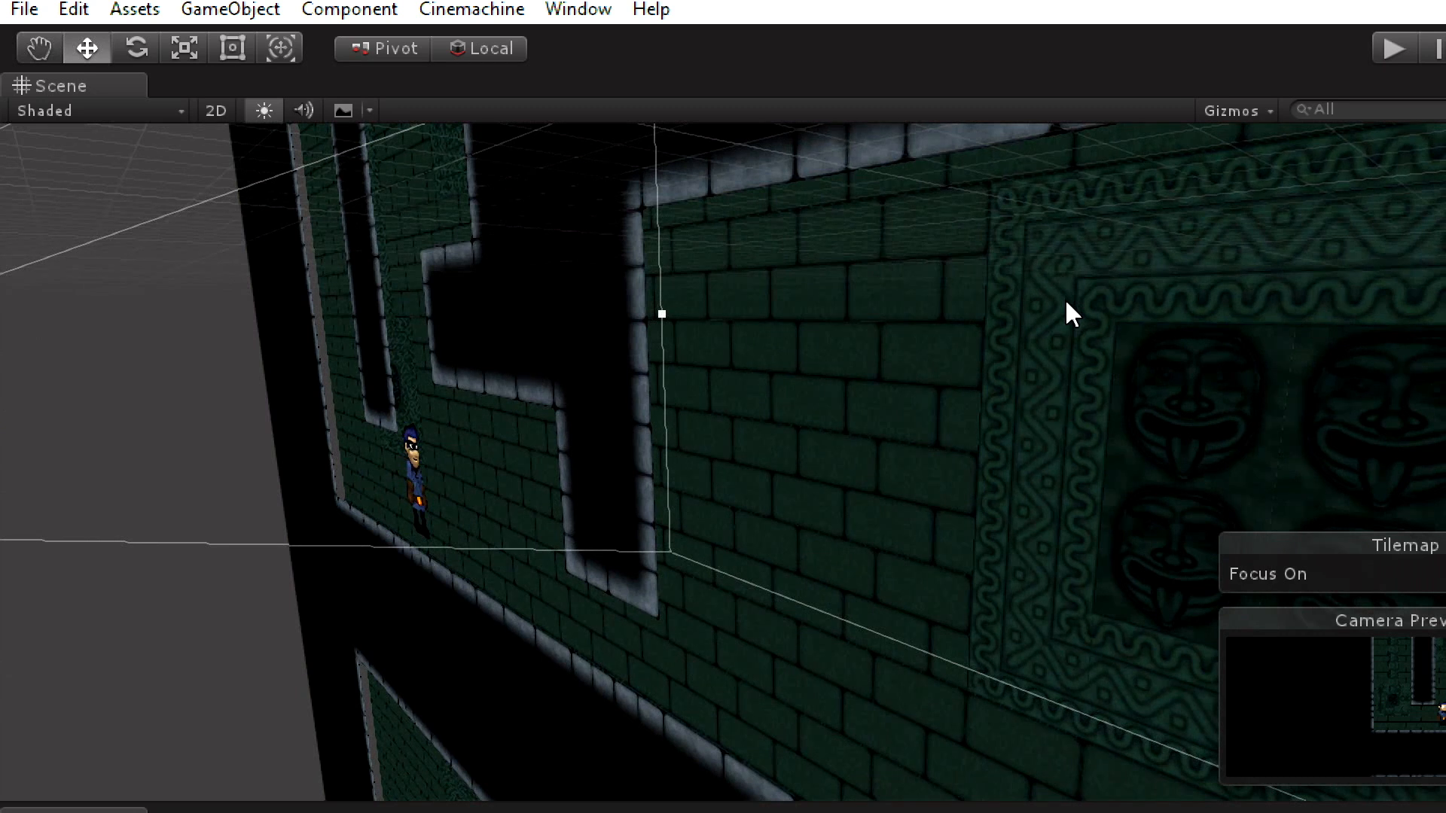
mouse_move(1128, 312)
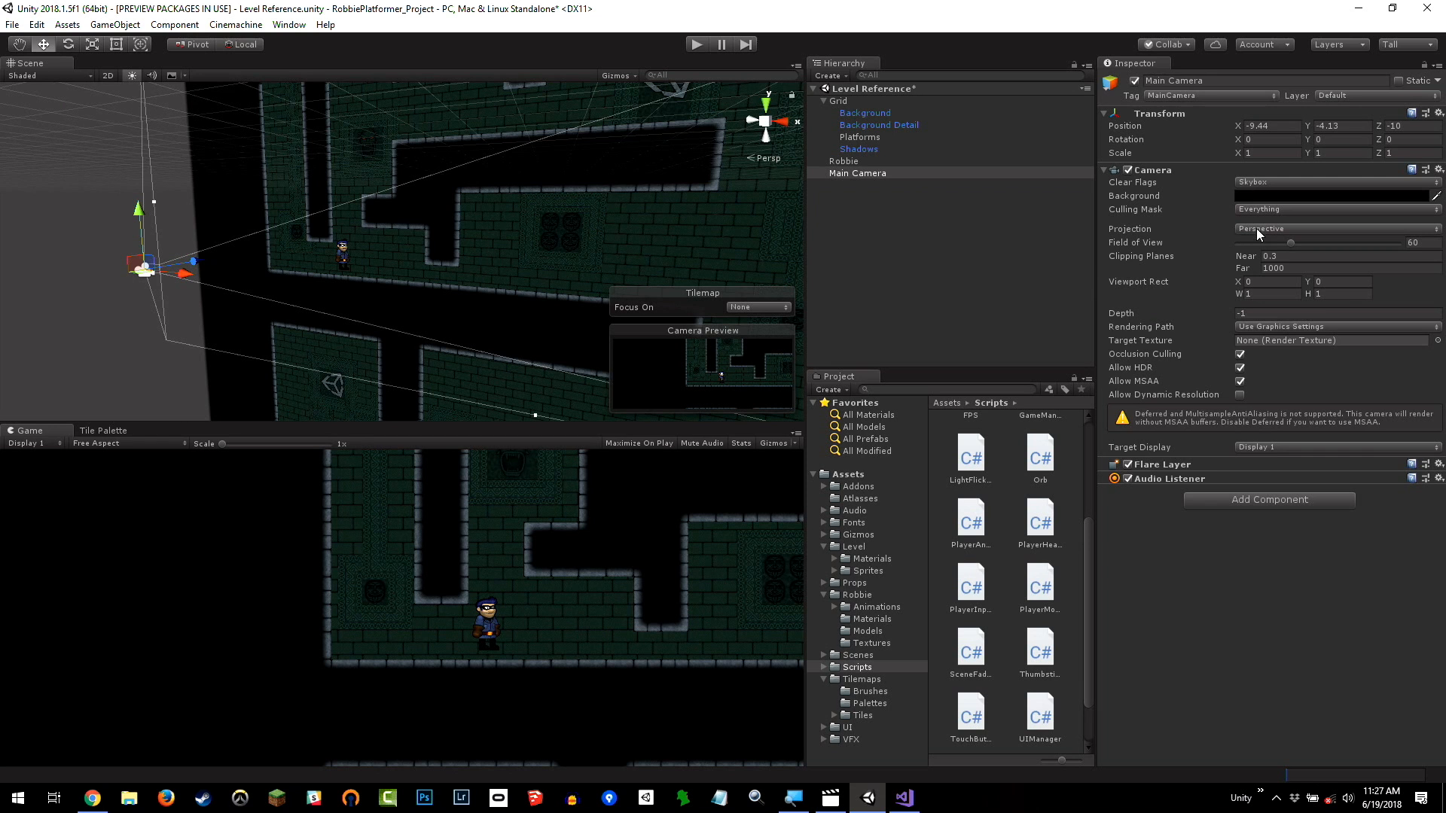
Try the Main Camera with Orthographic projection, then set it back to Perspective.
click(1333, 227)
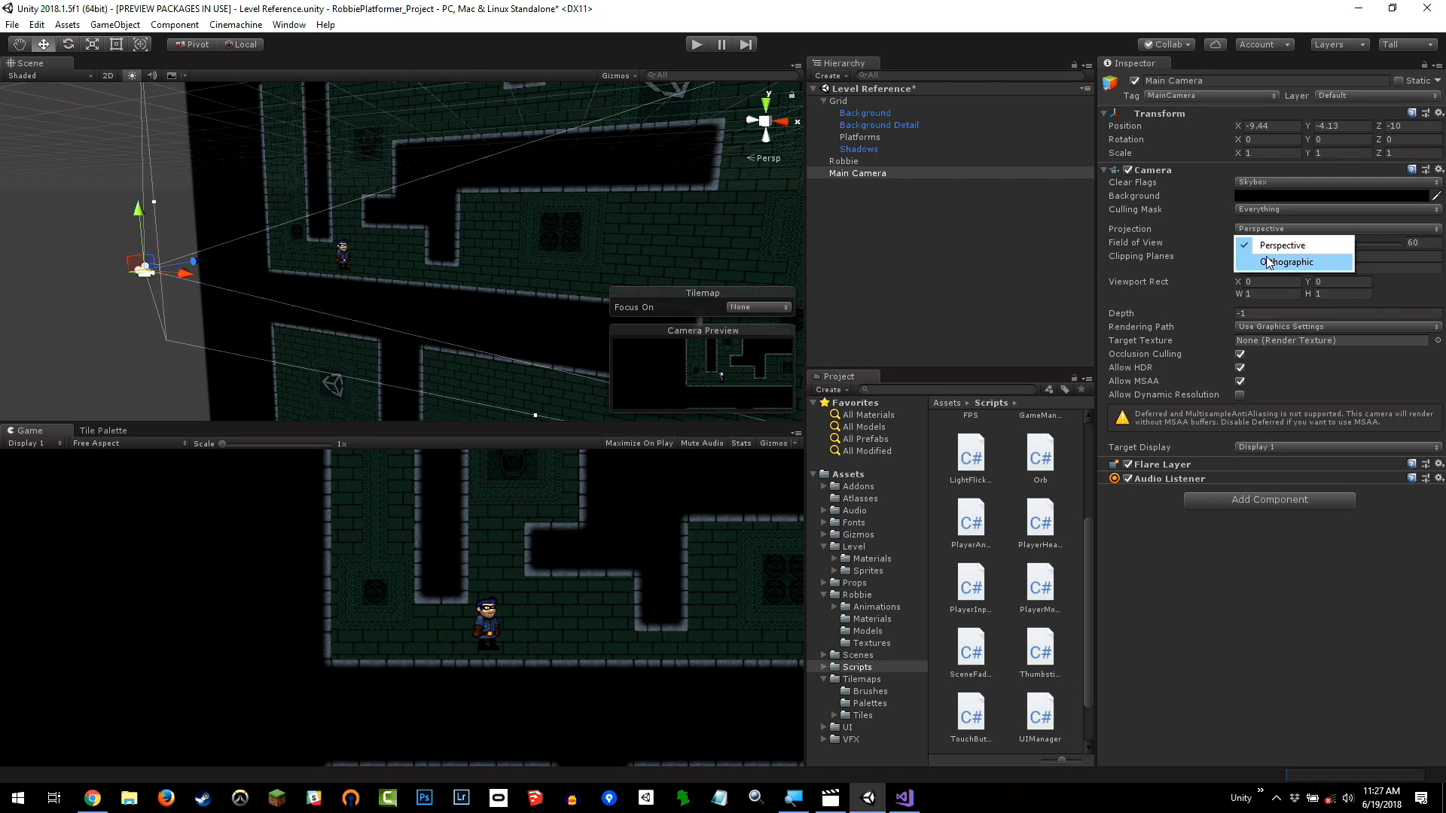
click(1283, 263)
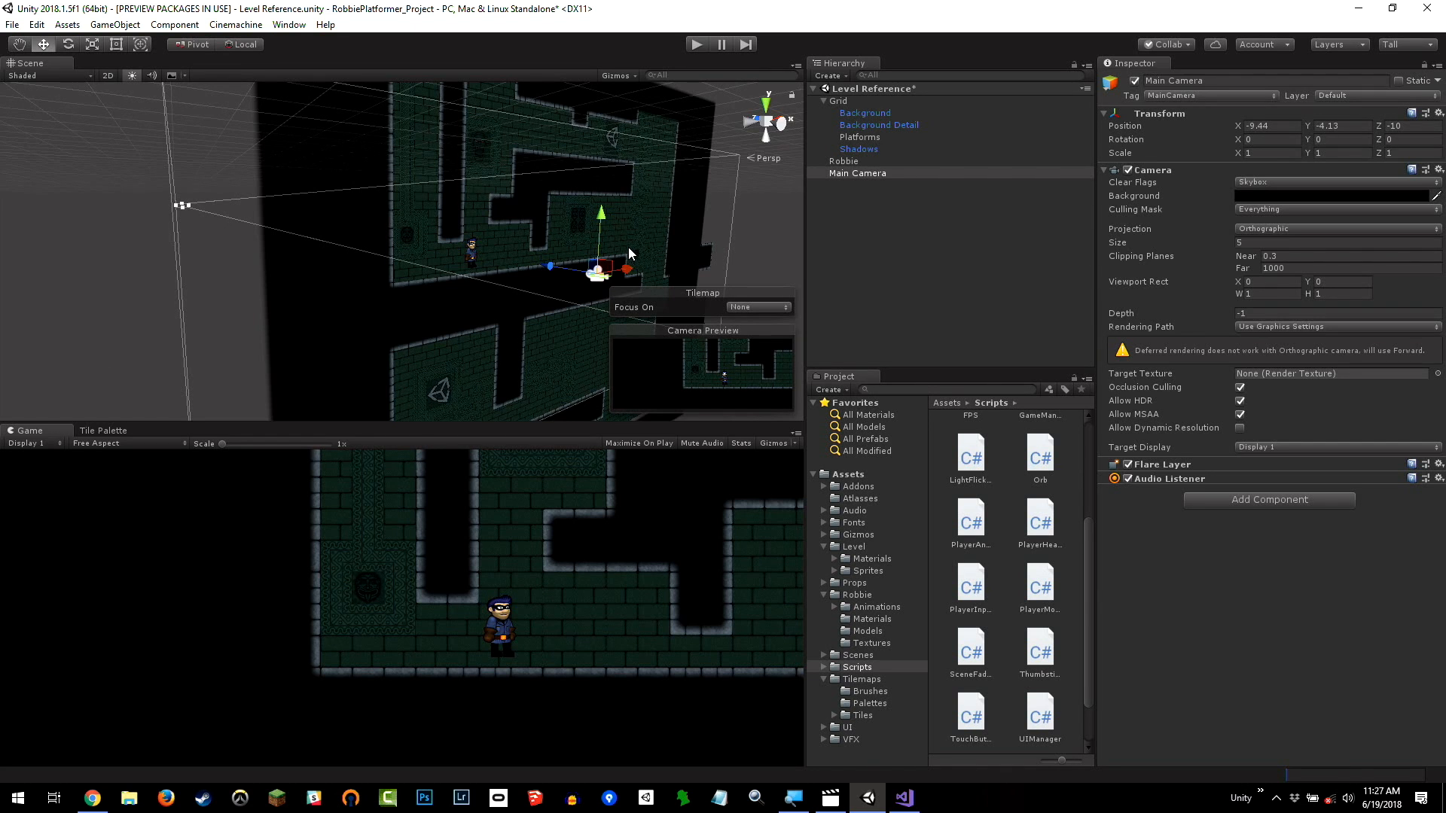
mouse_move(1262, 232)
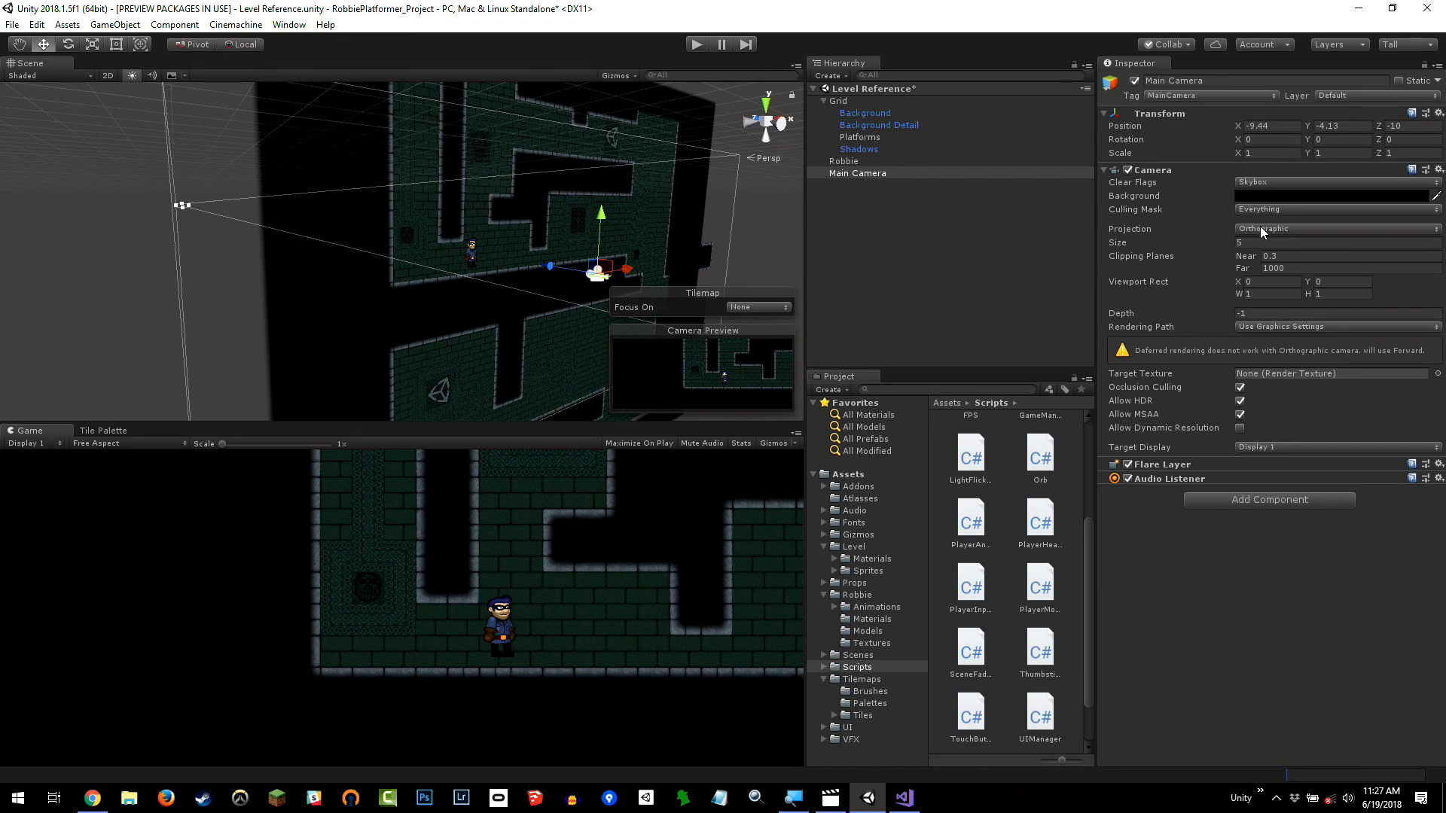
click(1336, 228)
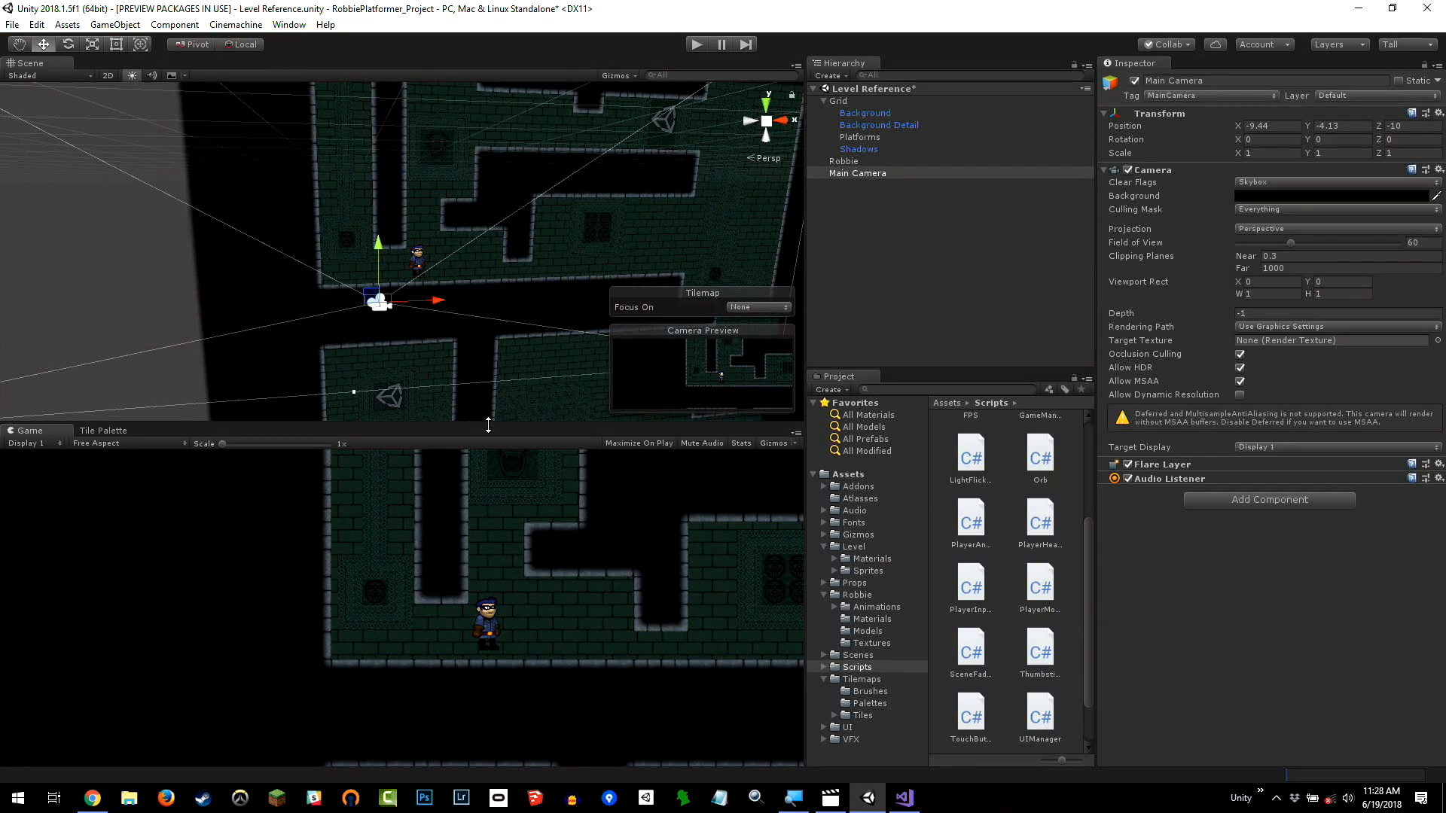
Deselect, reselect the Main Camera to view its frustum, then deselect again.
click(867, 205)
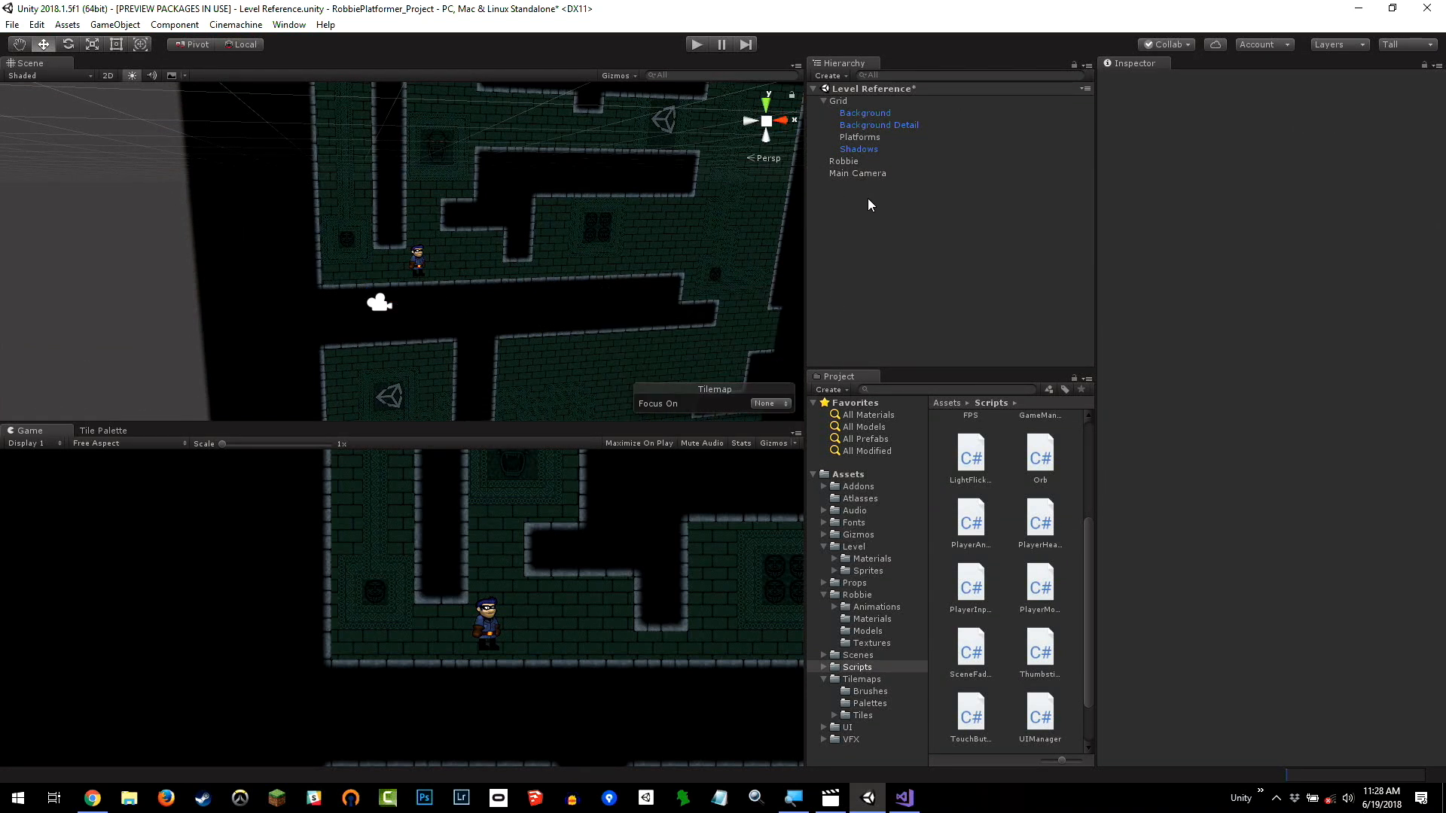
click(857, 172)
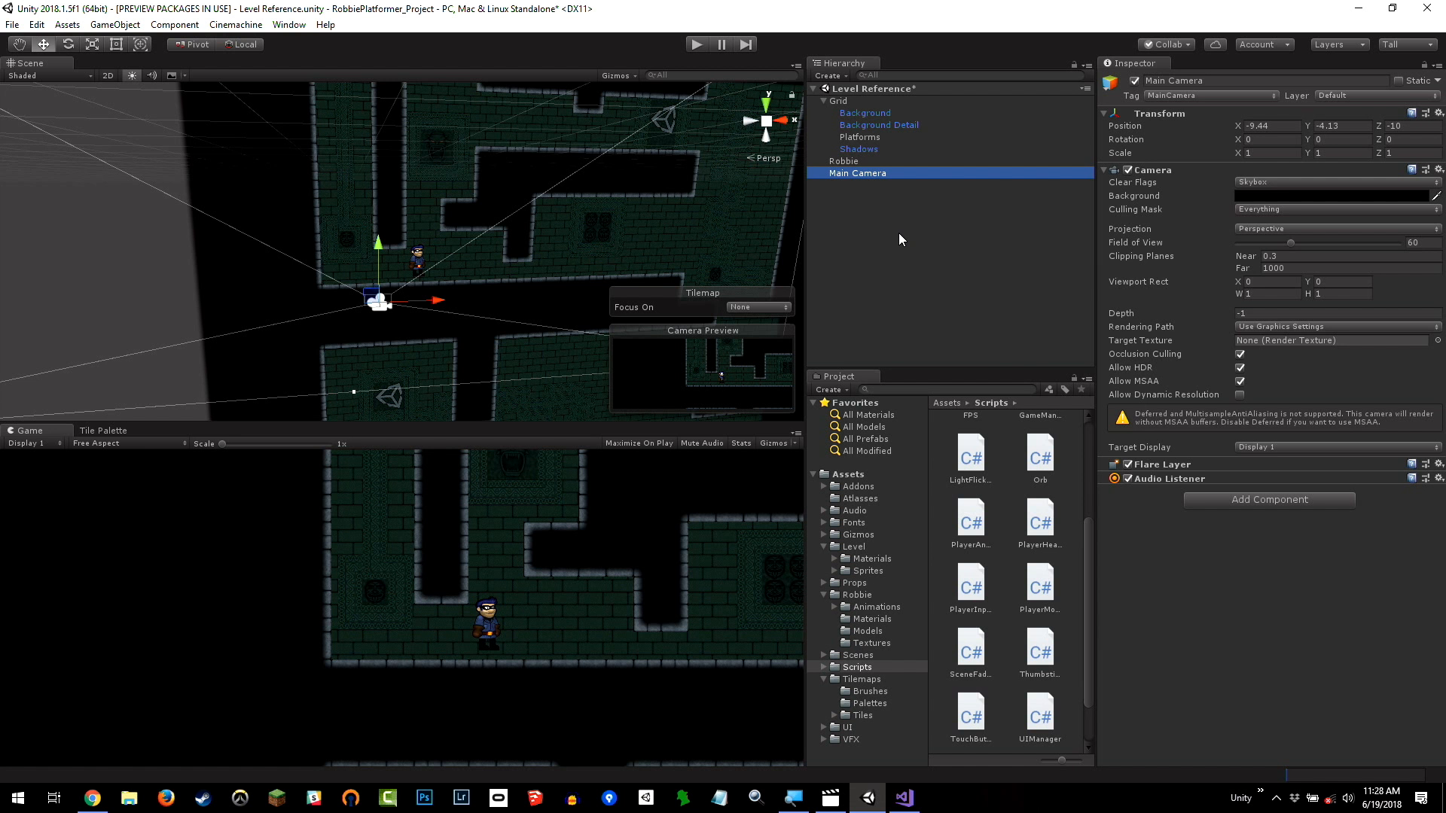
click(902, 221)
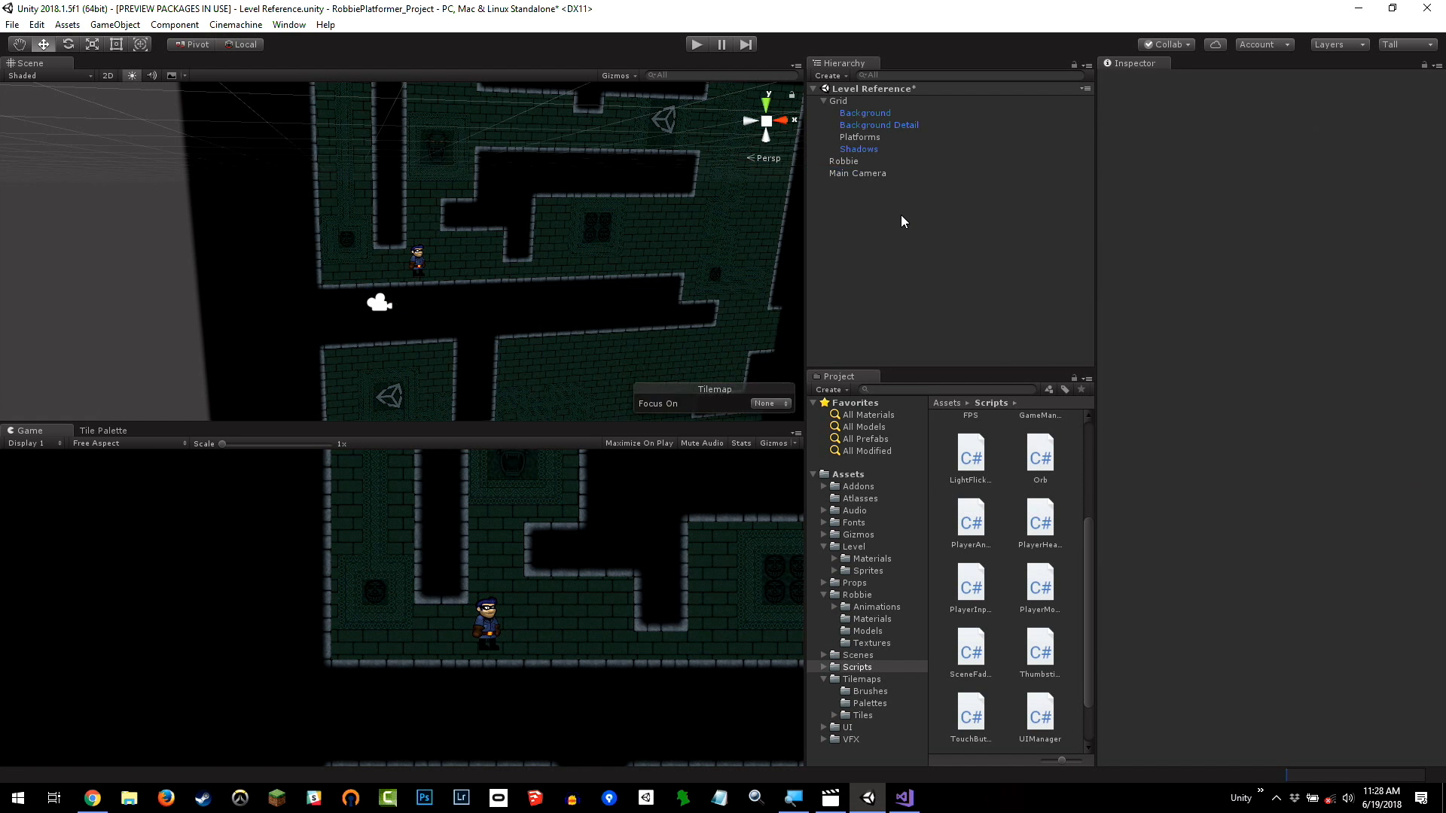
mouse_move(902, 170)
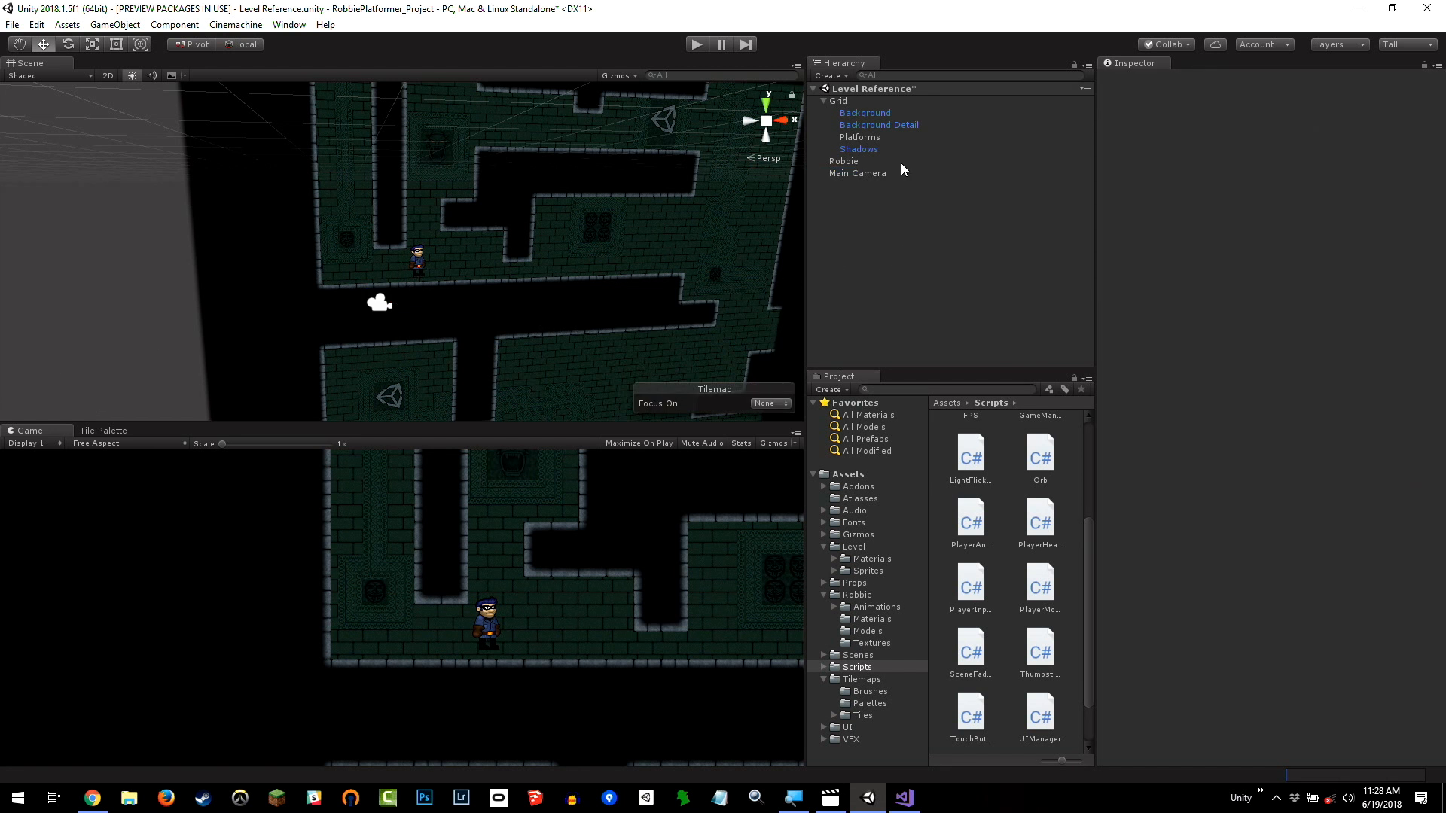
mouse_move(248, 35)
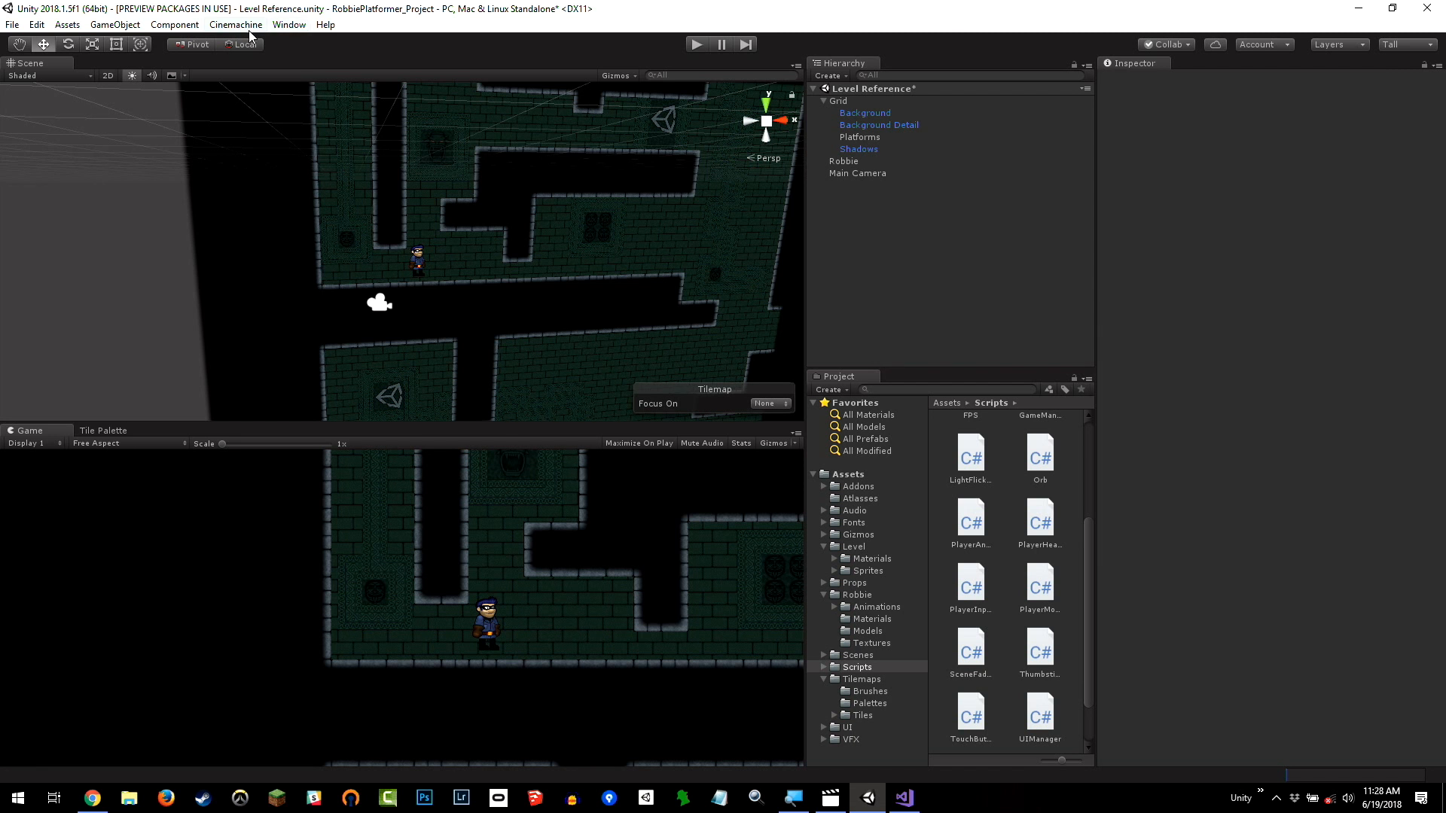
mouse_move(108, 86)
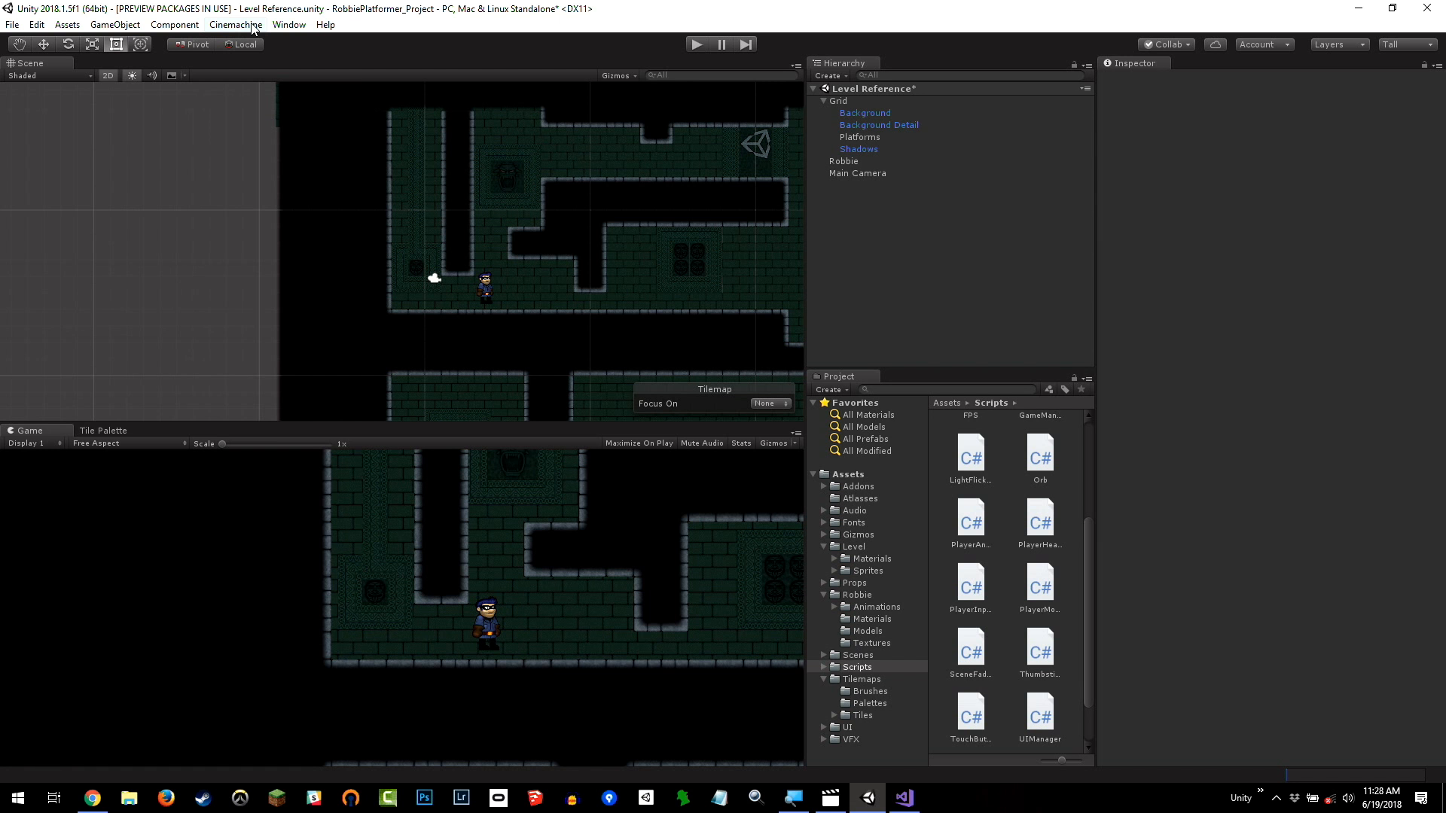
Dismiss the Window menu and bring up the Cinemachine camera-creation menu.
click(289, 24)
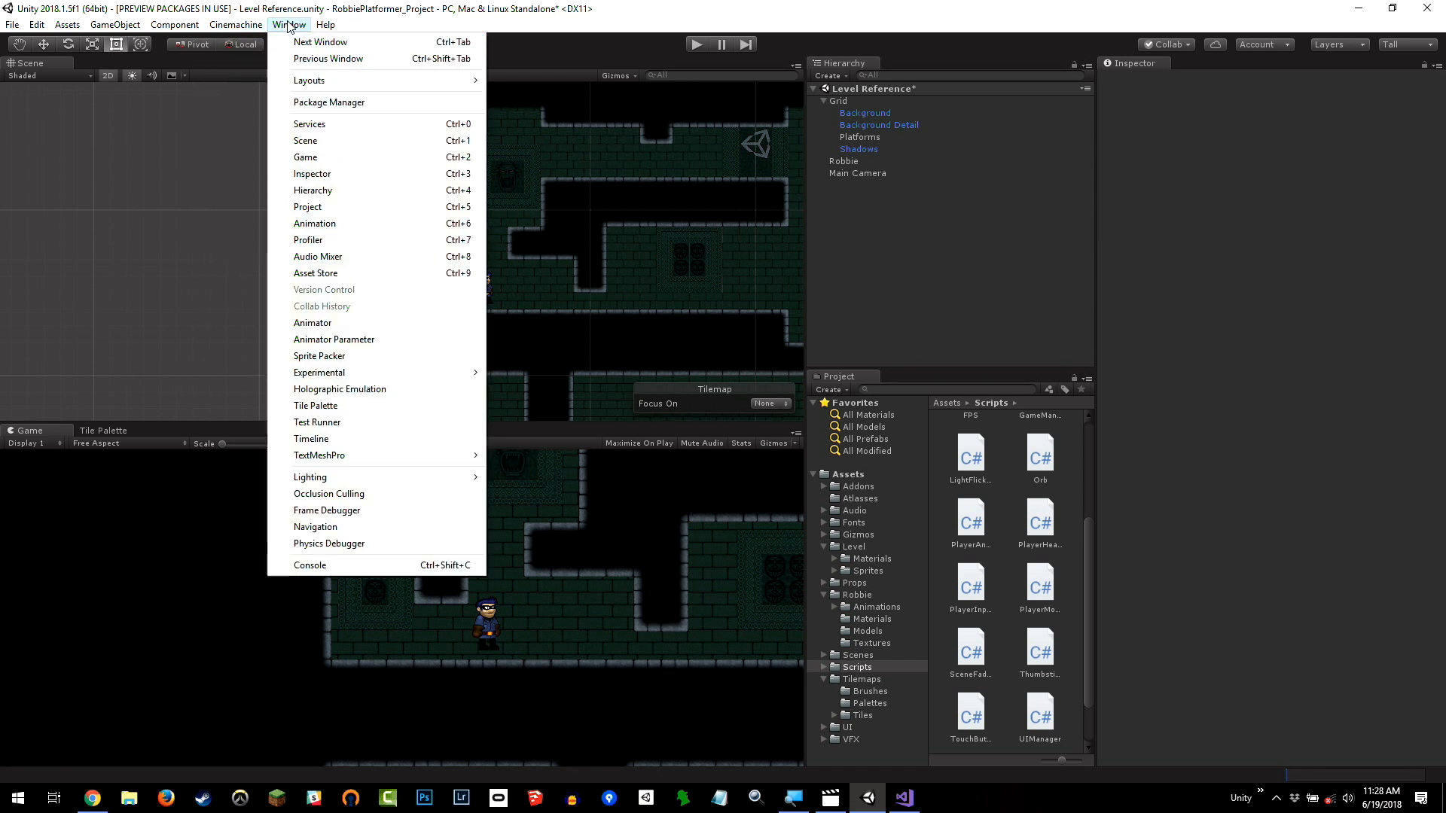
click(235, 25)
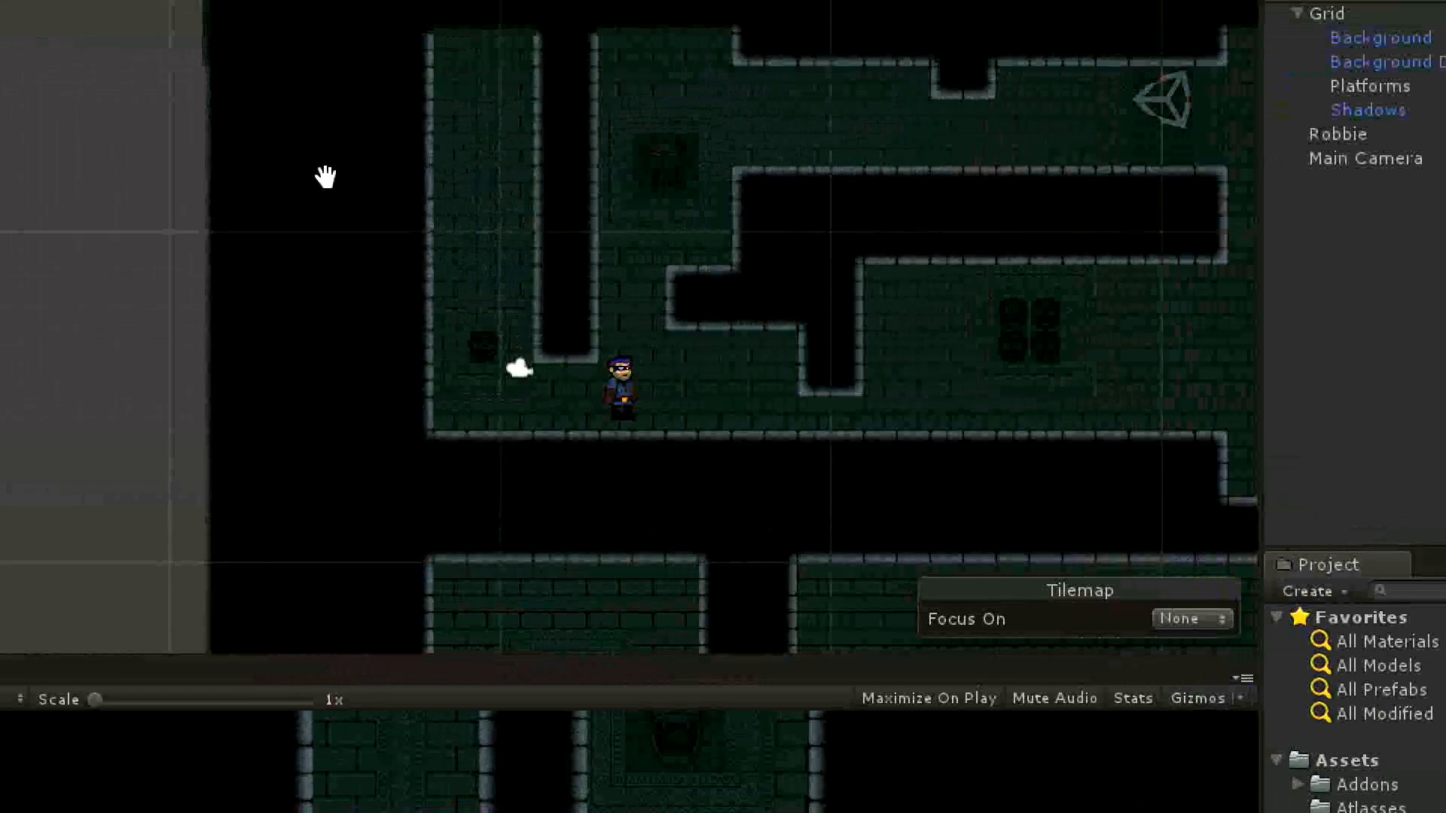
click(162, 48)
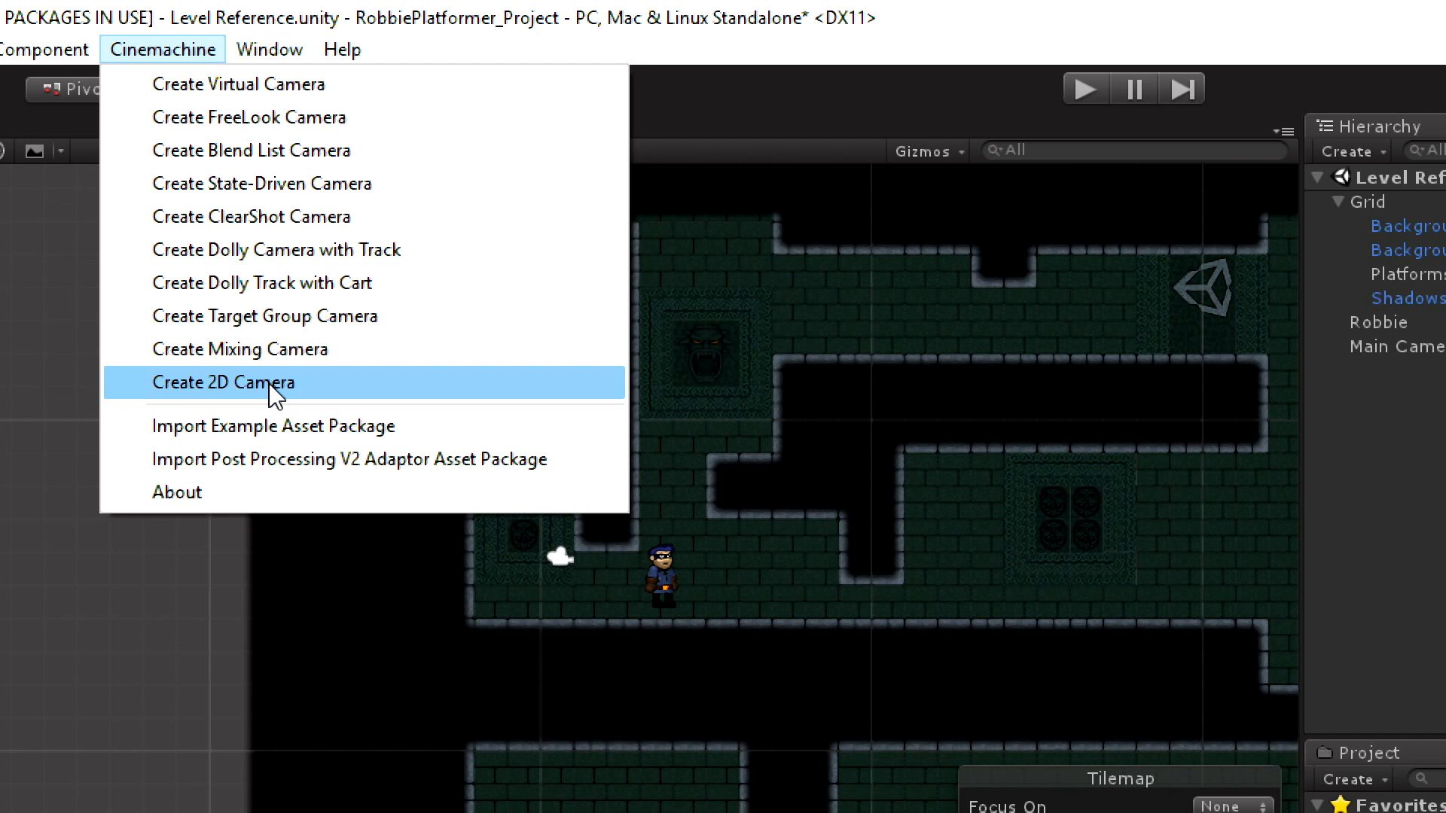
Create a Cinemachine 2D Camera (CM vcam1) and check the Main Camera's new Cinemachine Brain.
click(222, 382)
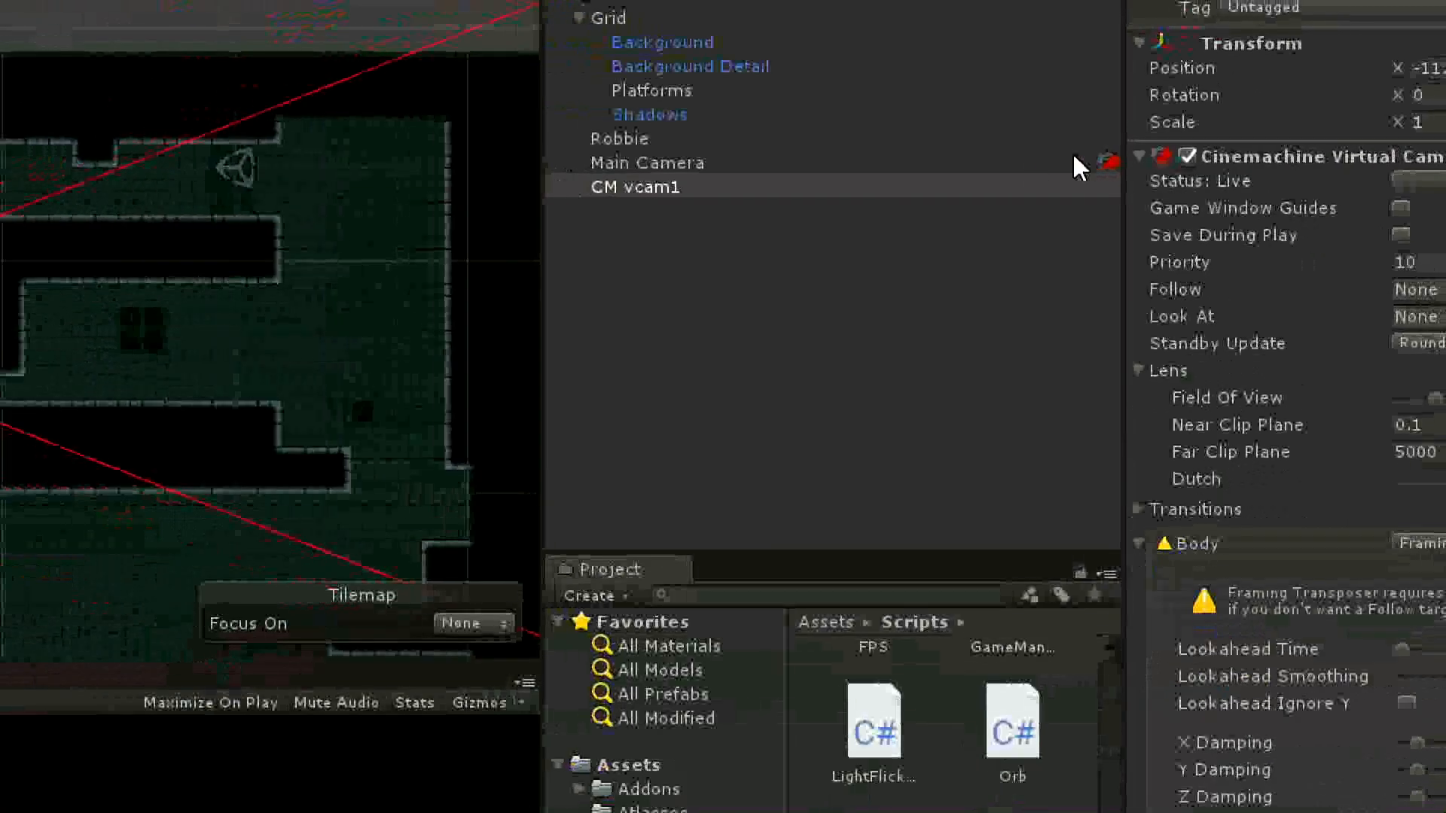
click(857, 172)
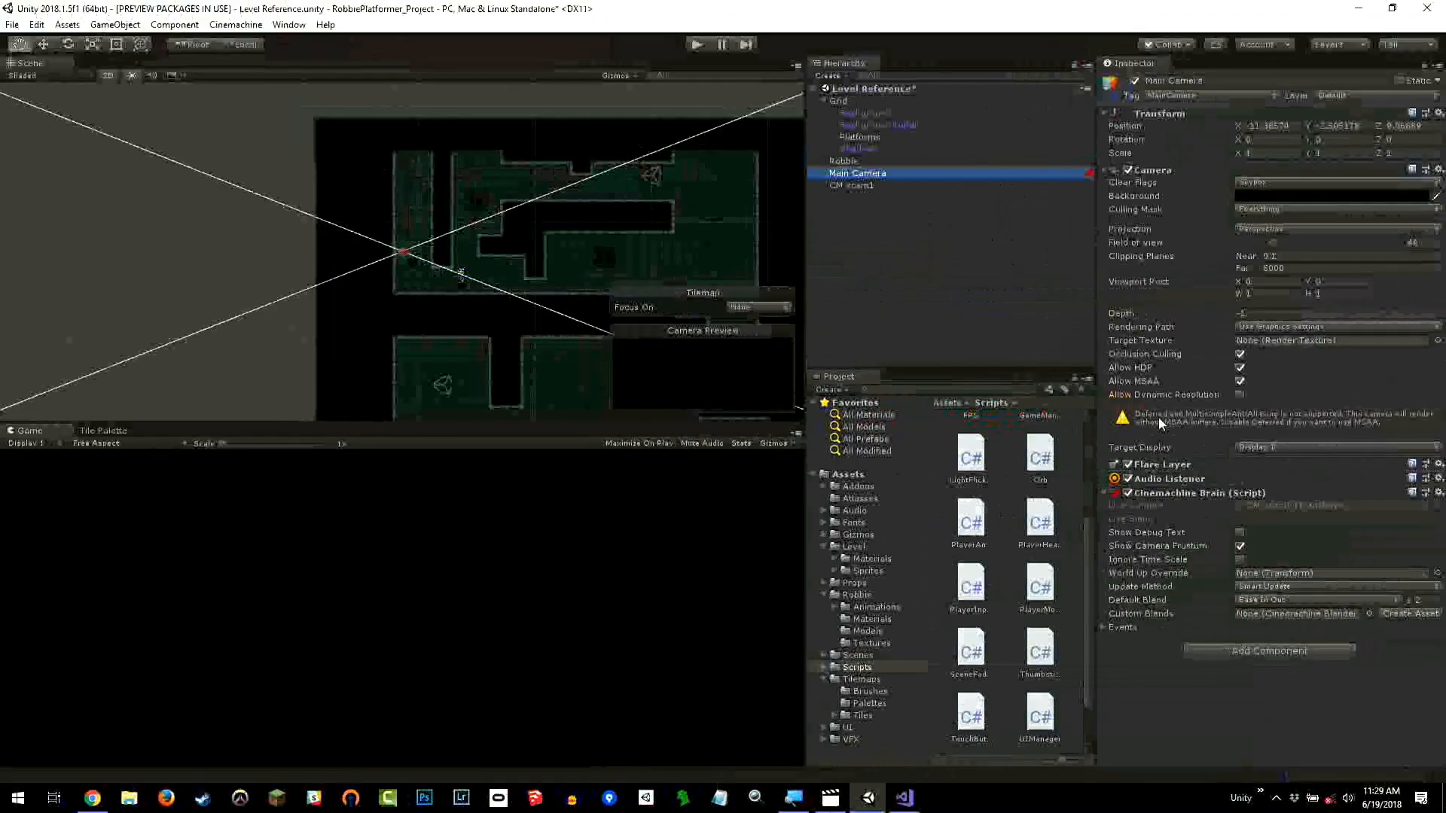
Select CM vcam1 to show its Cinemachine Virtual Camera settings with the Framing Transposer body.
click(850, 185)
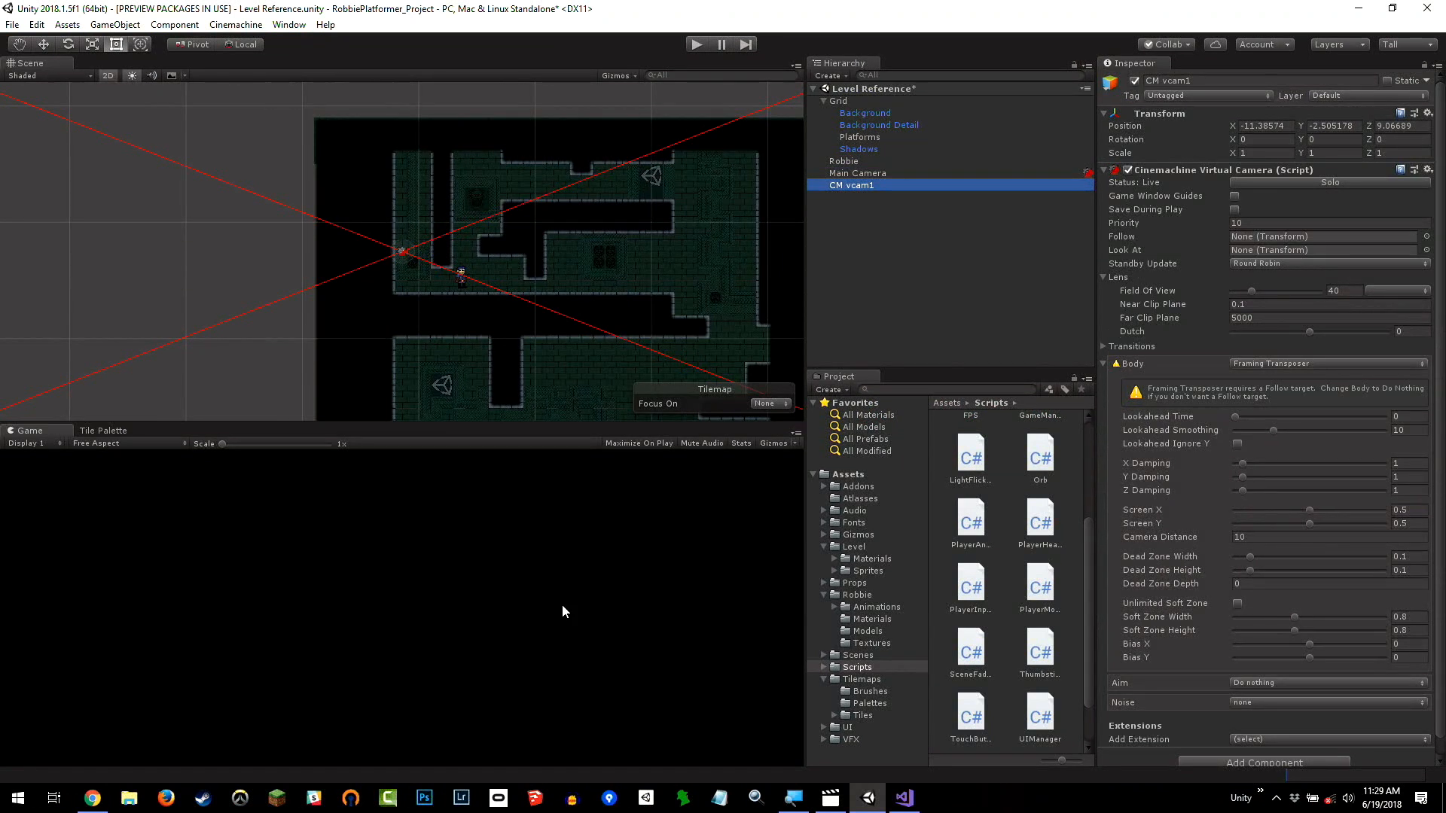
mouse_move(589, 546)
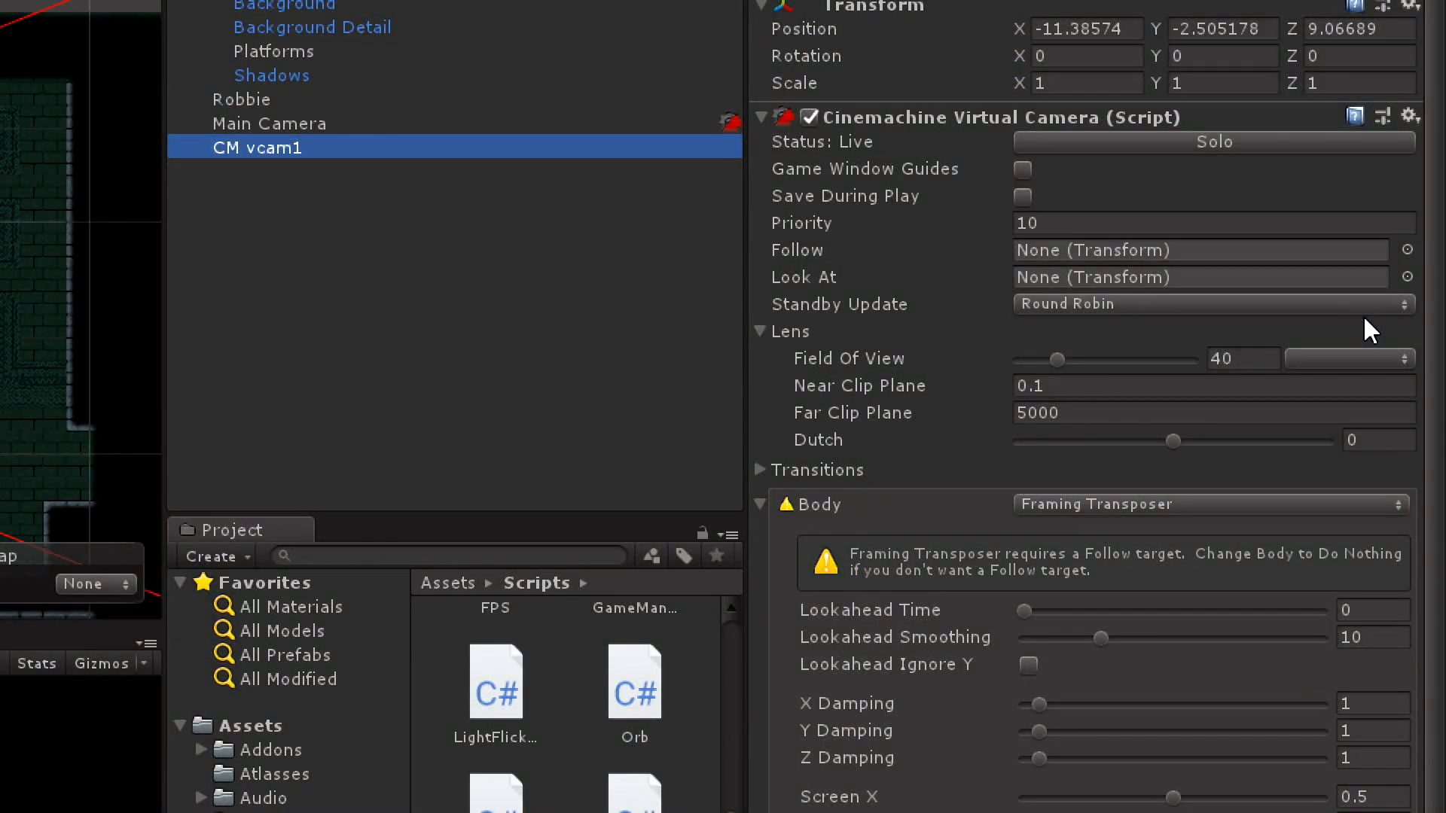
mouse_move(834, 267)
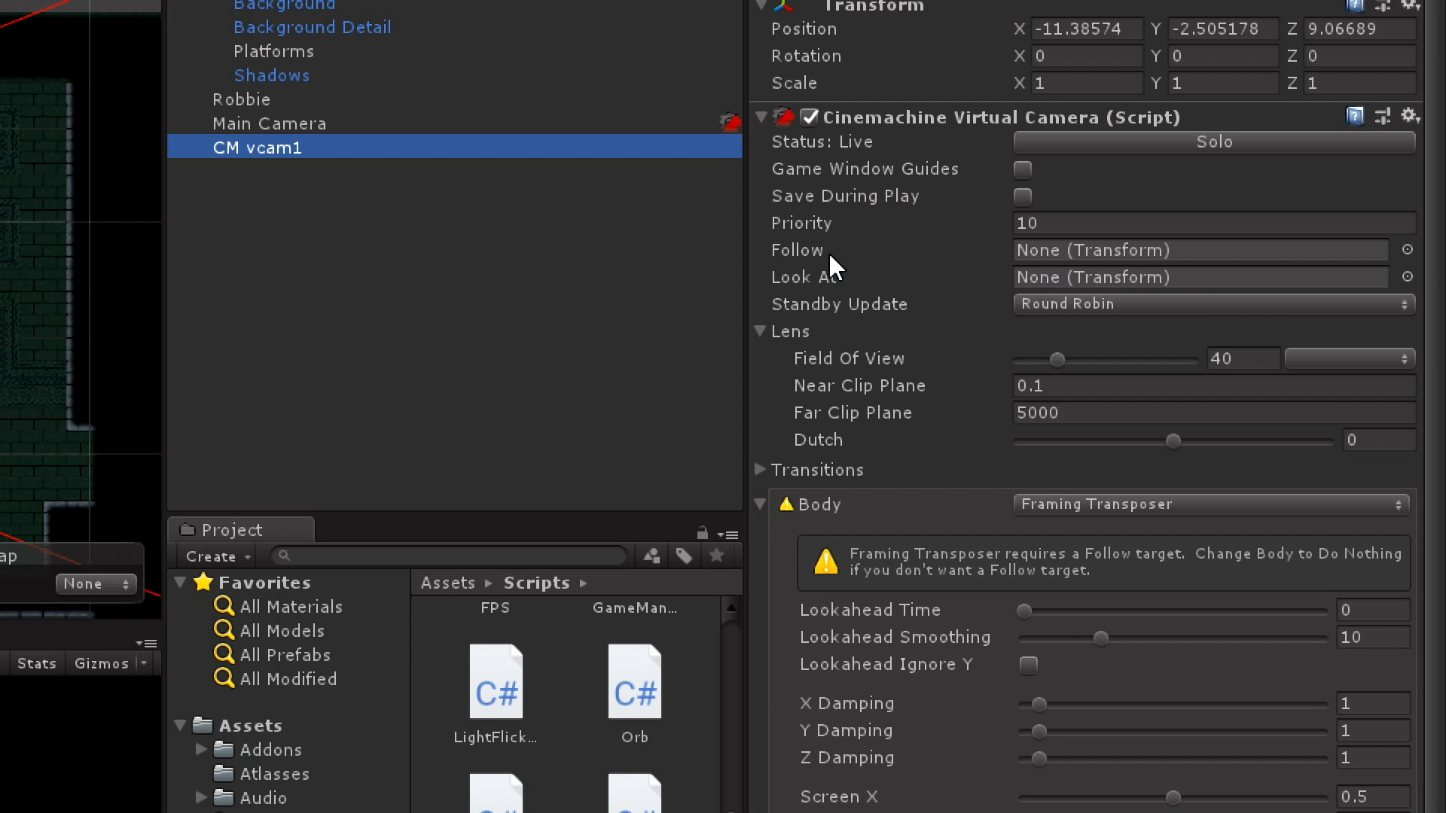
mouse_move(797, 250)
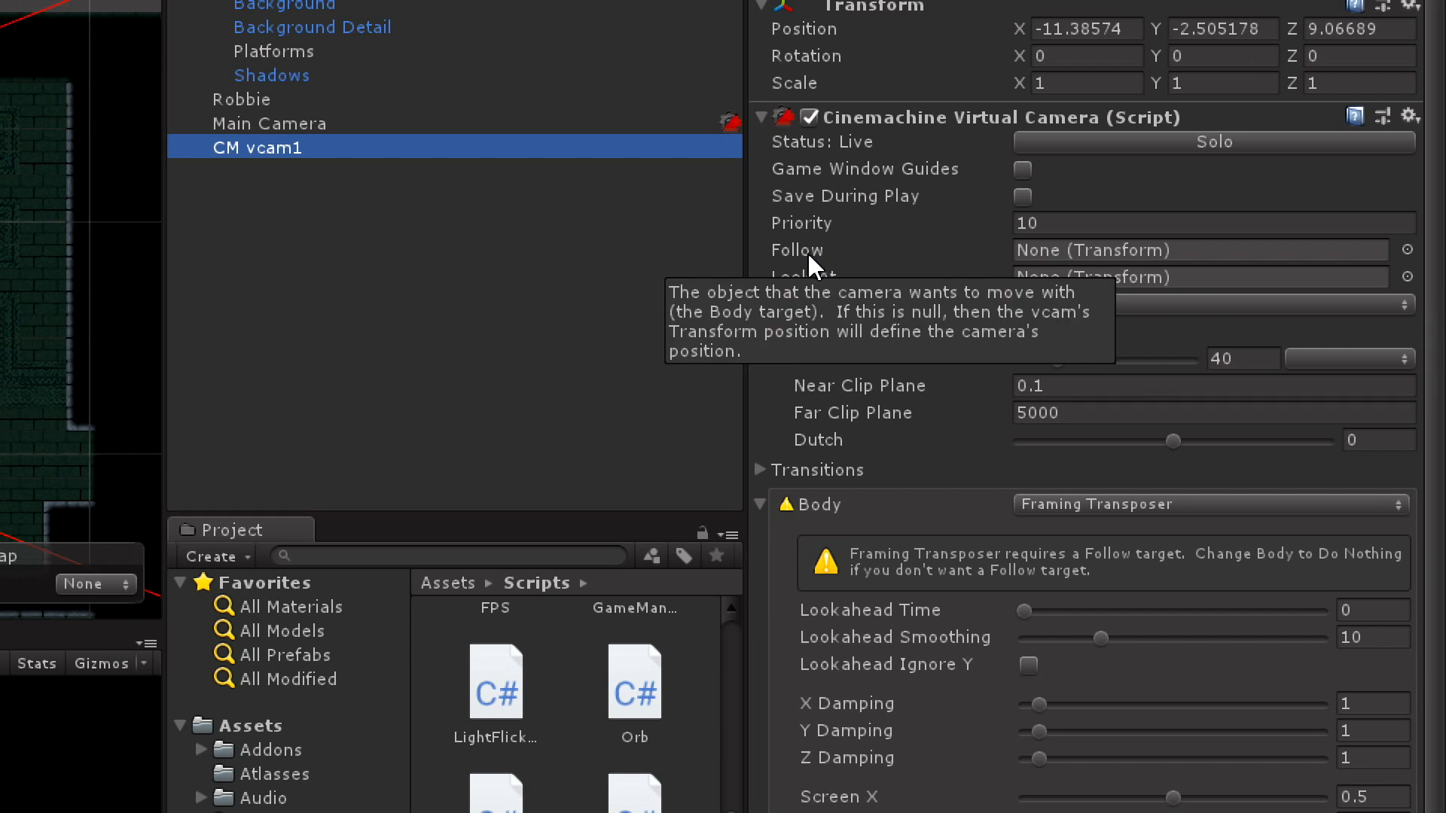
mouse_move(825, 282)
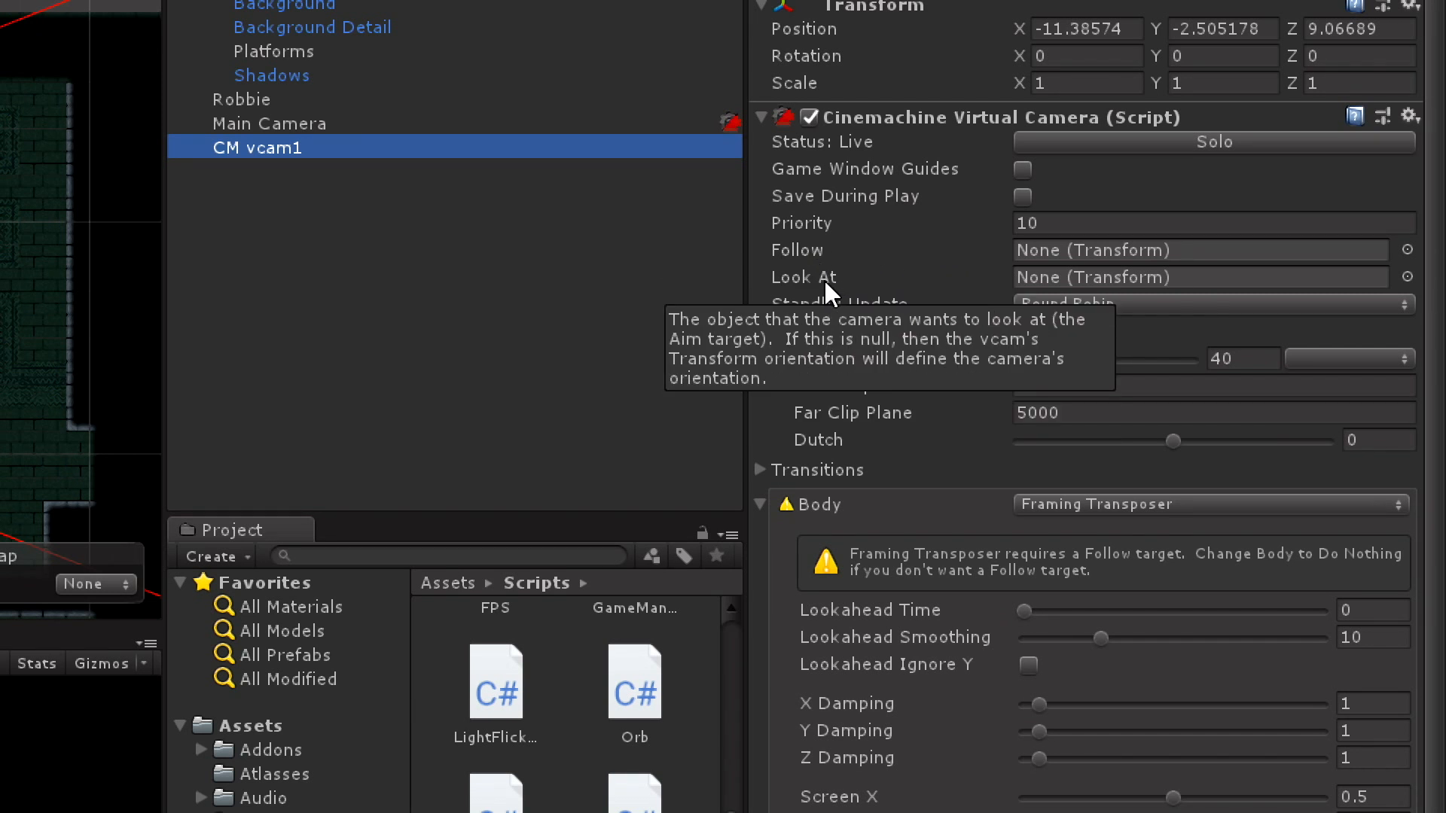
mouse_move(283, 106)
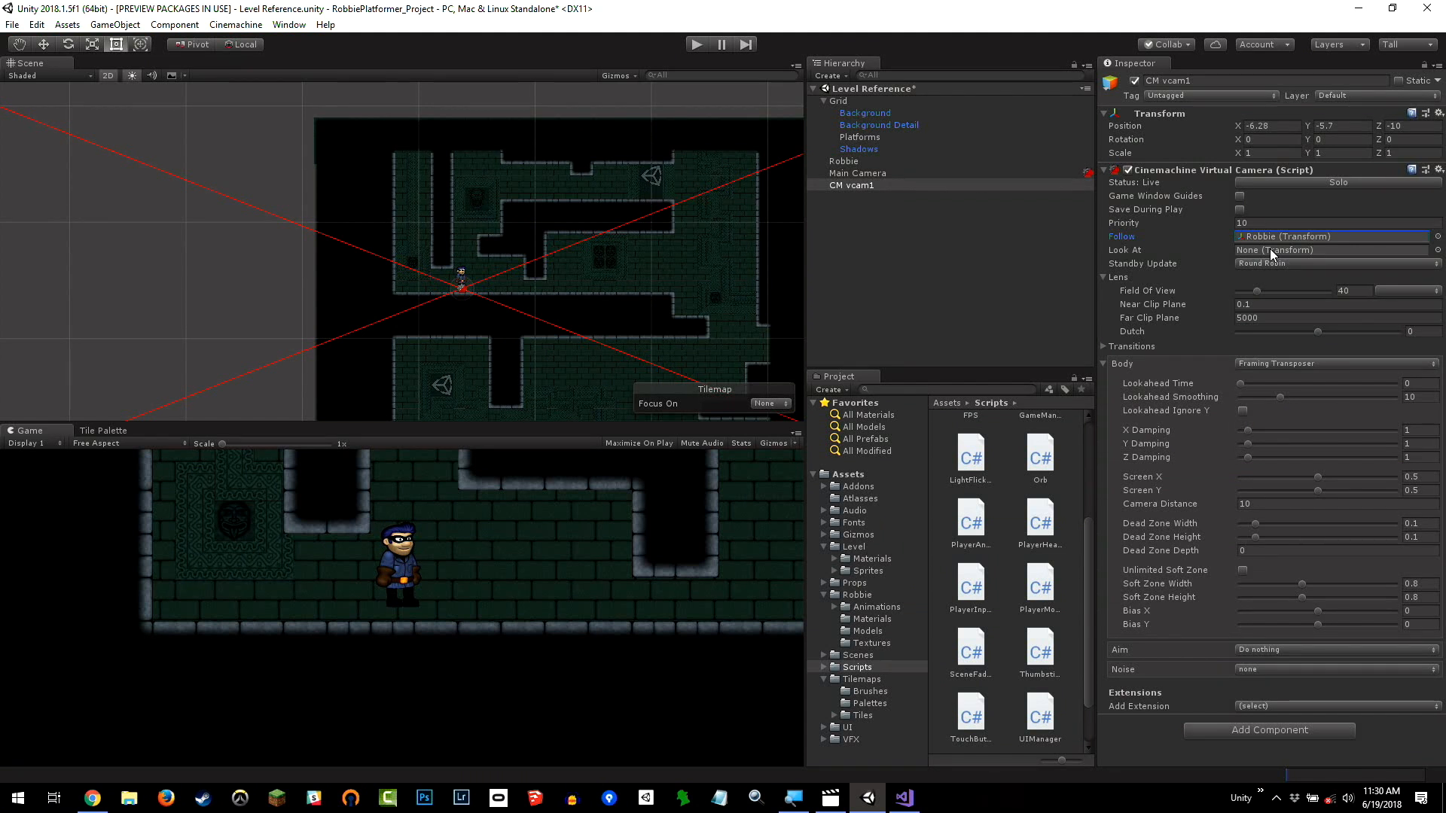
mouse_move(1029, 226)
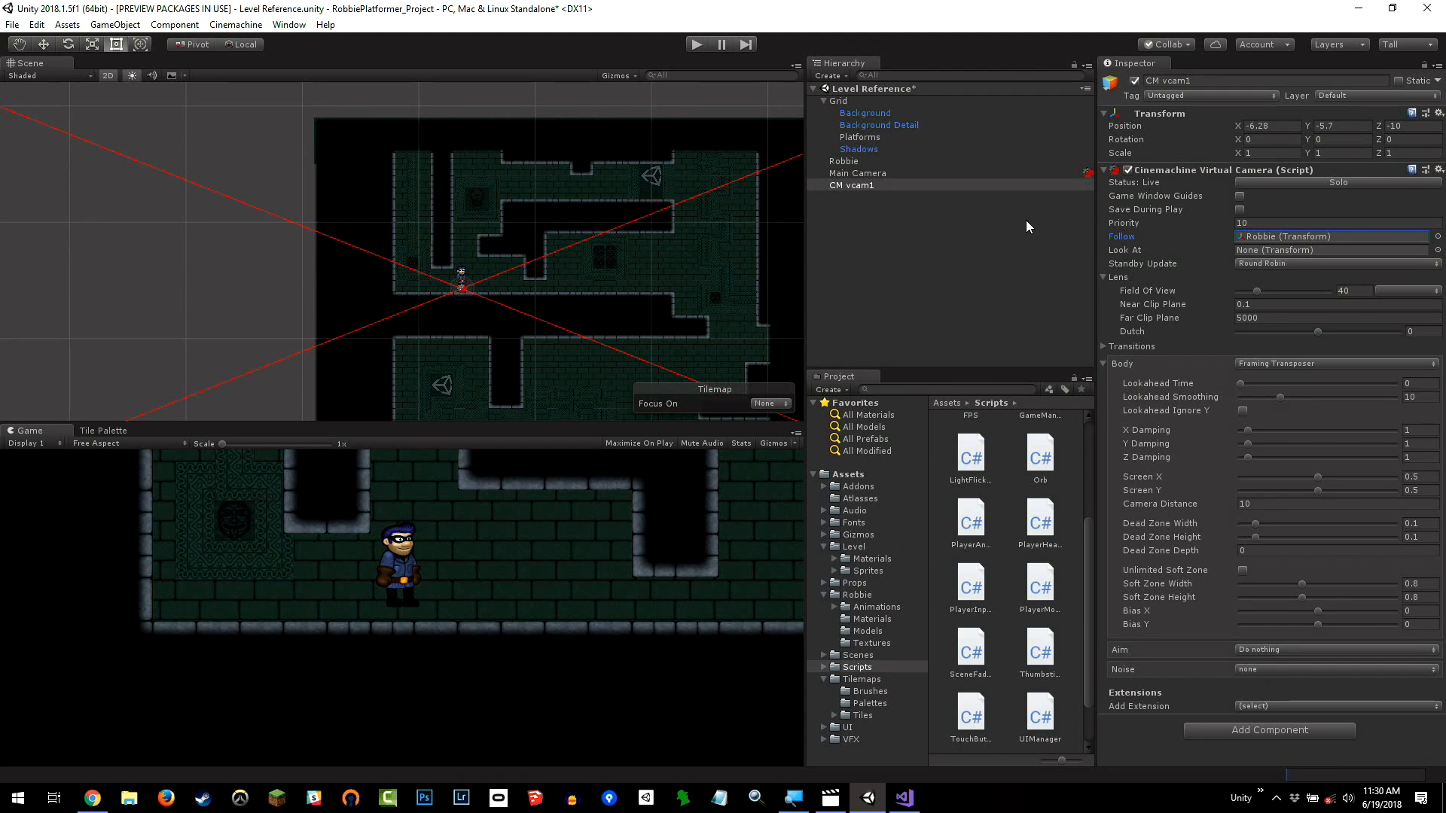
mouse_move(902, 205)
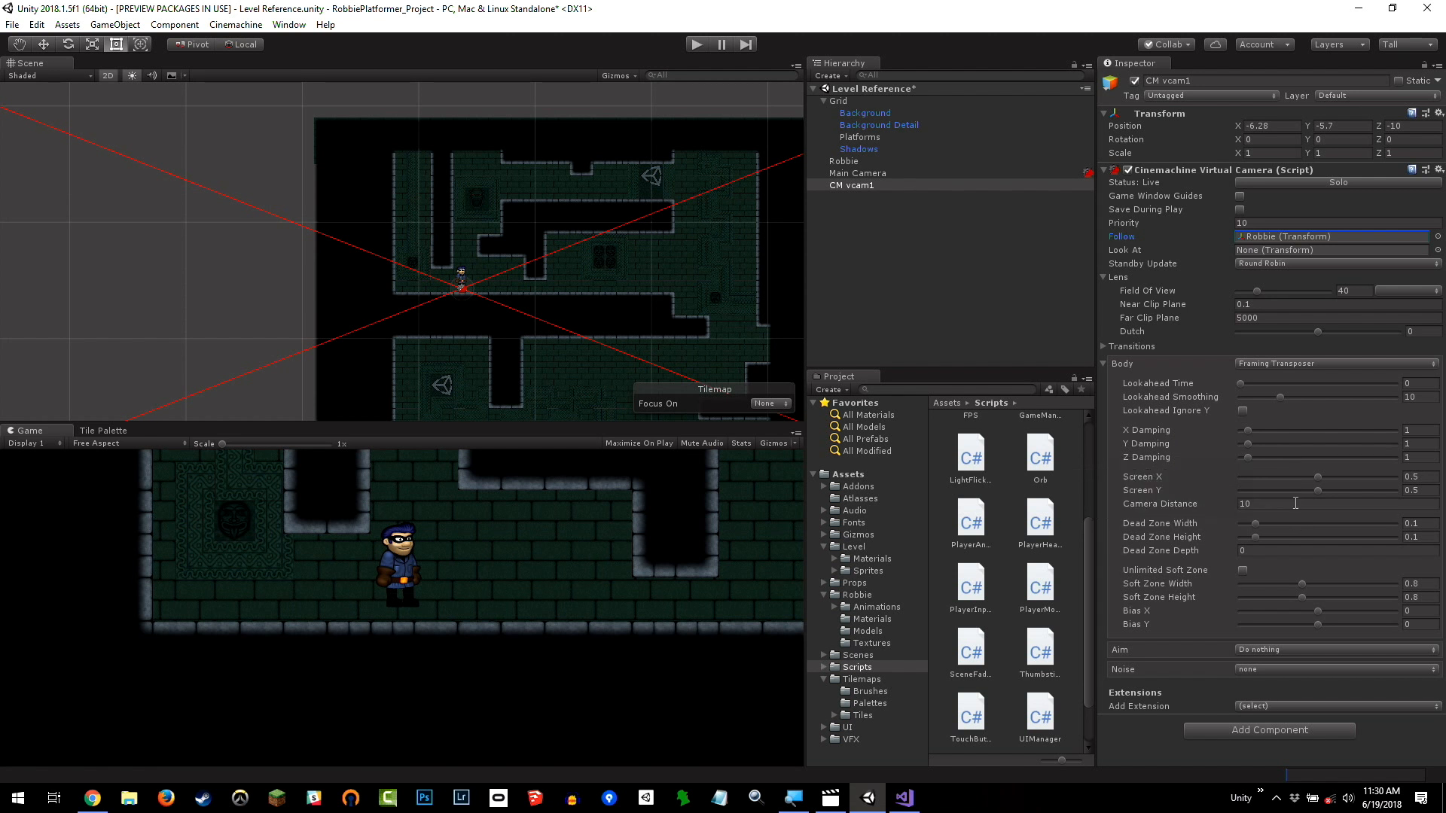
mouse_move(1259, 516)
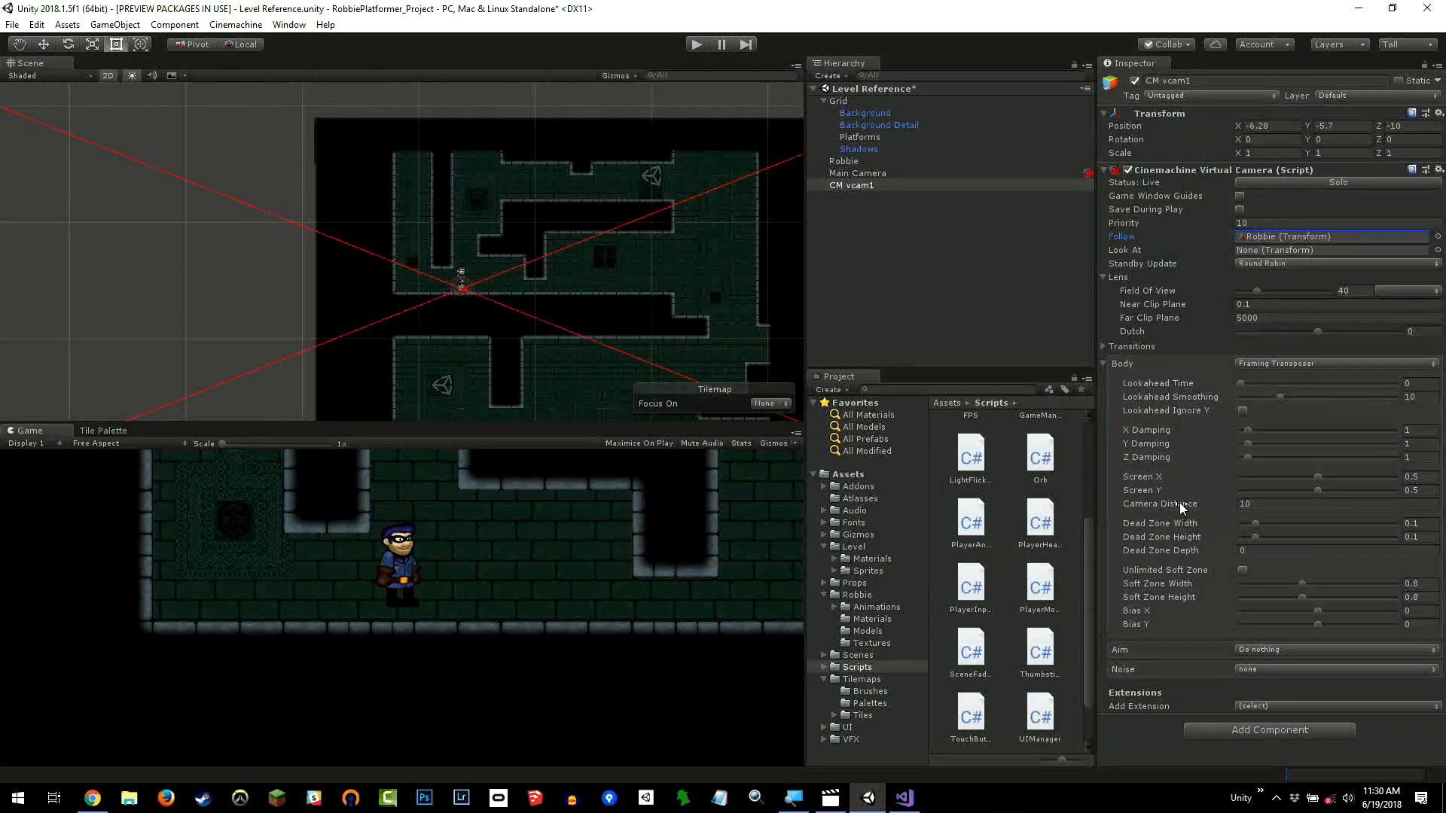
mouse_move(1179, 505)
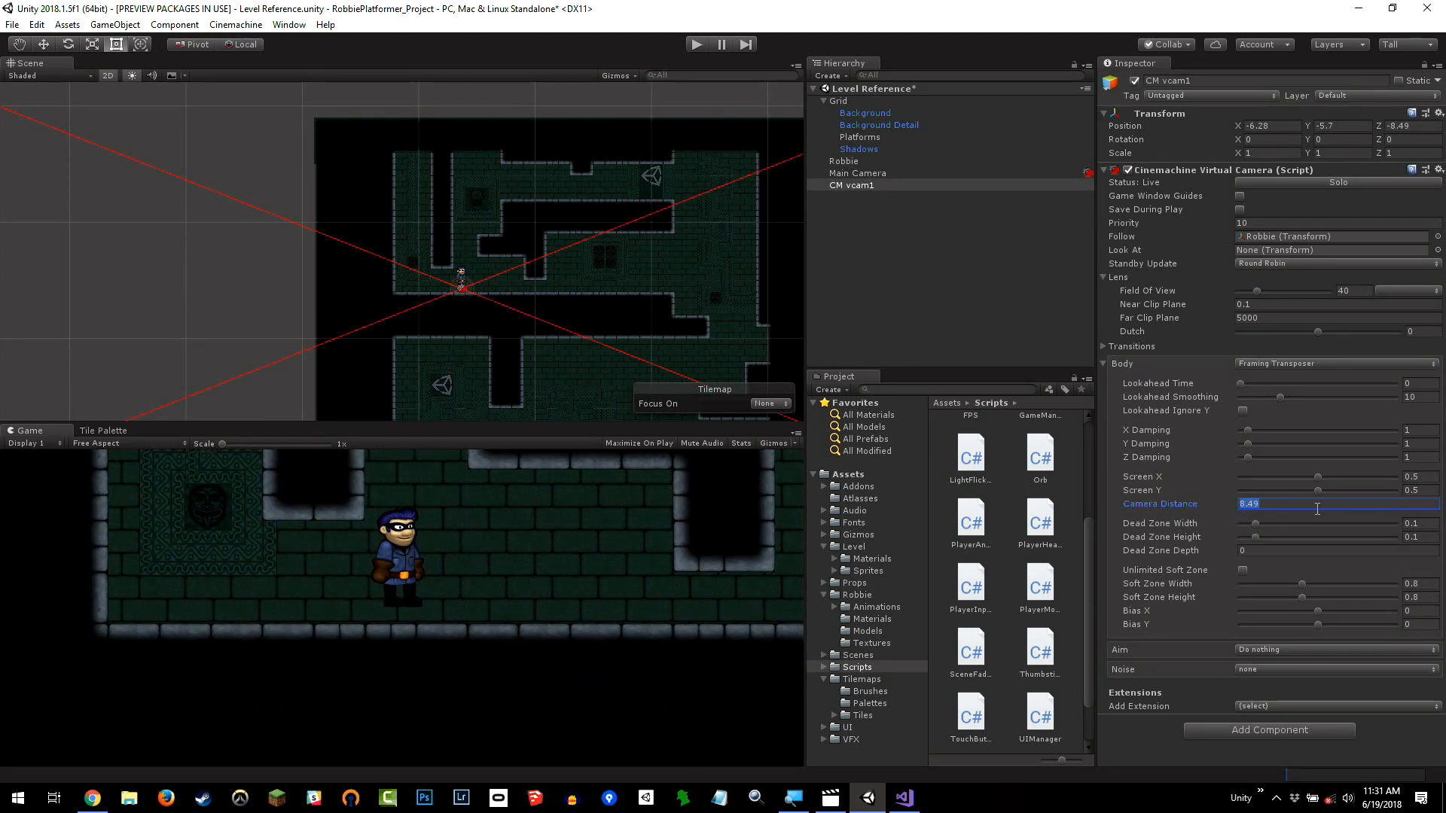
Set the Framing Transposer Camera Distance to 15.
text(15)
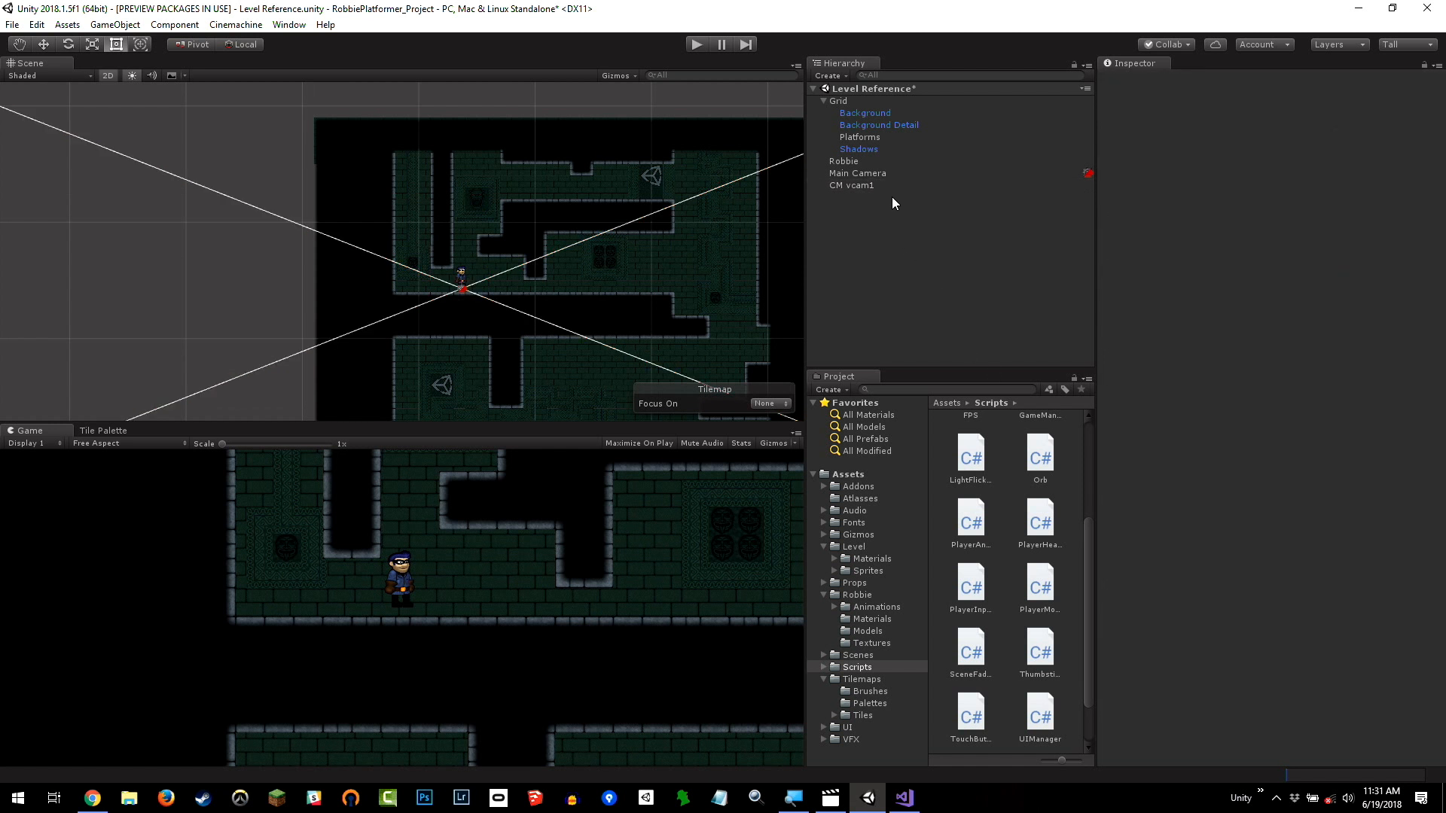
Rename CM vcam1 in the Hierarchy to 'Player Follow Cam'.
click(851, 184)
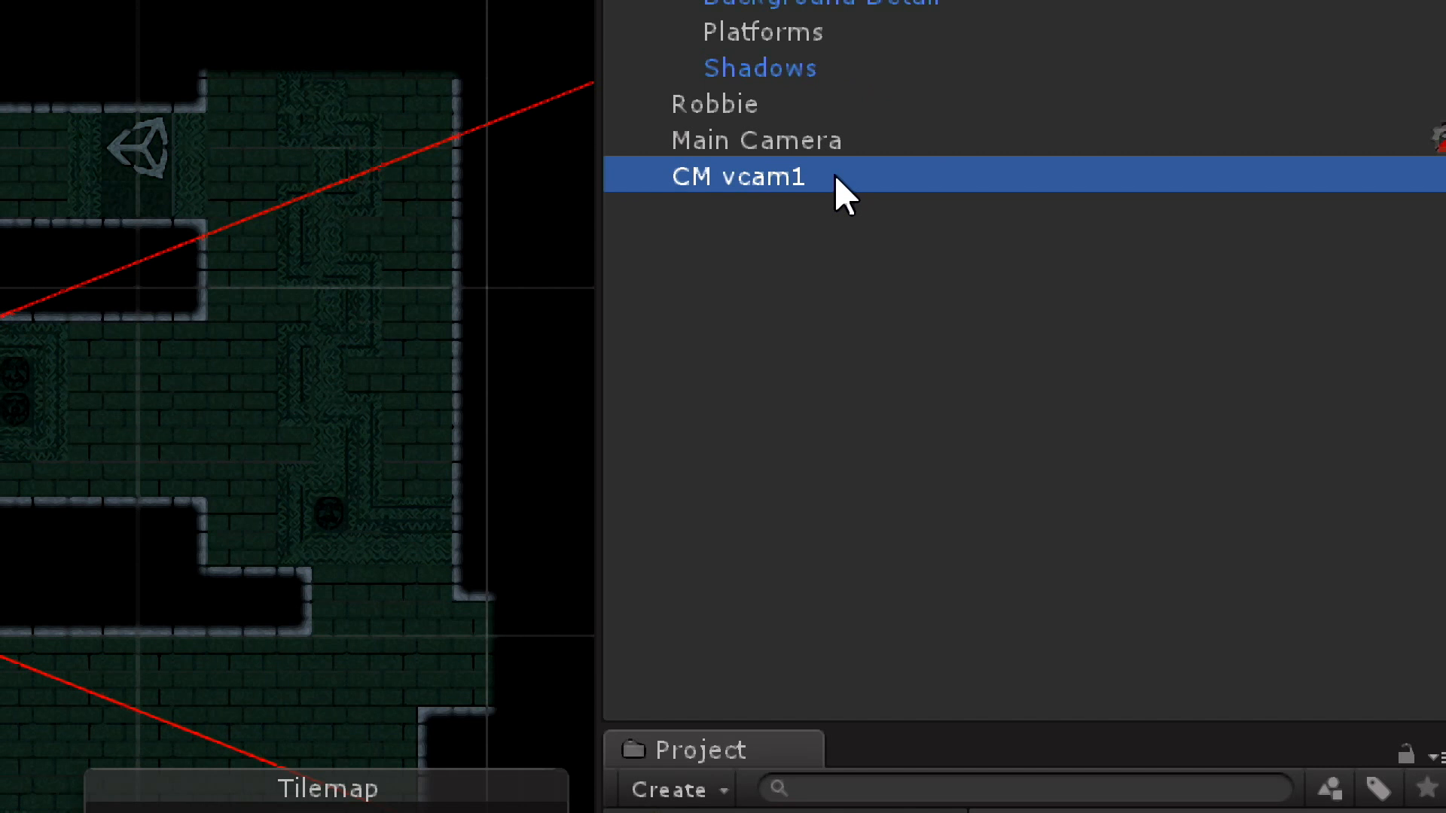
double_click(737, 176)
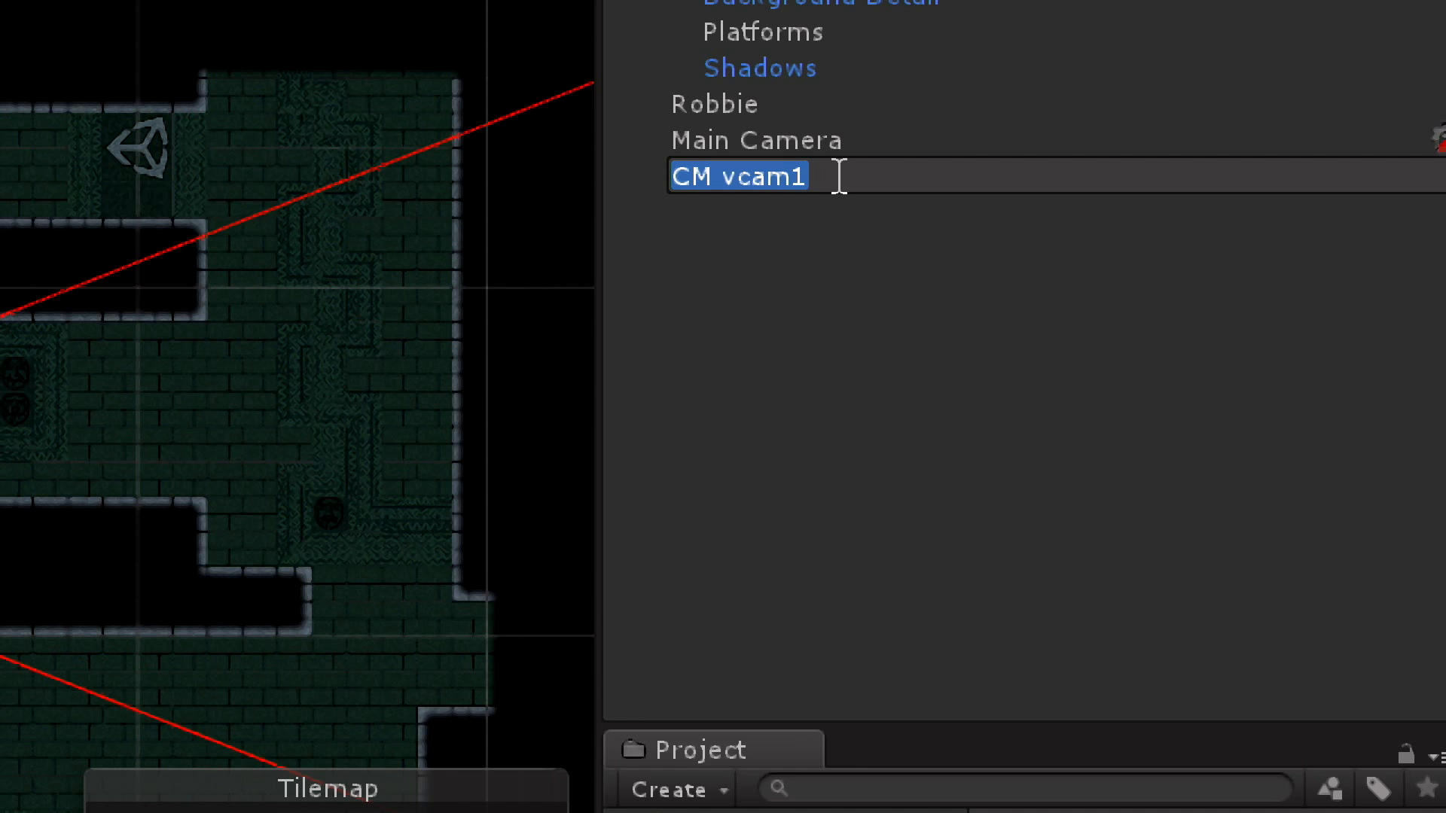
text(Player Follow Cam)
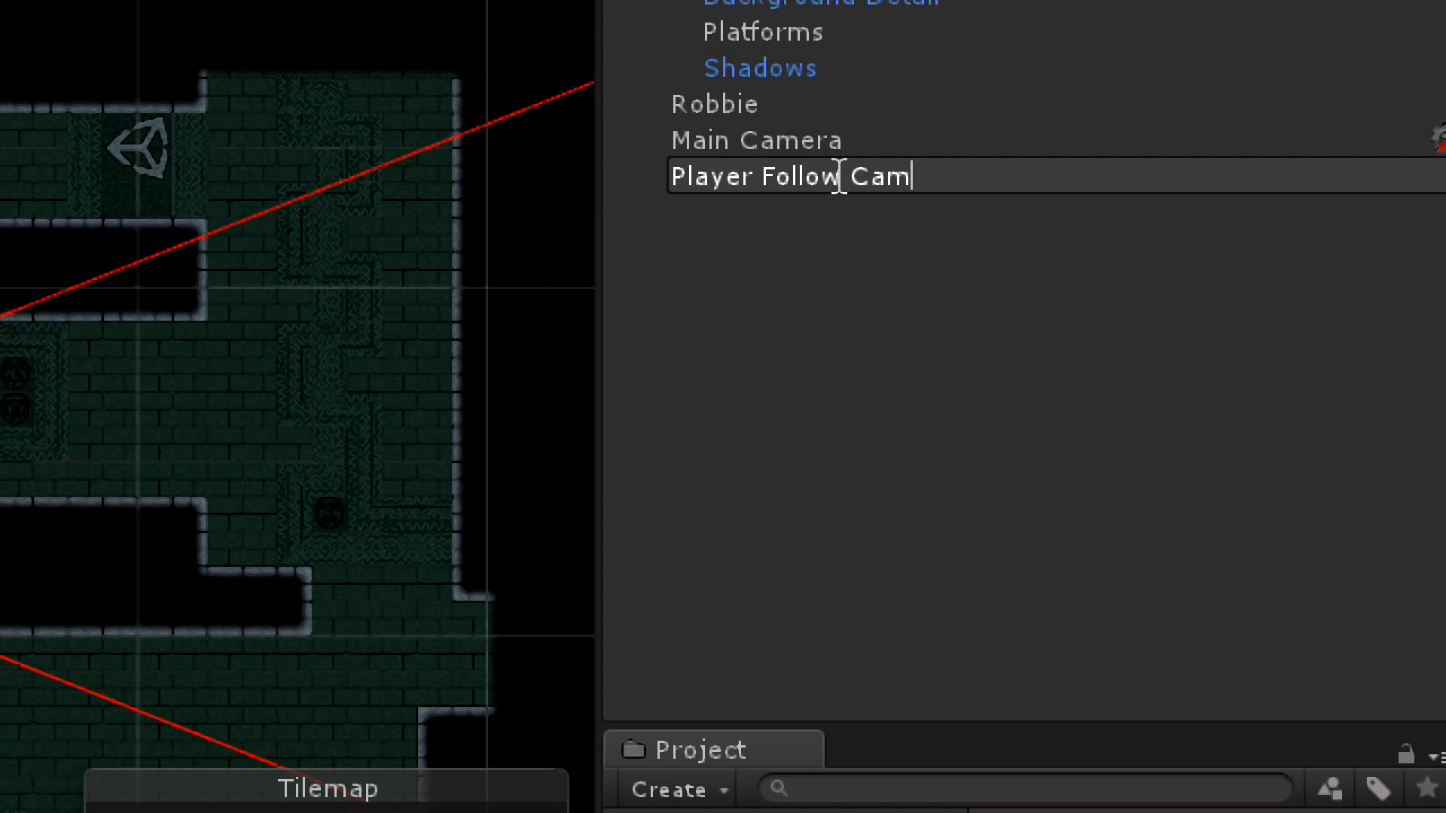
click(788, 177)
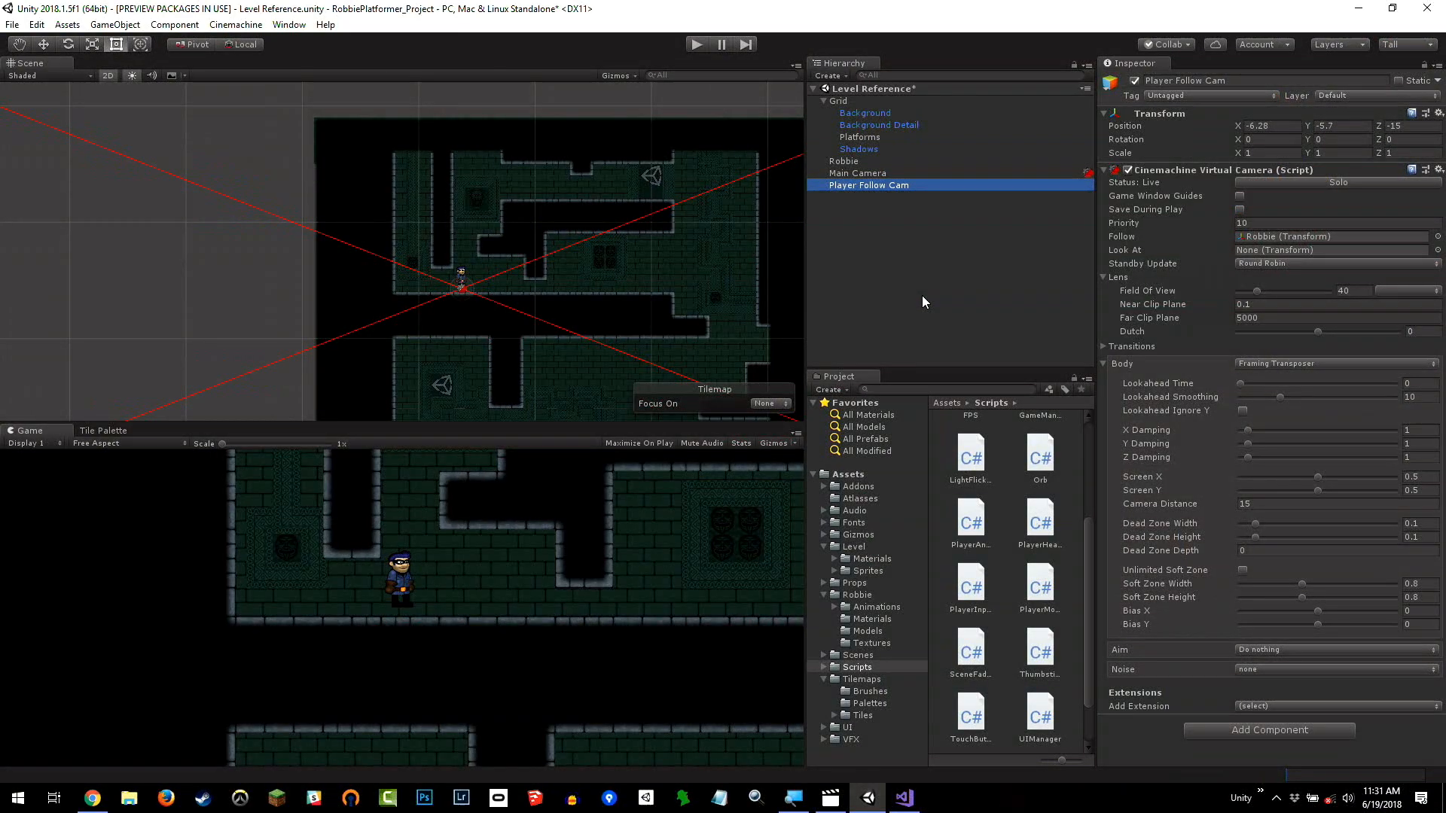
click(857, 173)
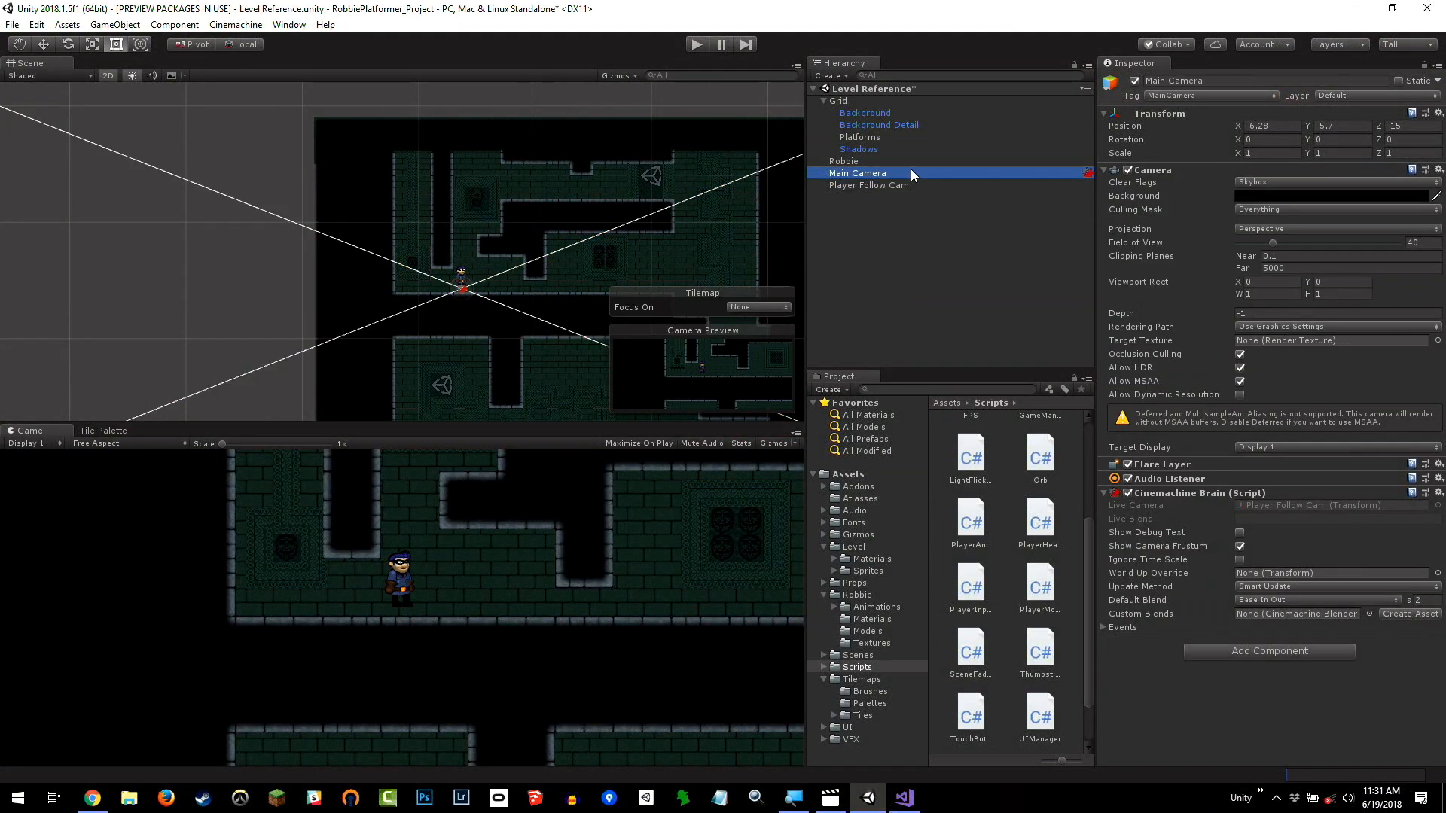
mouse_move(1376, 227)
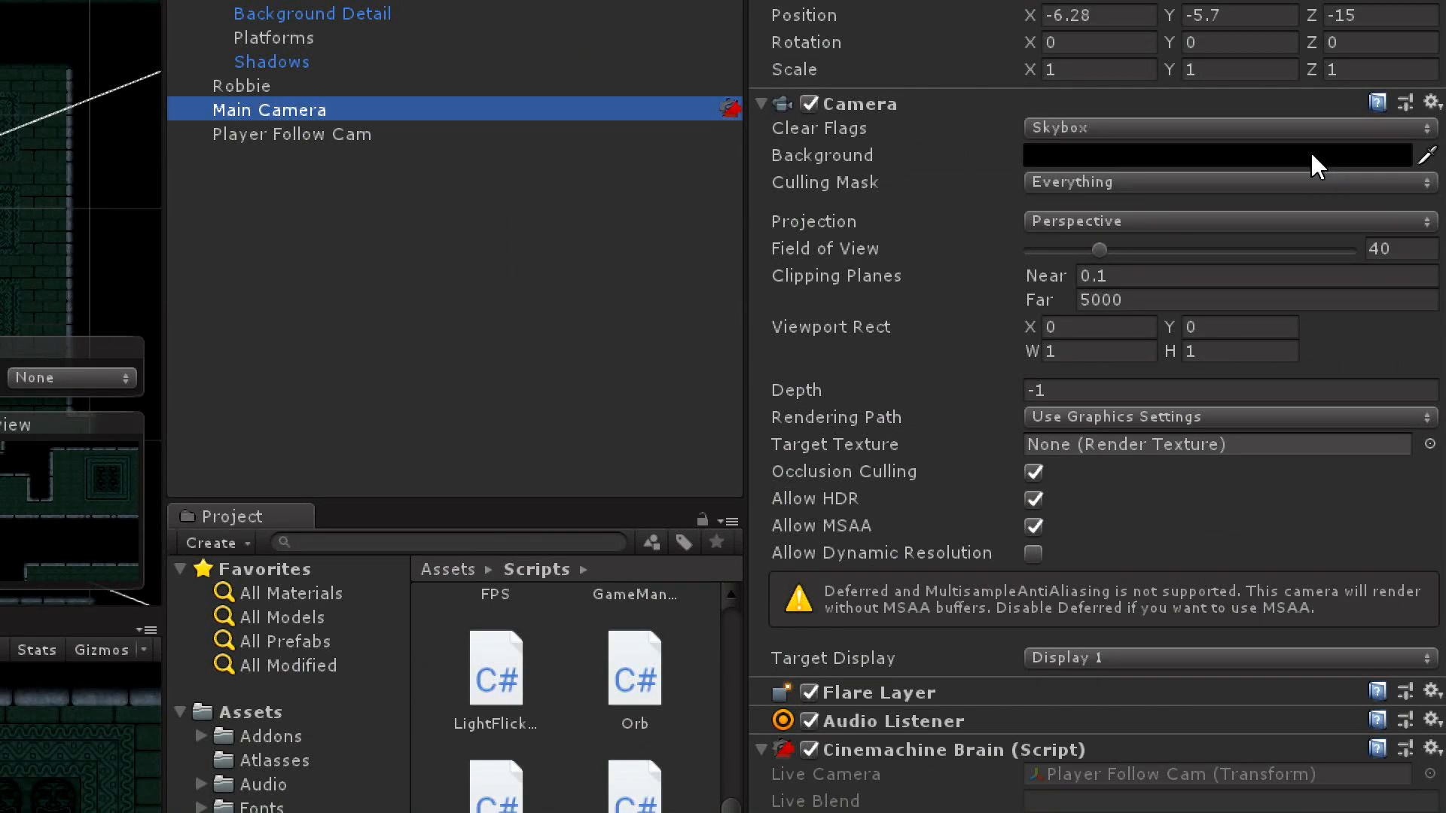
mouse_move(1095, 211)
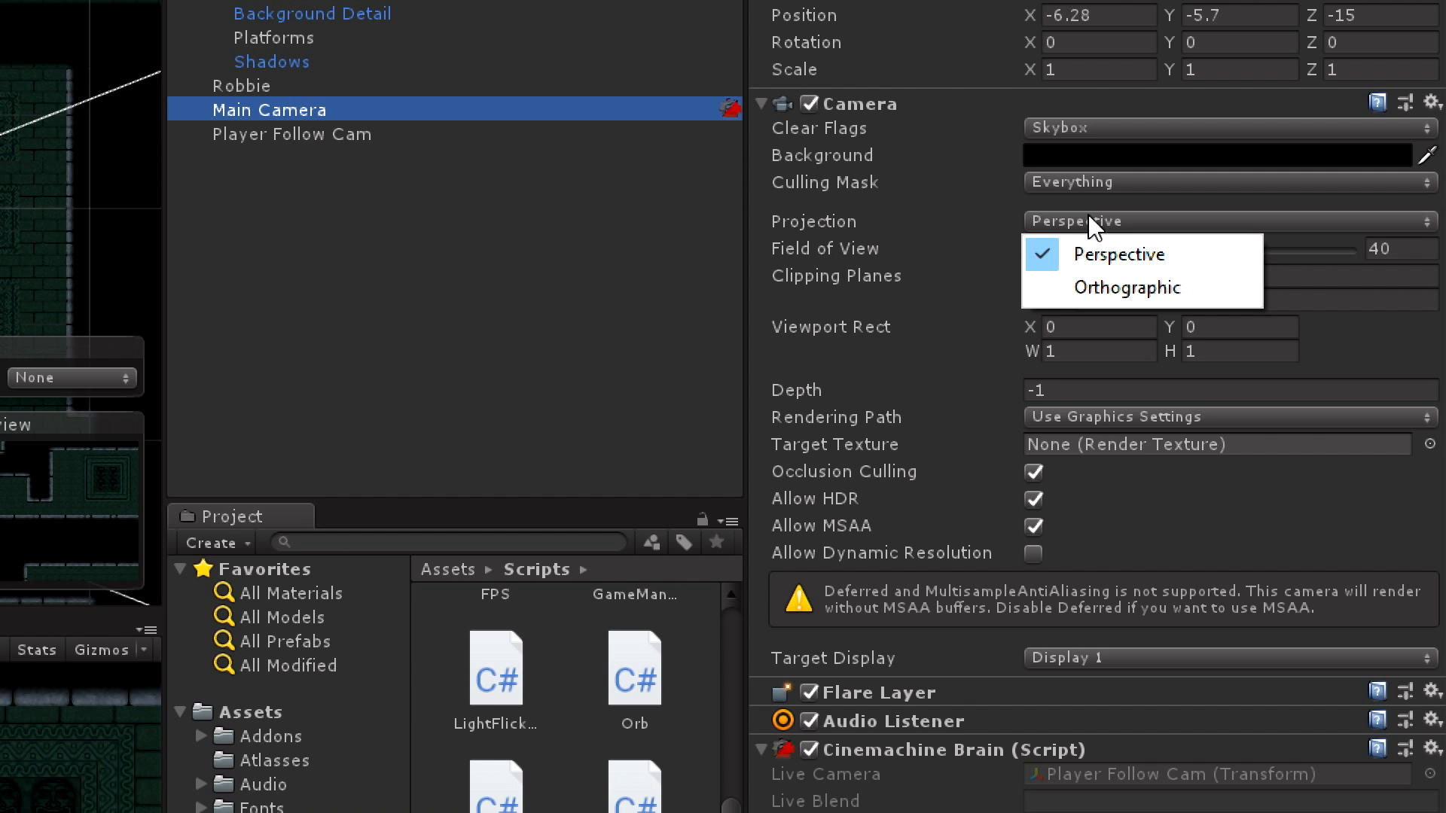
mouse_move(524, 295)
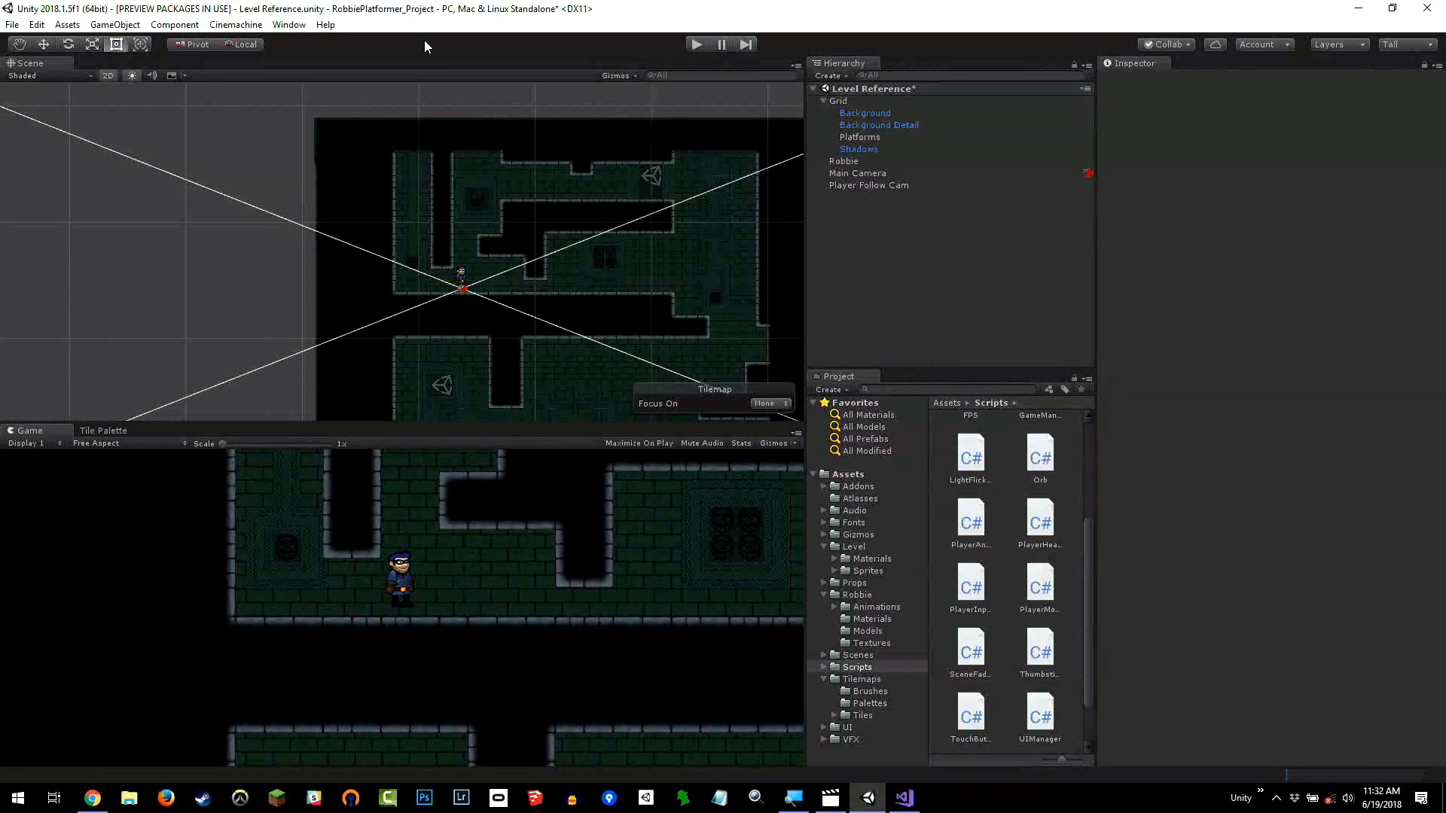
click(235, 24)
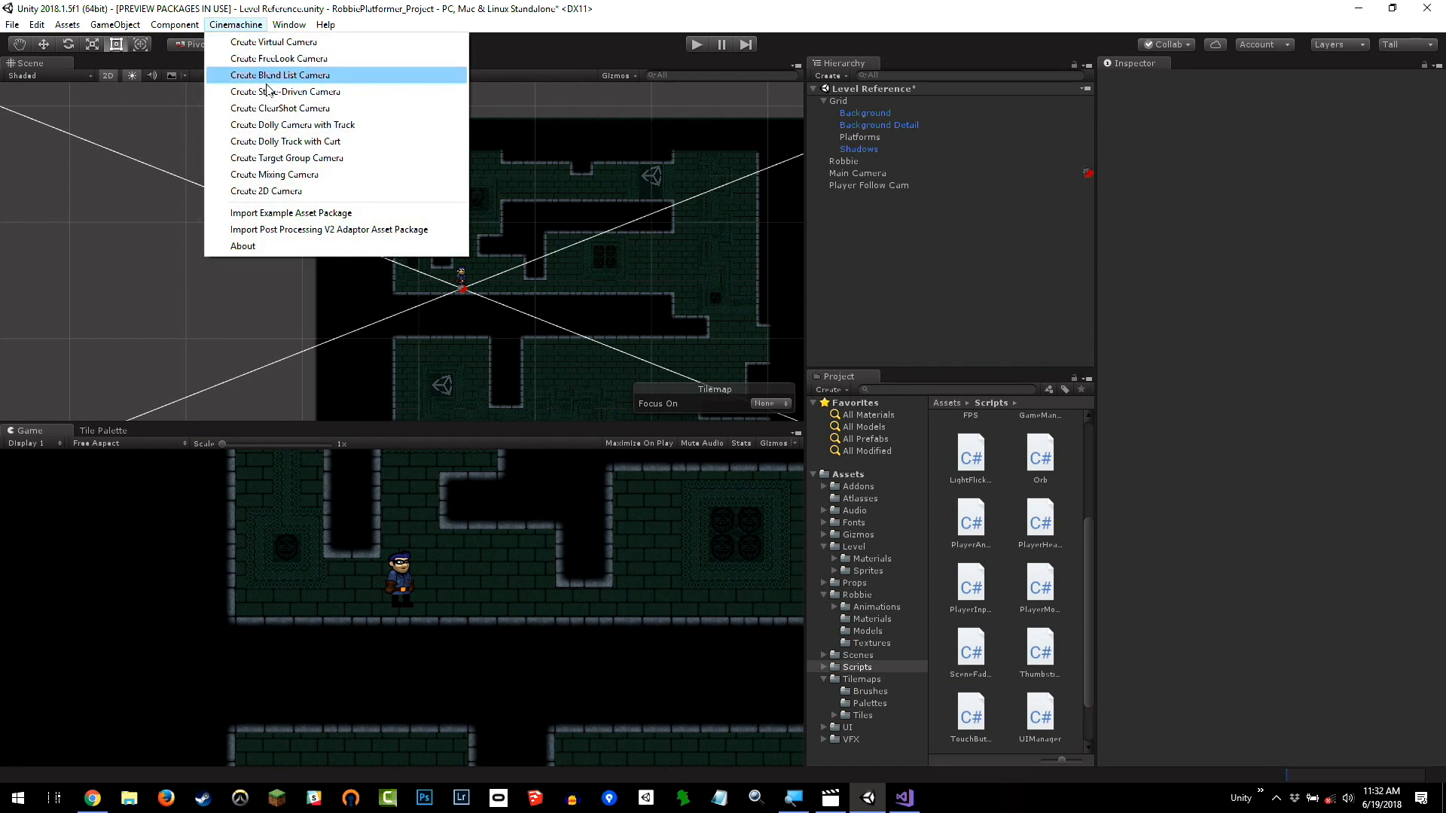
mouse_move(292, 125)
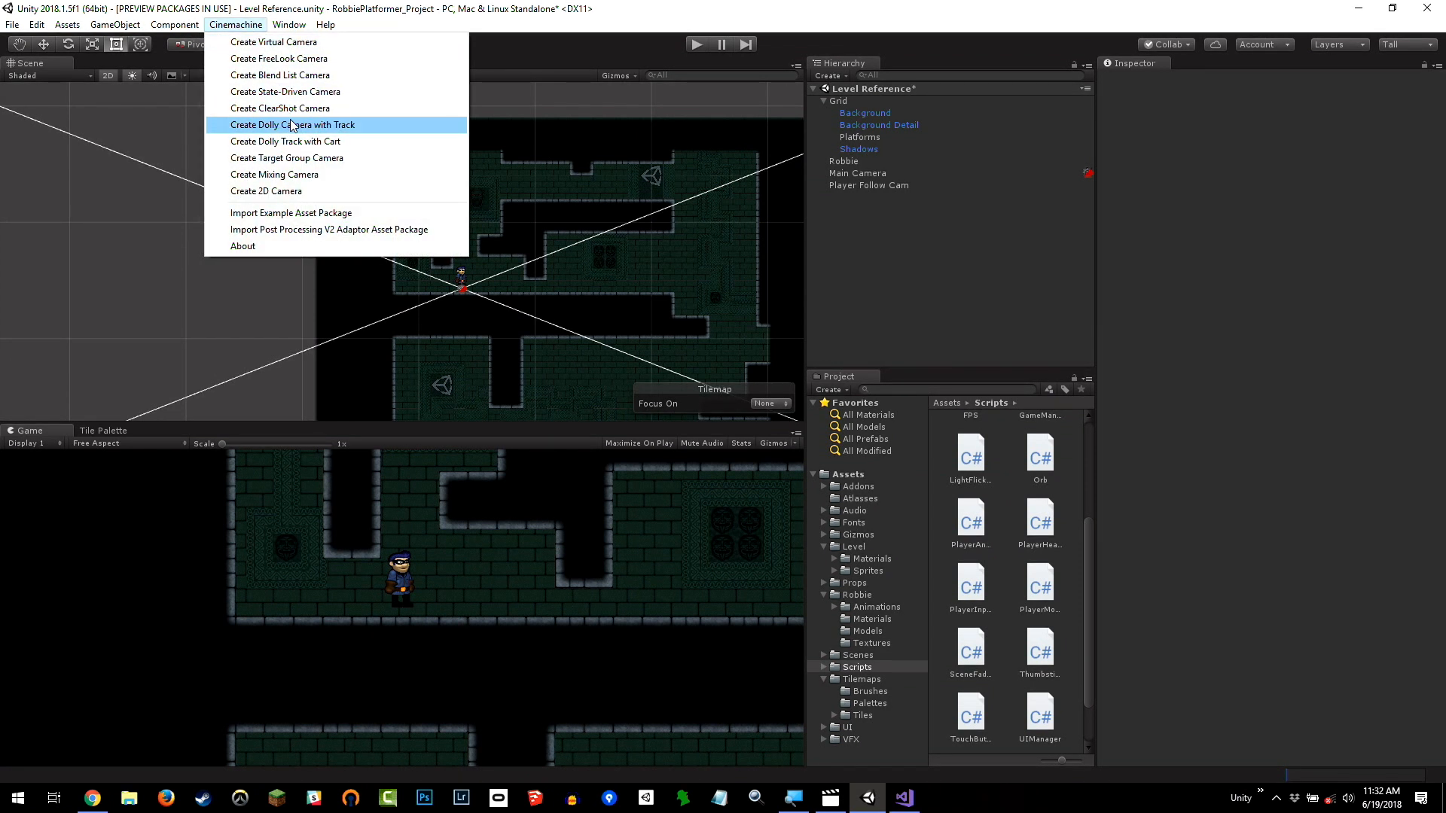
mouse_move(324, 191)
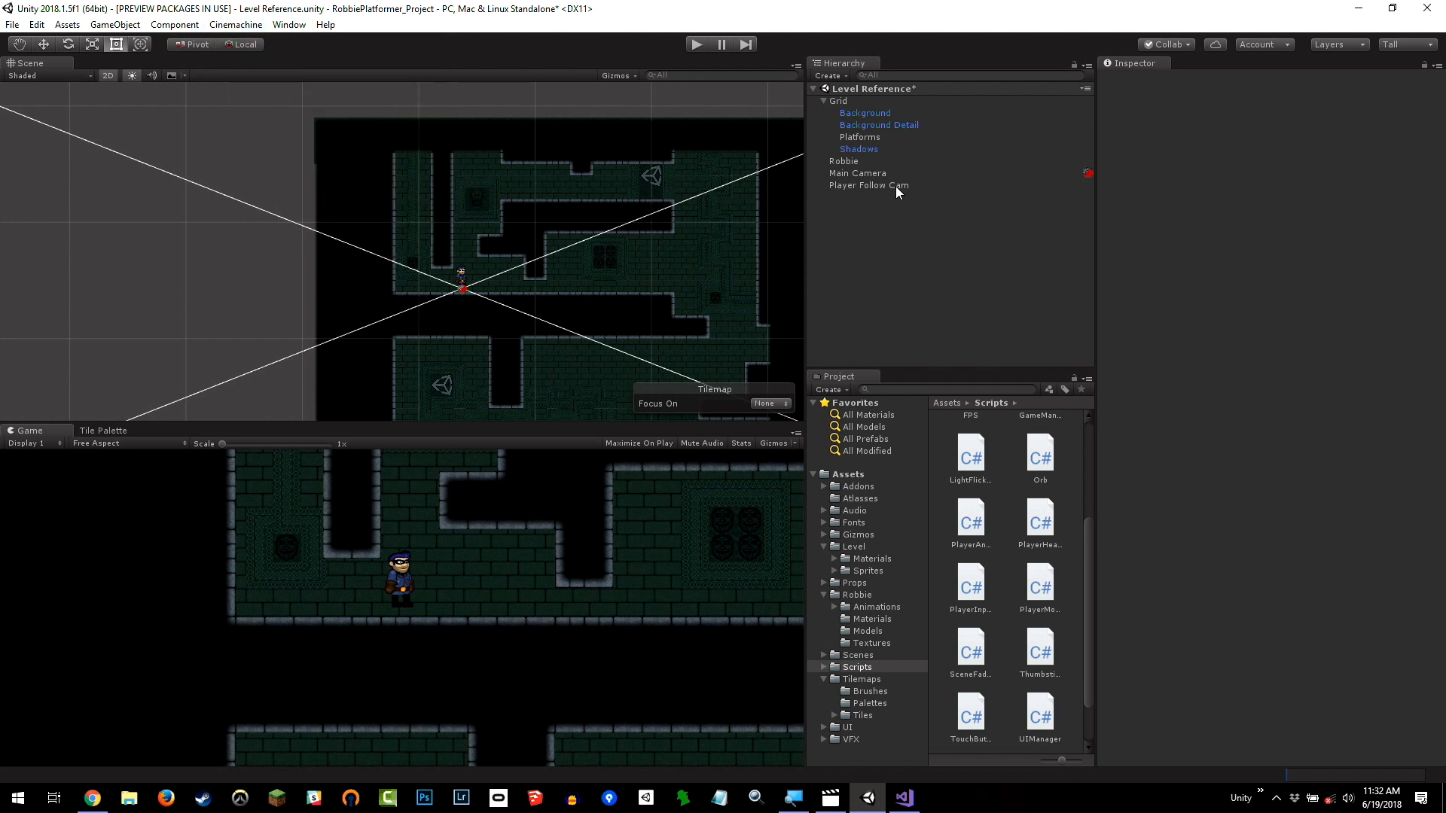
Review Player Follow Cam's settings and enter Play mode to test it tracking Robbie.
click(867, 183)
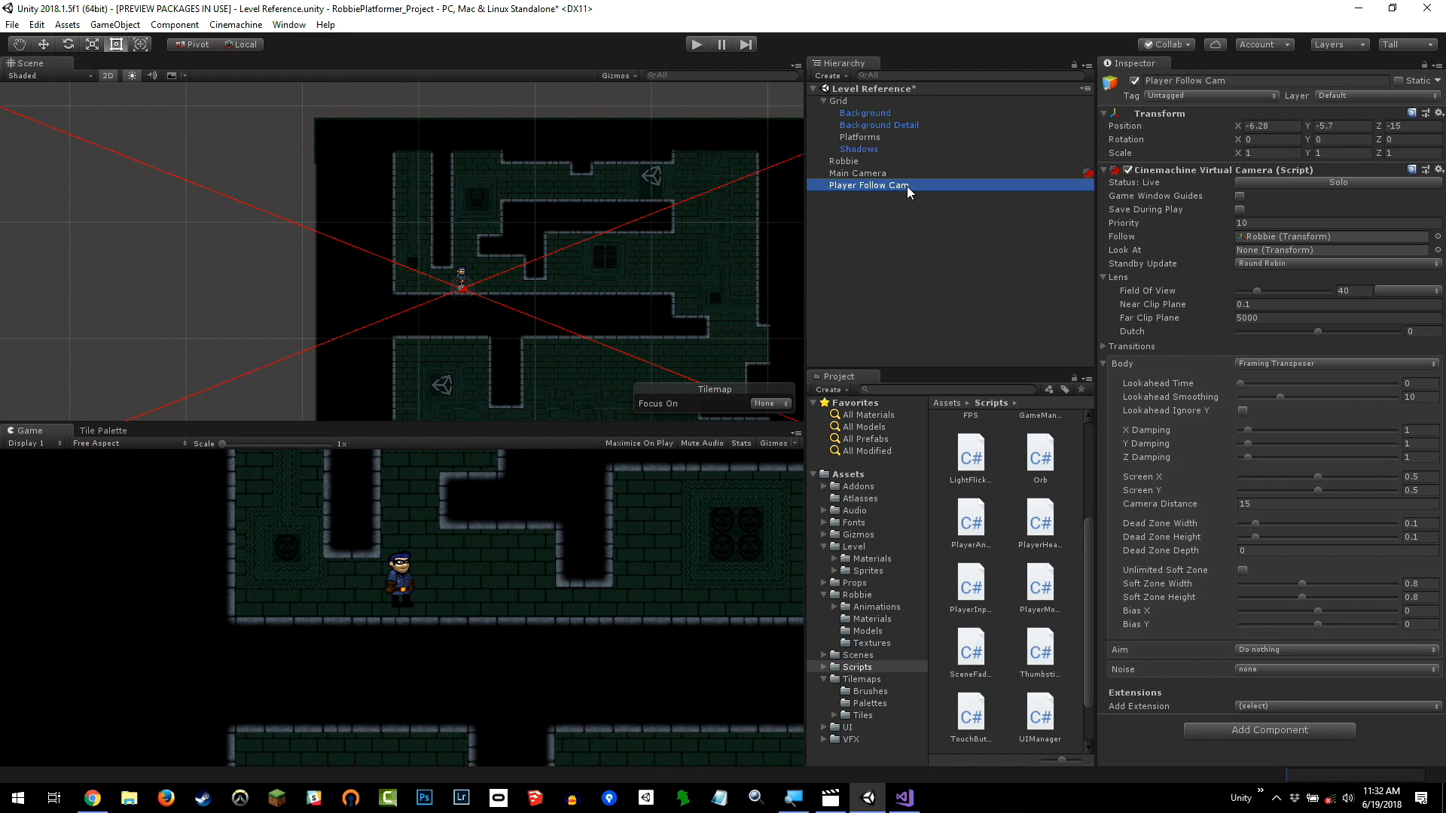
mouse_move(1074, 171)
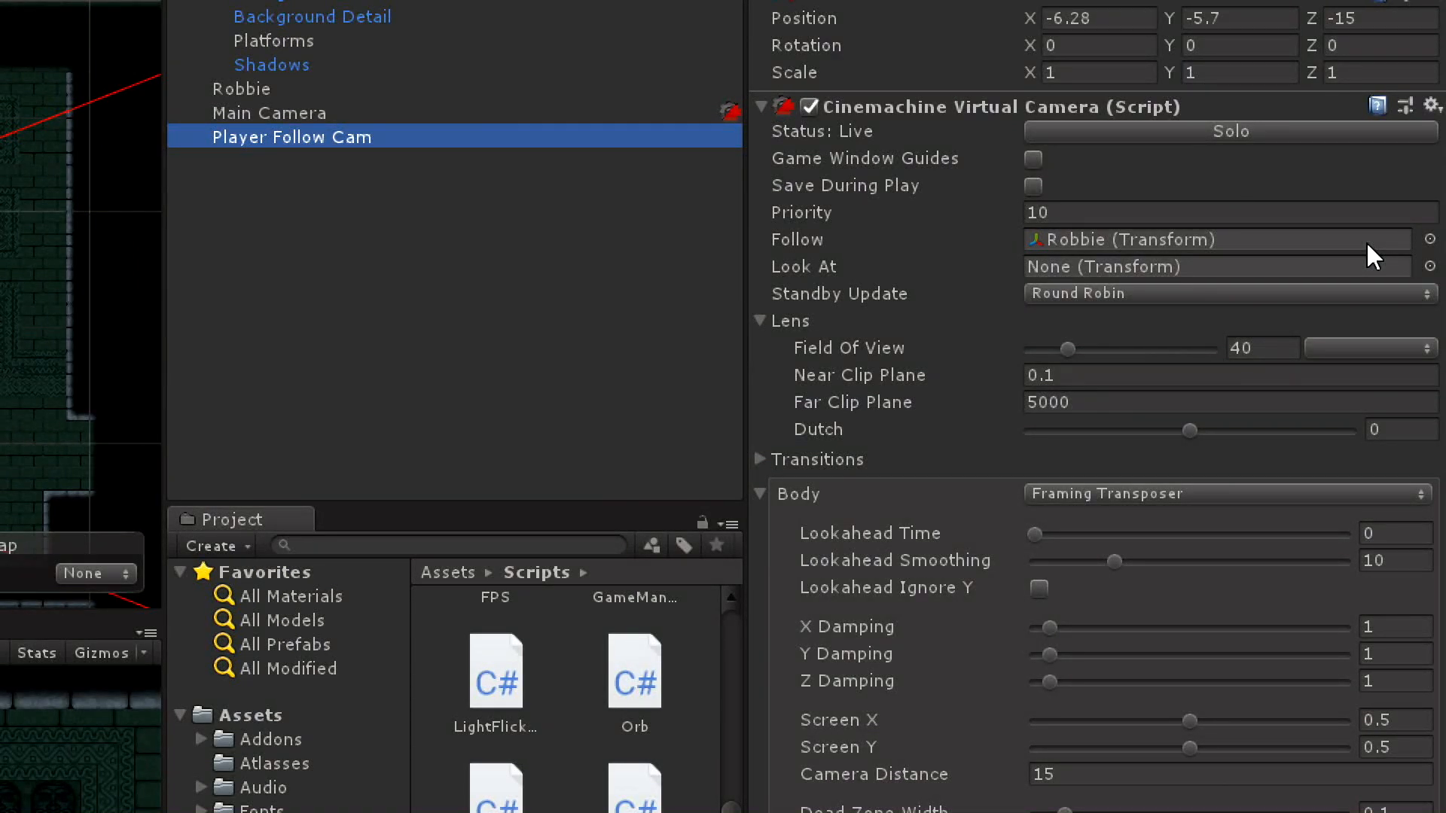
scroll(down, 3)
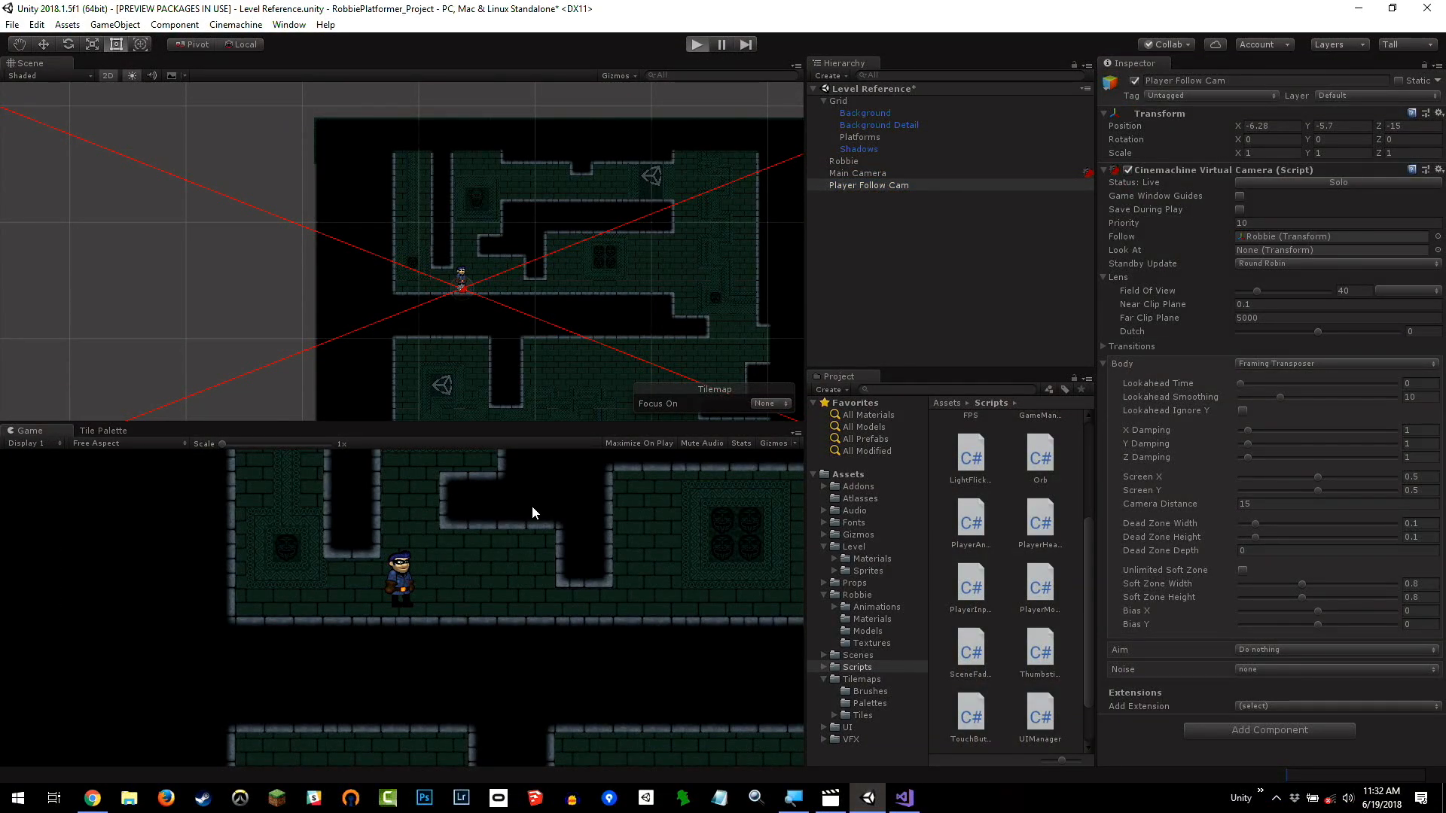
click(697, 44)
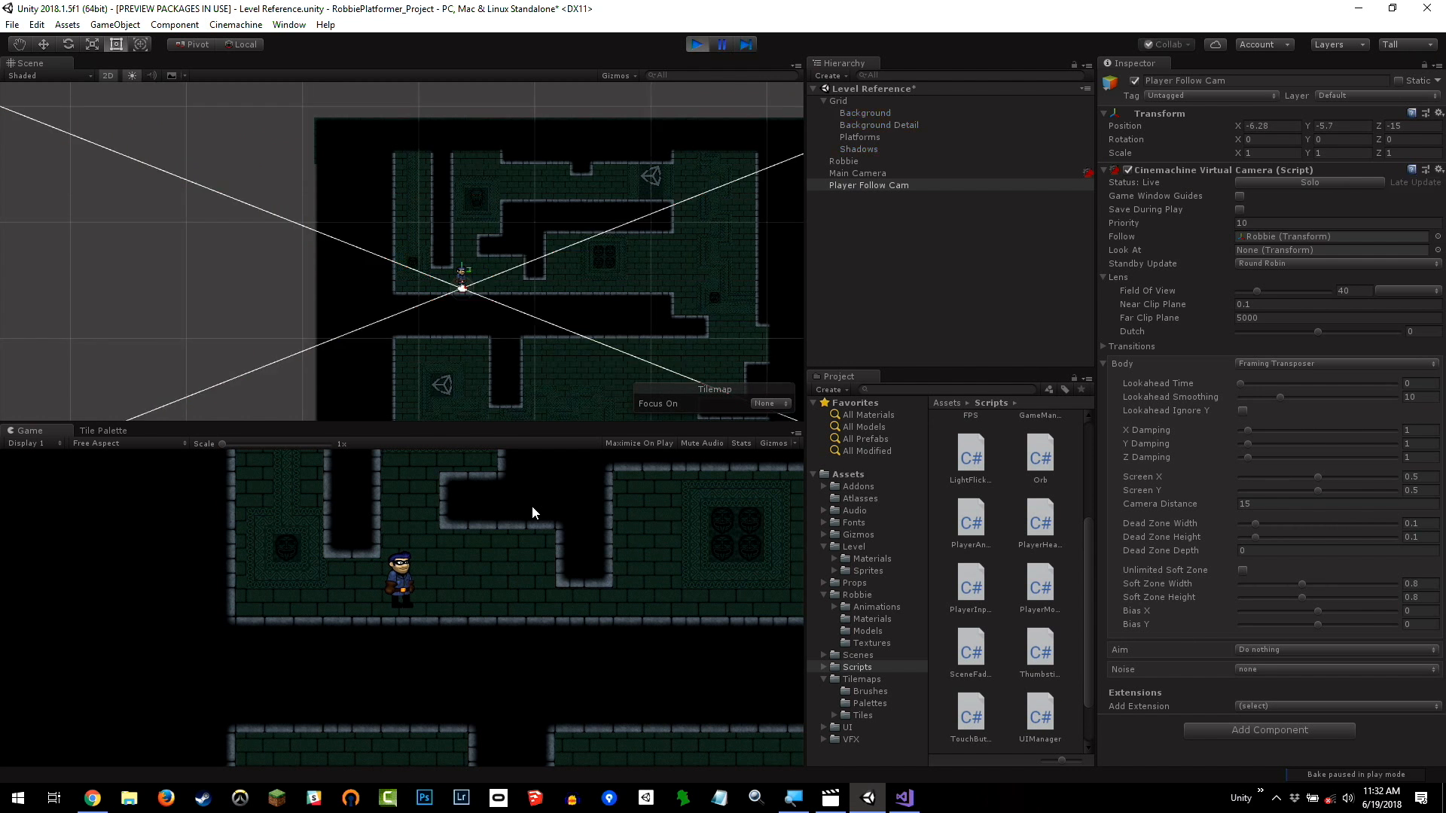